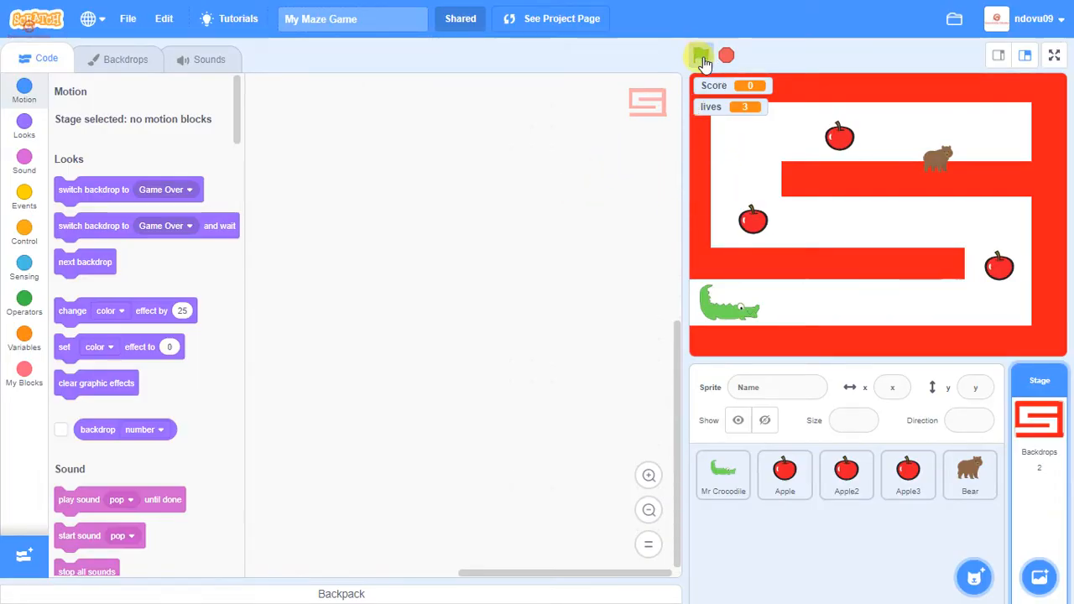
Step: Play the maze game until Game Over with score 3 and no lives left
click(702, 55)
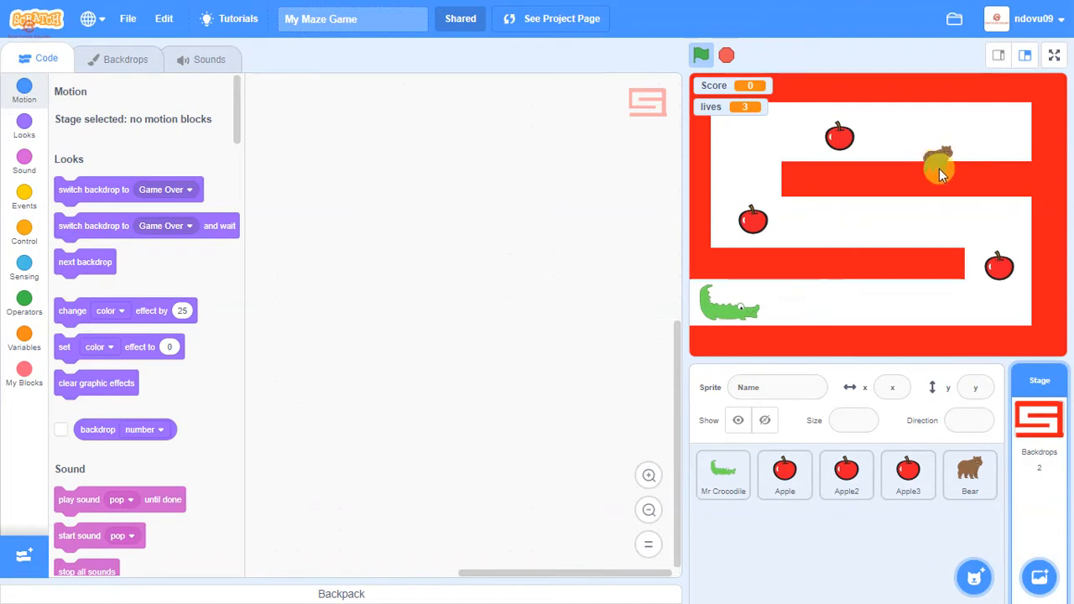
click(701, 55)
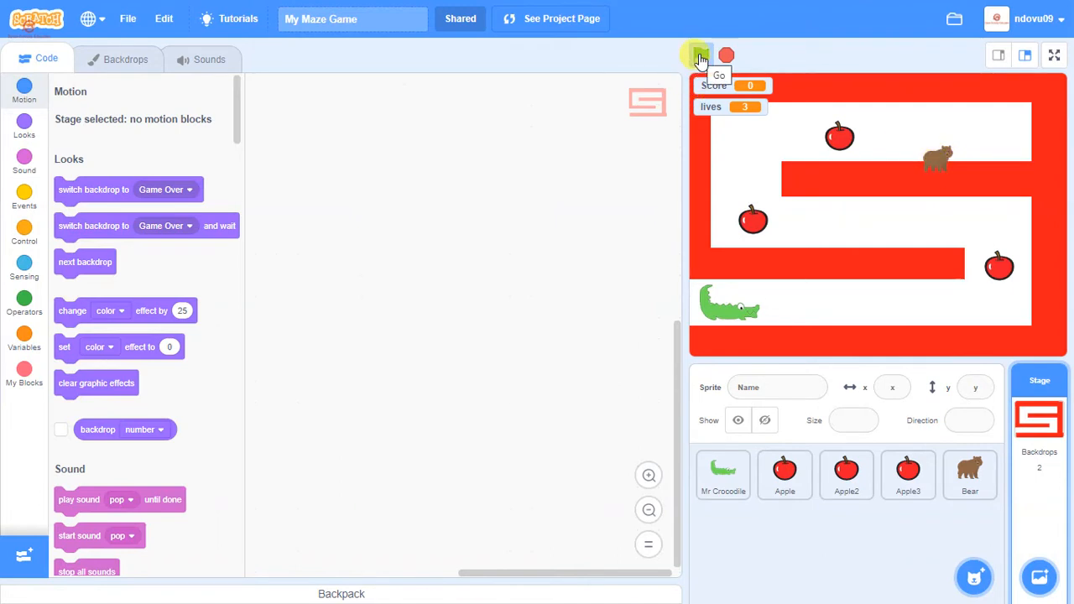
click(699, 56)
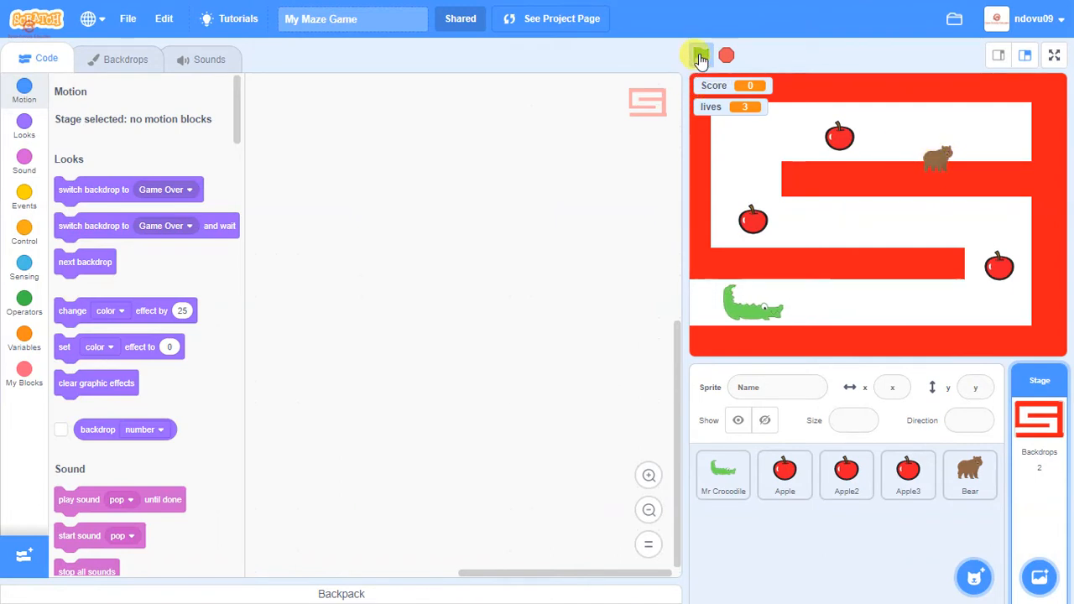
click(697, 55)
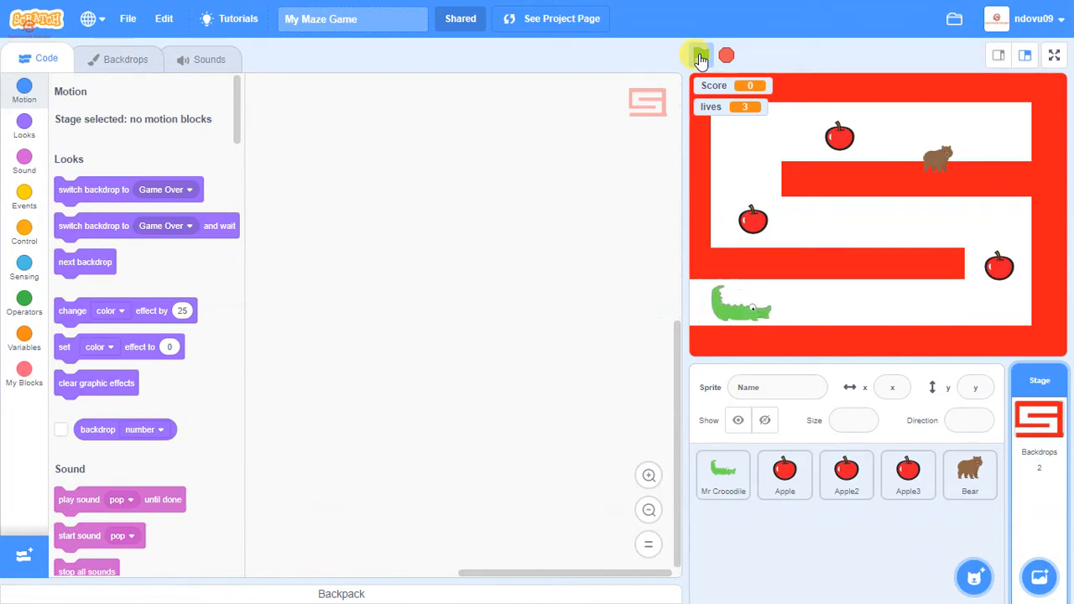
click(699, 56)
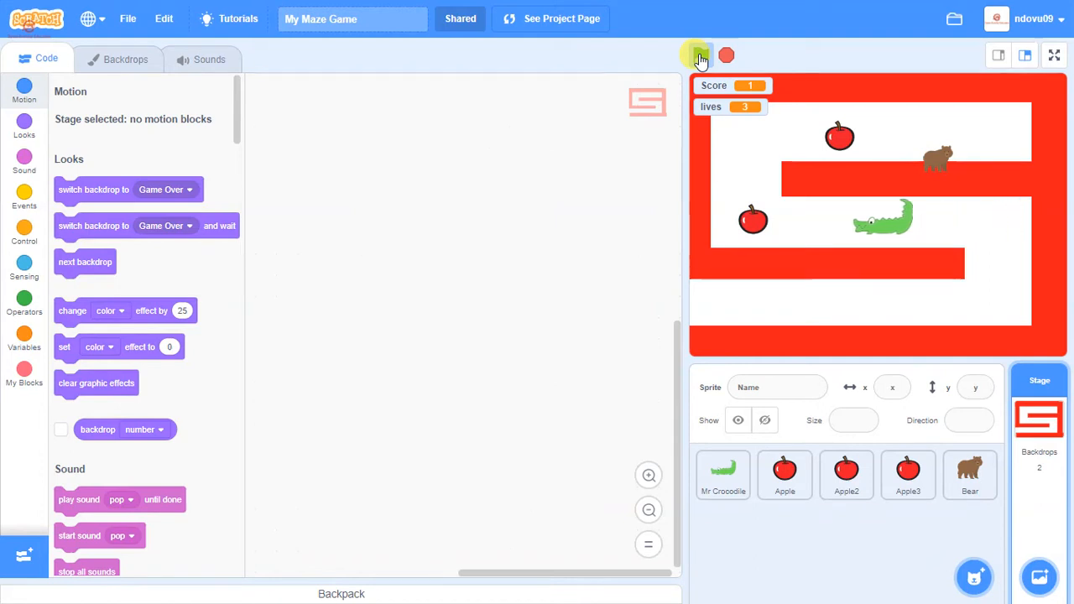
click(698, 55)
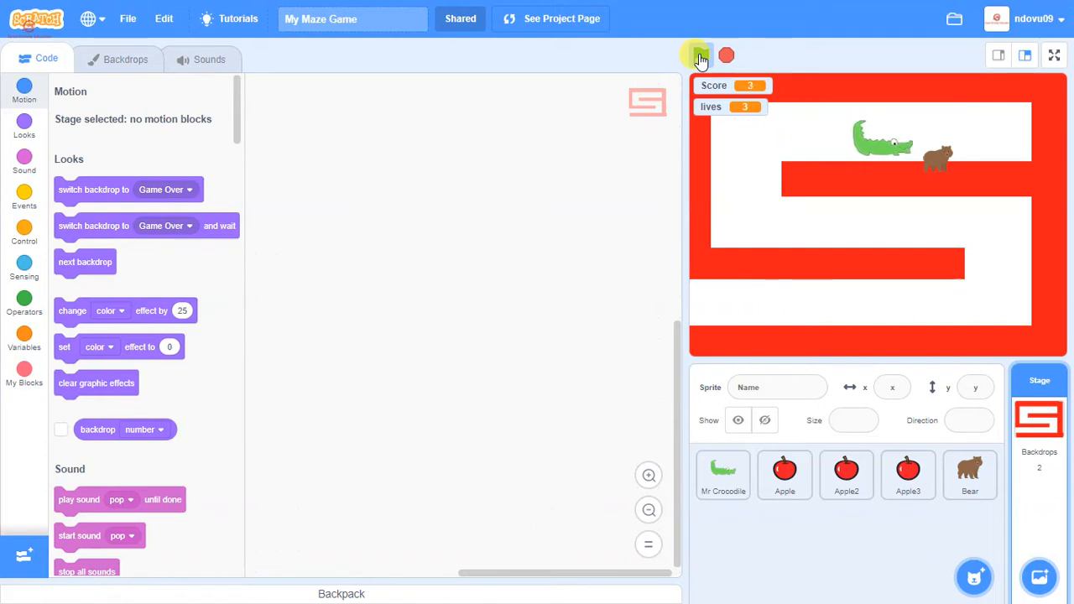
click(698, 55)
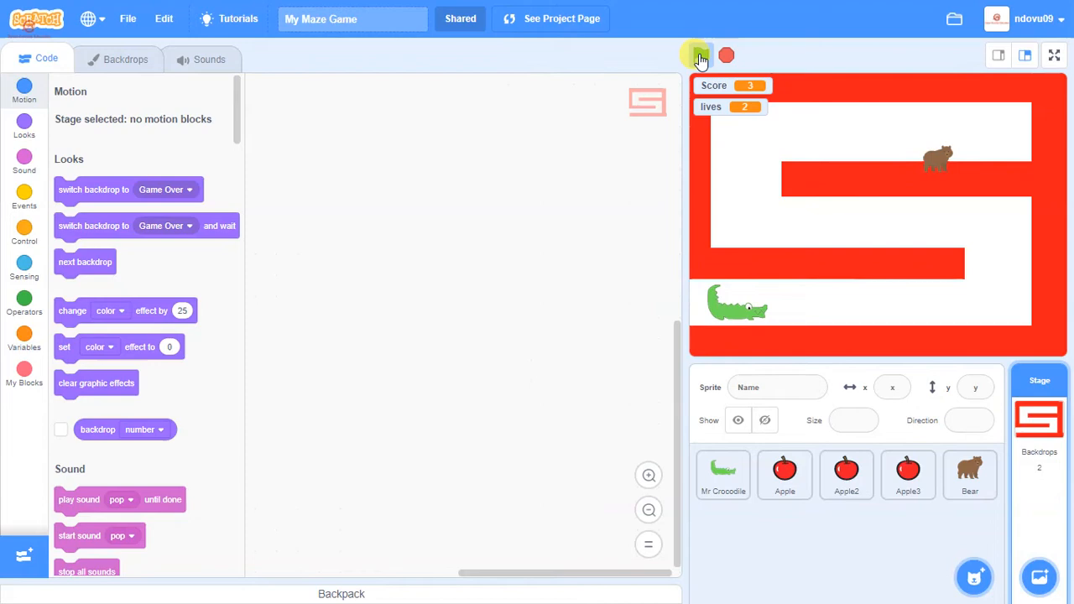
click(701, 56)
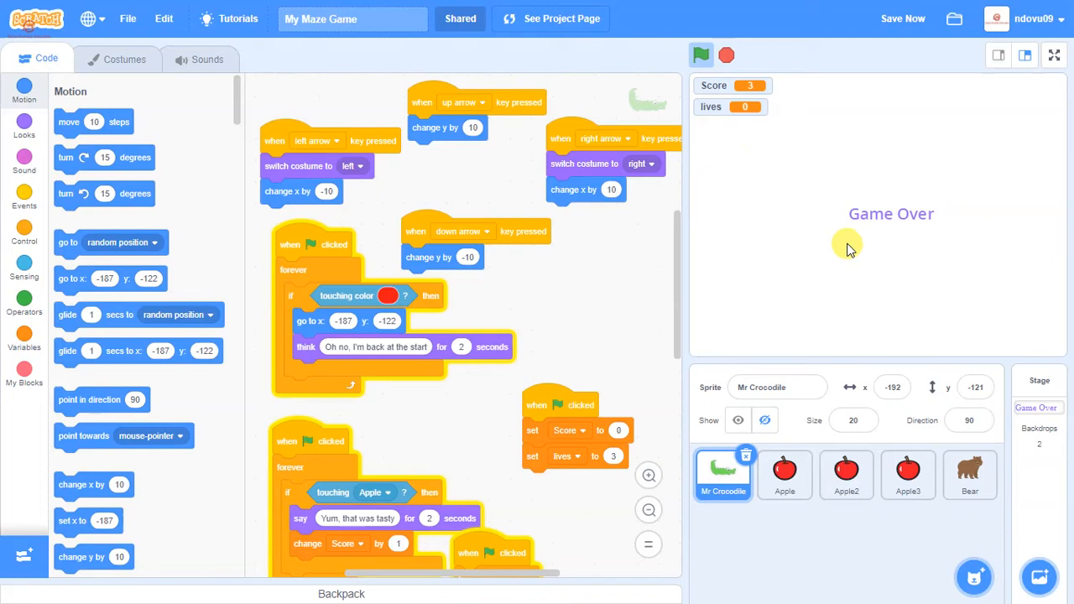
mouse_move(888, 246)
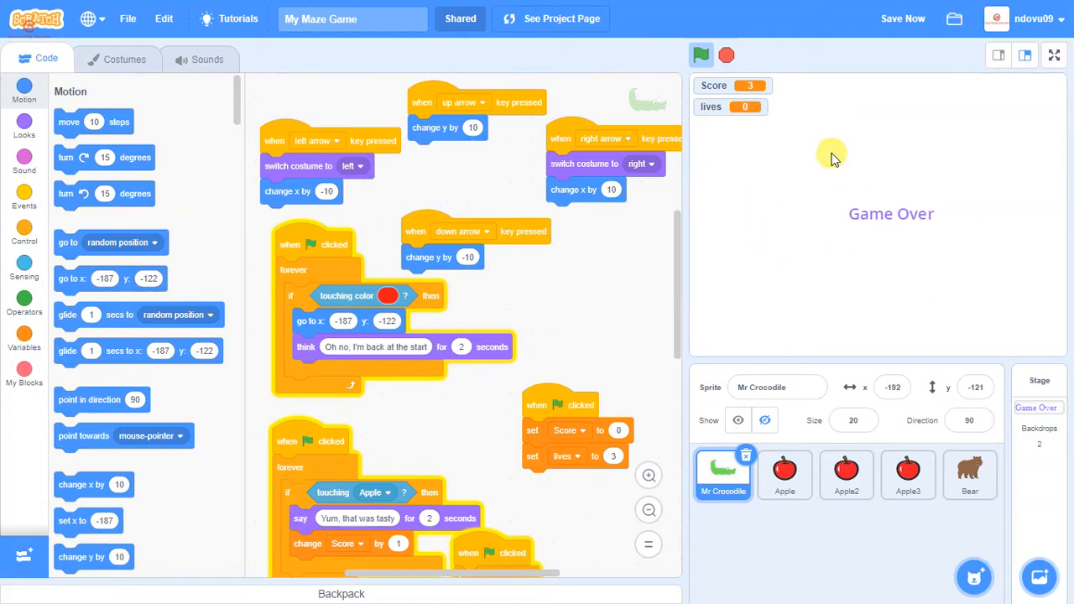
Step: Restart the maze at score 0 and three lives, then drag the crocodile to bottom-left
click(701, 55)
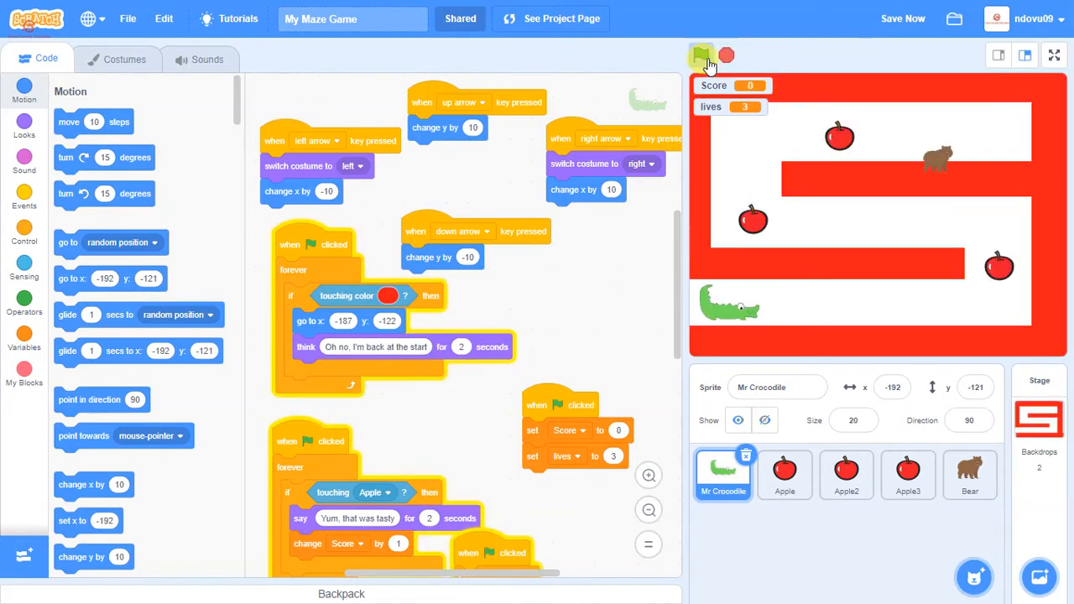
click(702, 56)
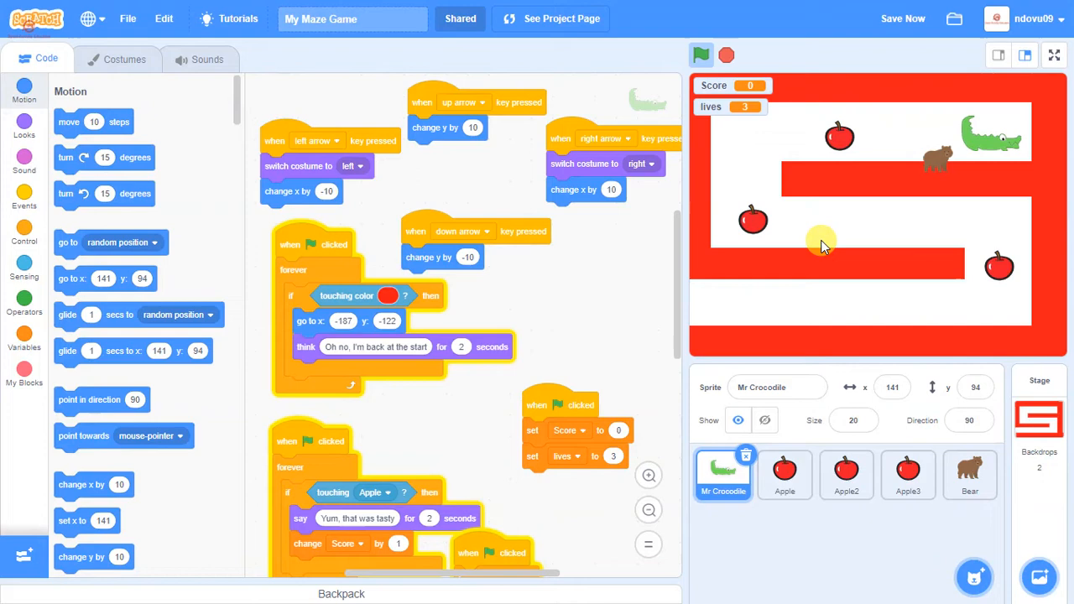
mouse_move(772, 67)
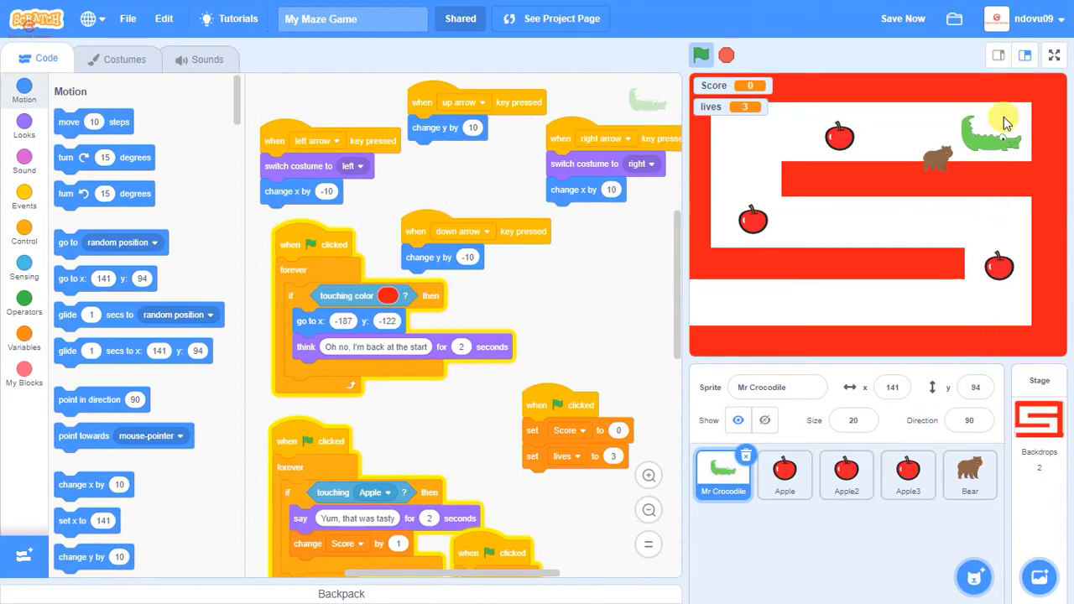
drag(1007, 126, 747, 306)
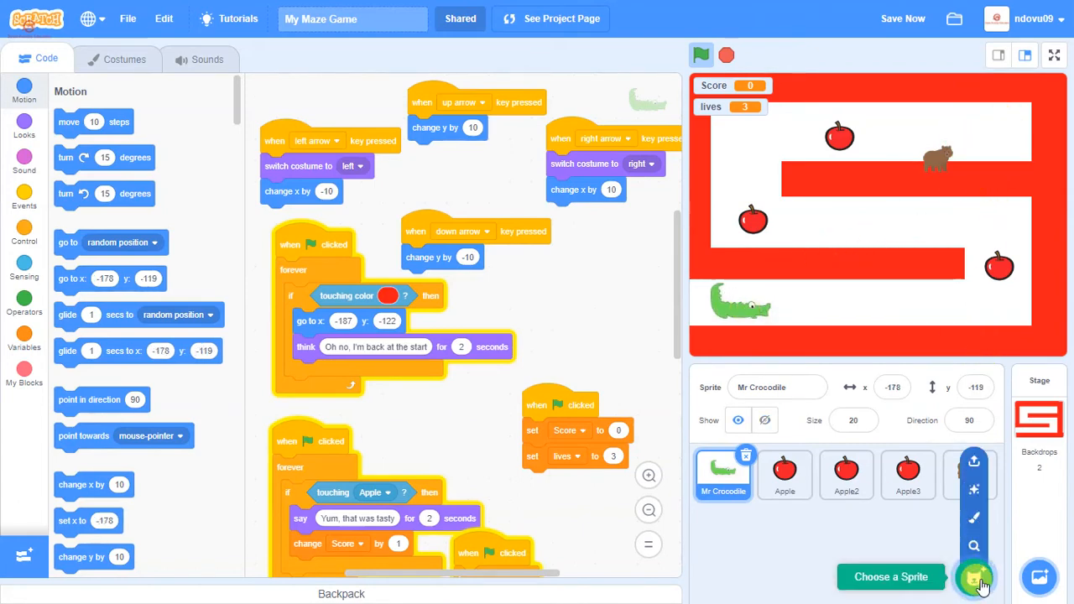
Step: Search the sprite library for 'bat' and add the Bat sprite
click(974, 577)
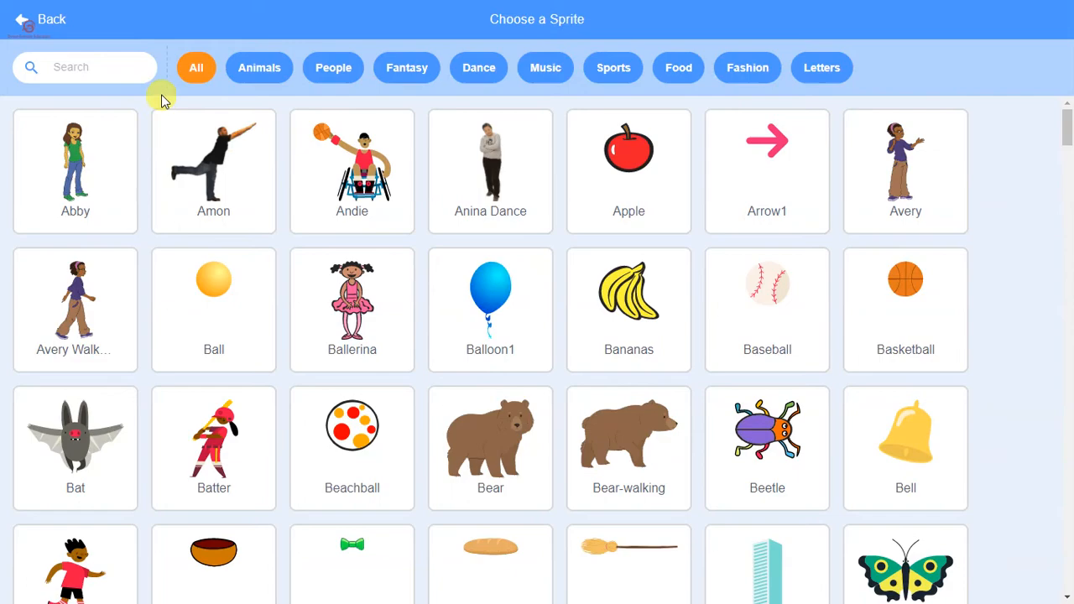
text(bat)
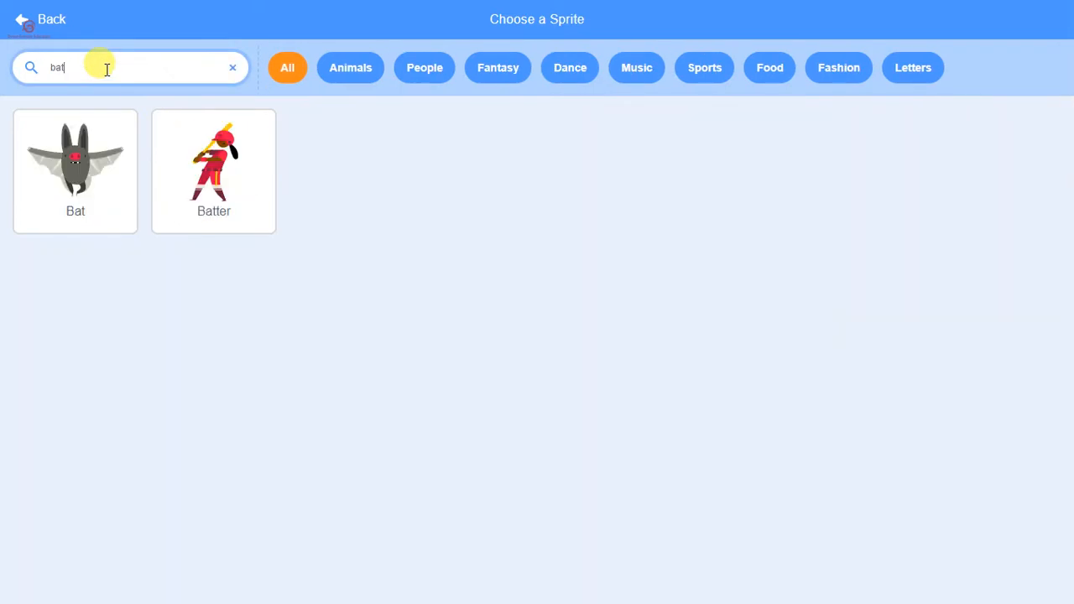
click(75, 168)
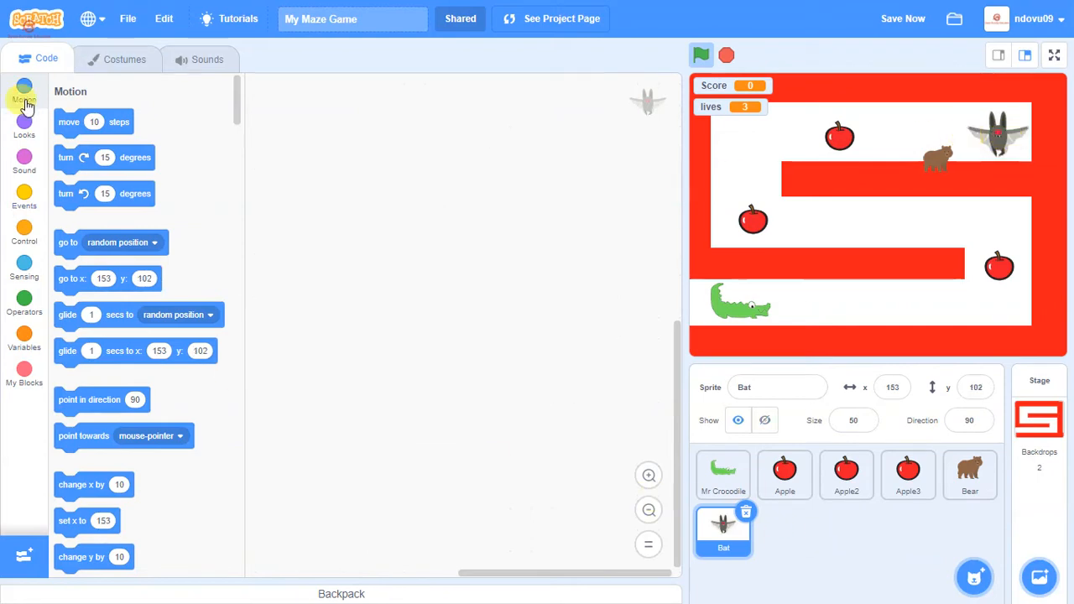
Step: Start a green-flag Bat script that shows it at x 149, y 104
click(23, 197)
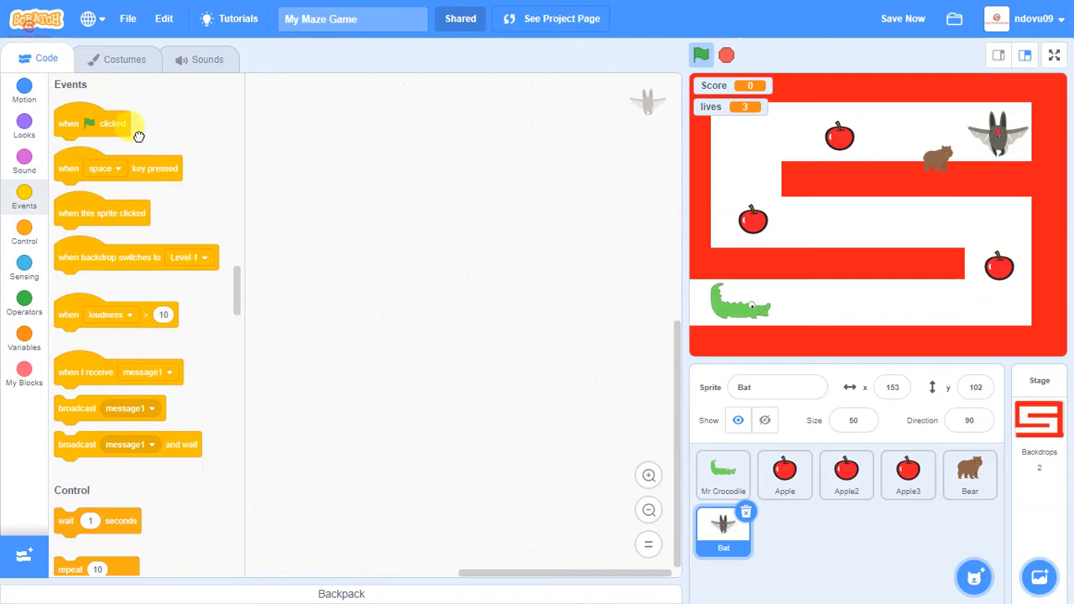
drag(92, 123, 330, 140)
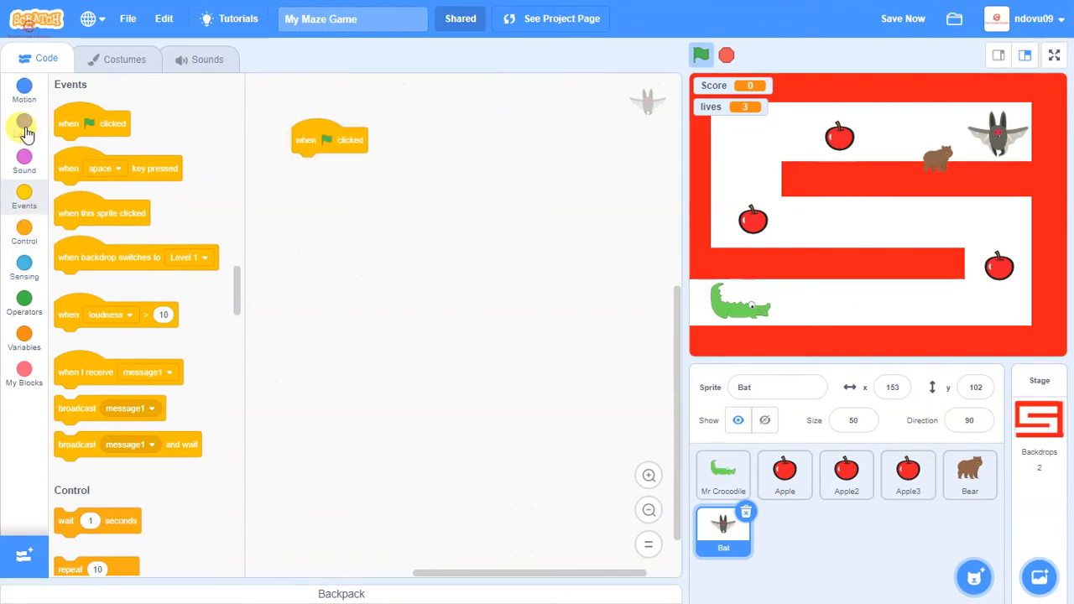
click(23, 126)
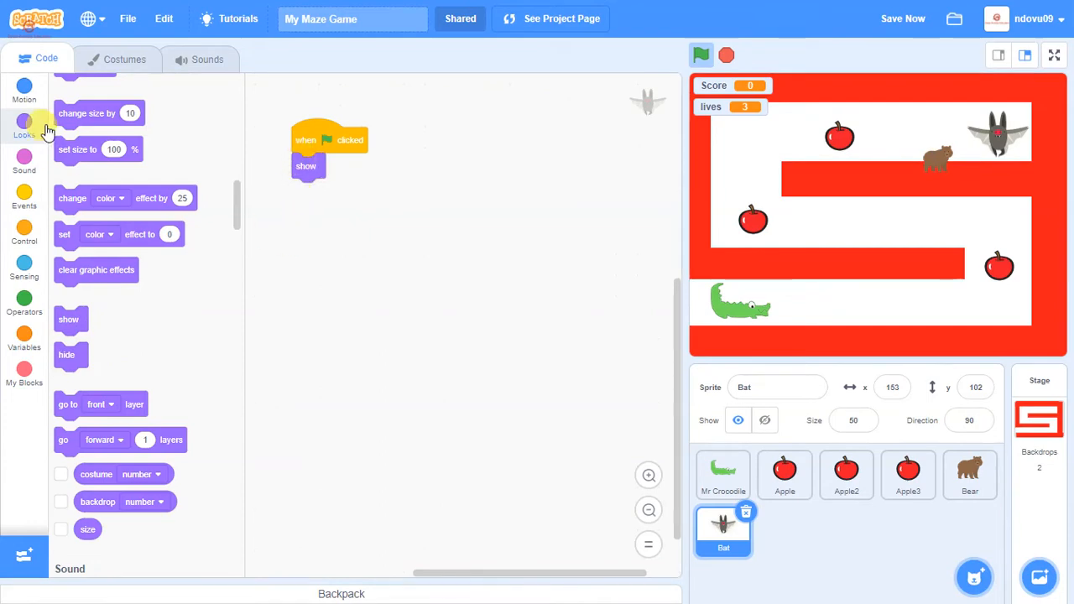
Step: Add a 'when backdrop switches to Game Over' script that hides the Bat
click(24, 193)
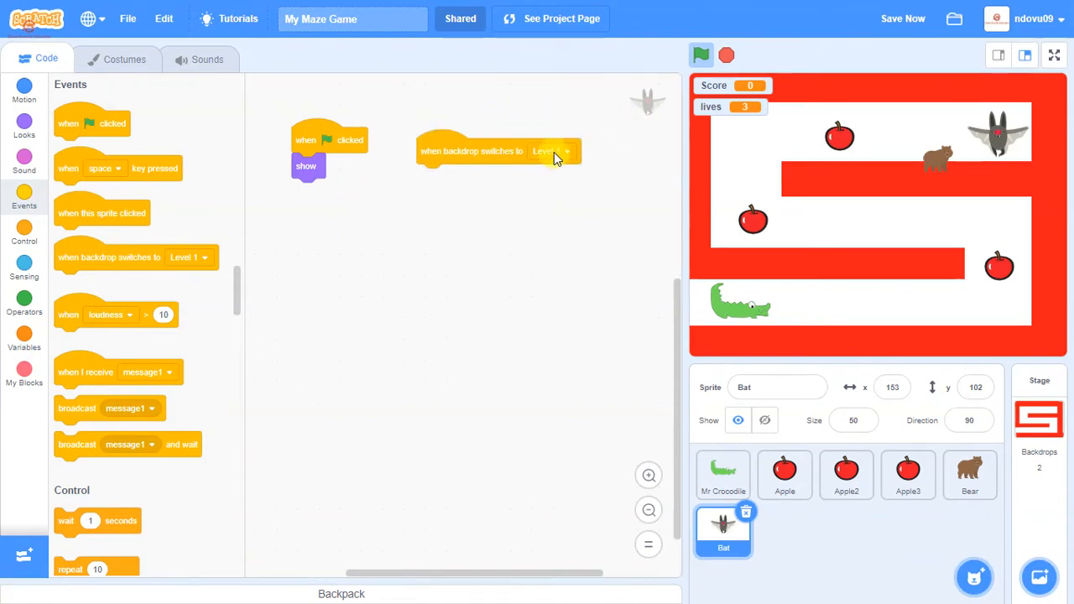
click(554, 156)
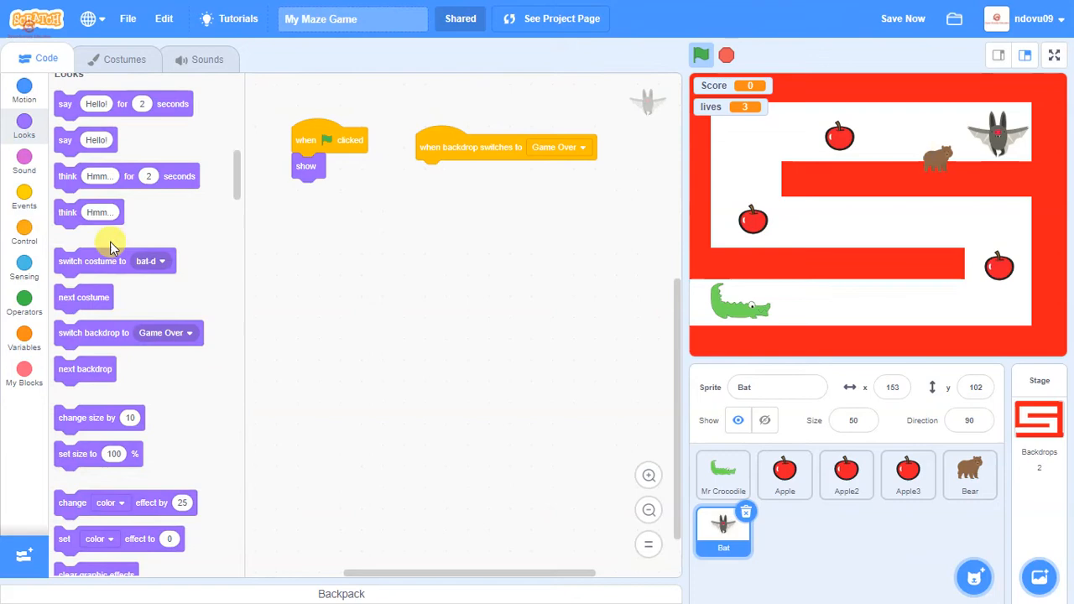
scroll(down, 3)
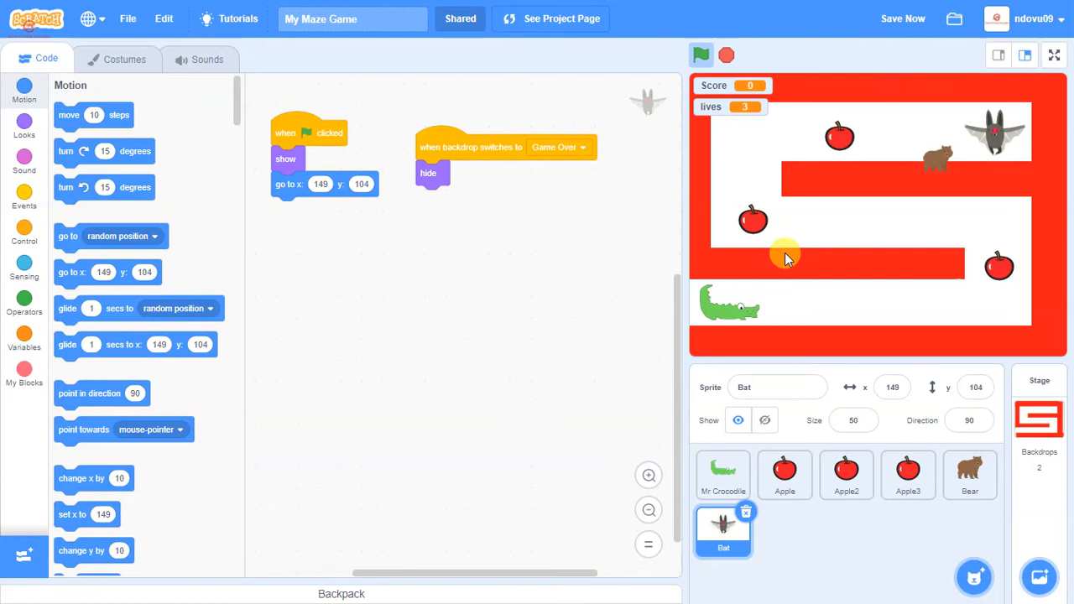
Step: Preview the Bat's bat-a and bat-b costumes, then return to its scripts
click(124, 58)
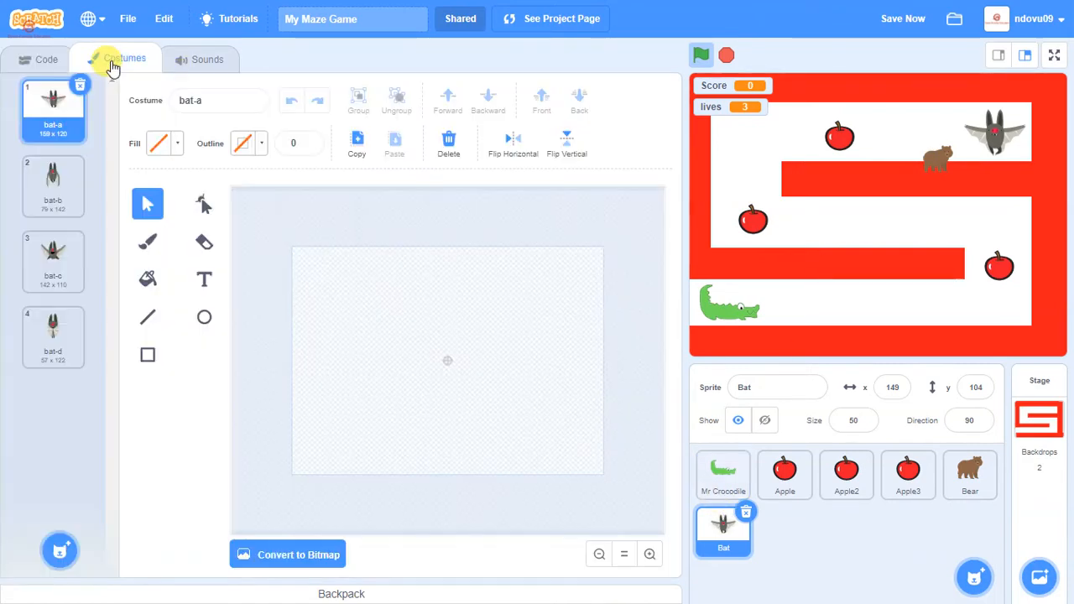
click(124, 59)
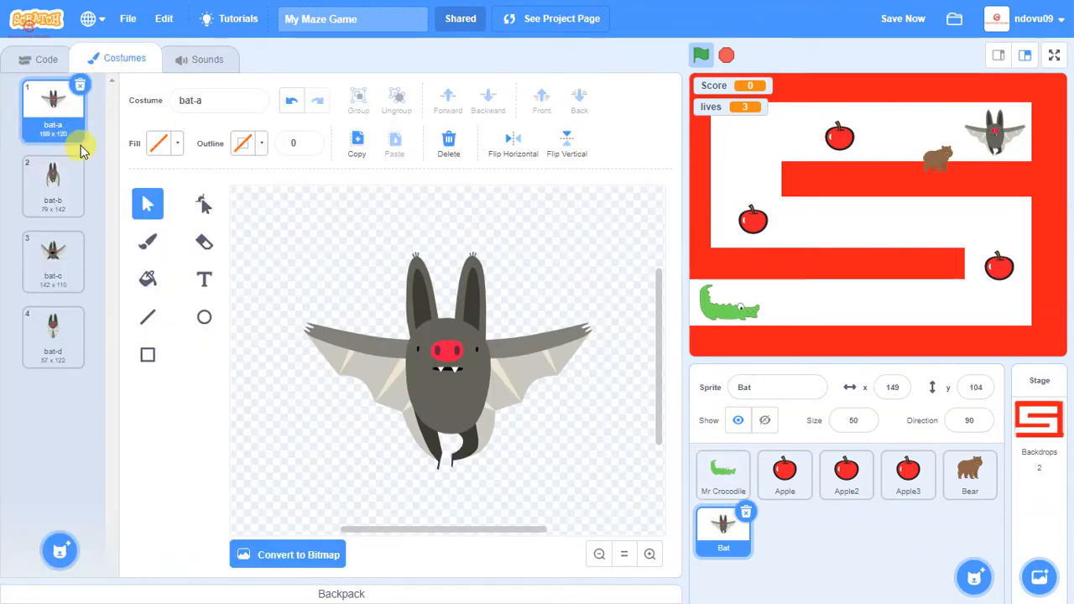
click(53, 185)
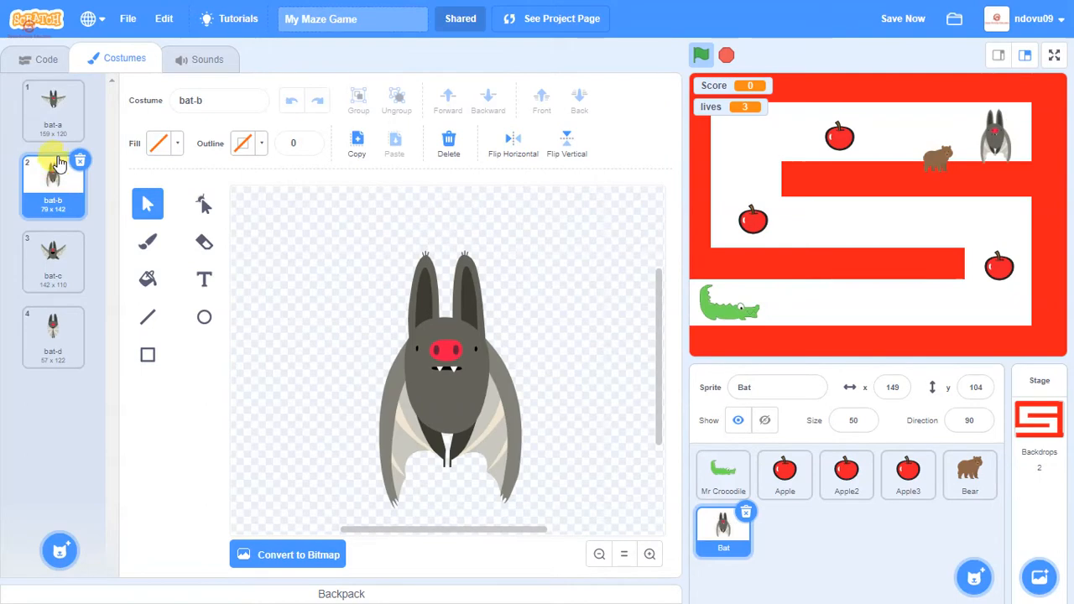
click(53, 109)
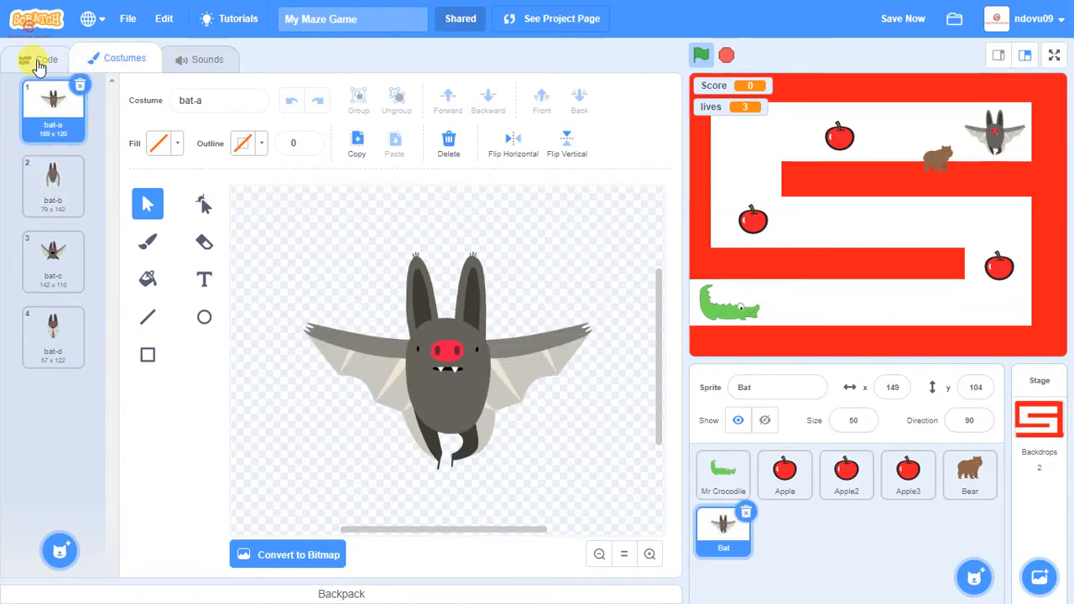
click(38, 58)
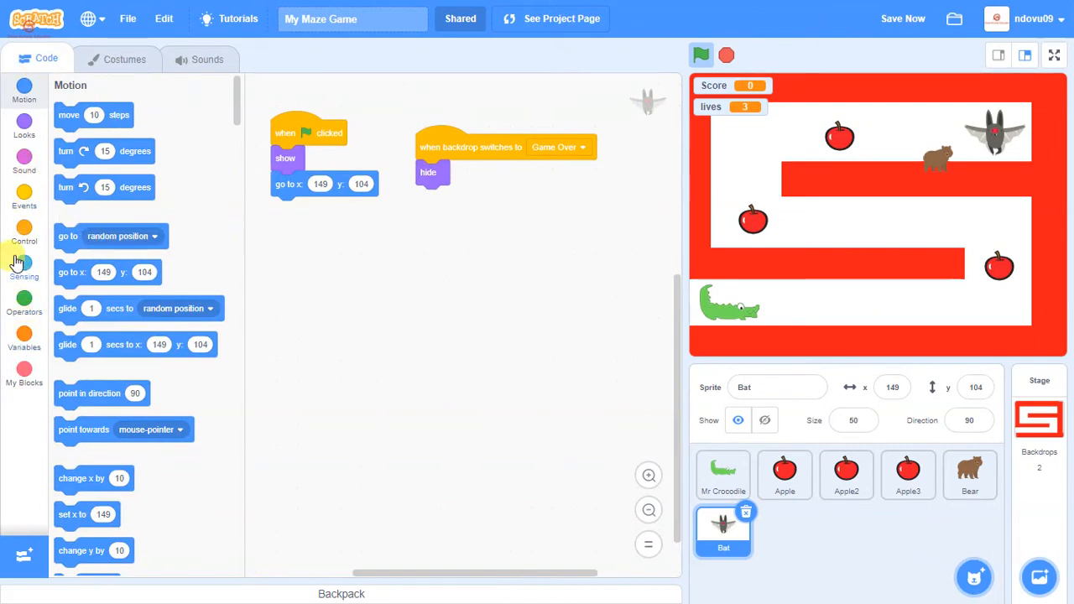
Step: Add a forever loop under the go-to block and look at the bat-c costume
click(24, 231)
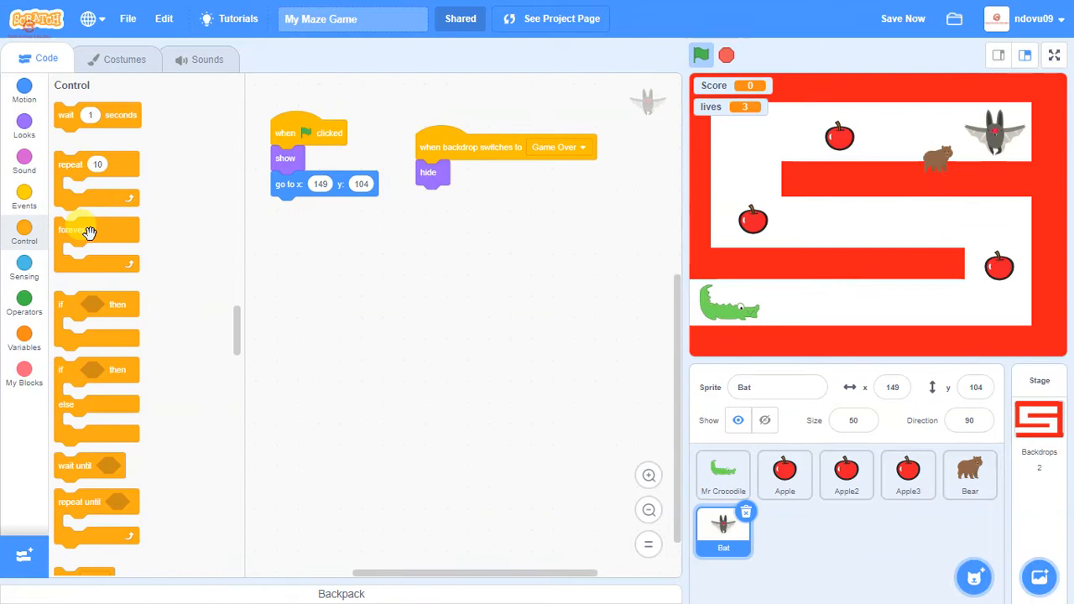
drag(71, 231, 288, 209)
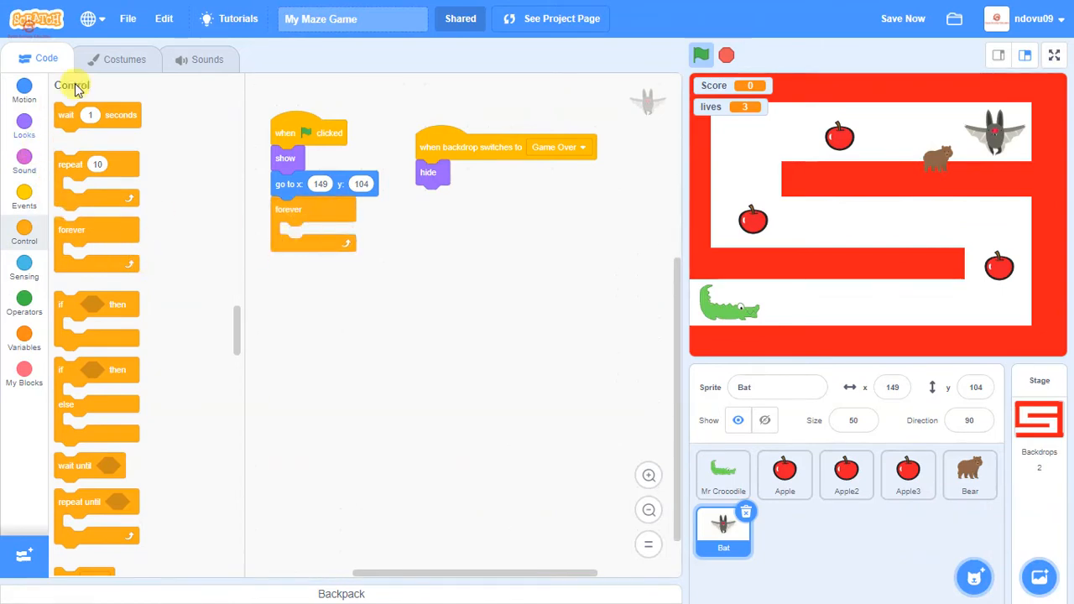
click(124, 59)
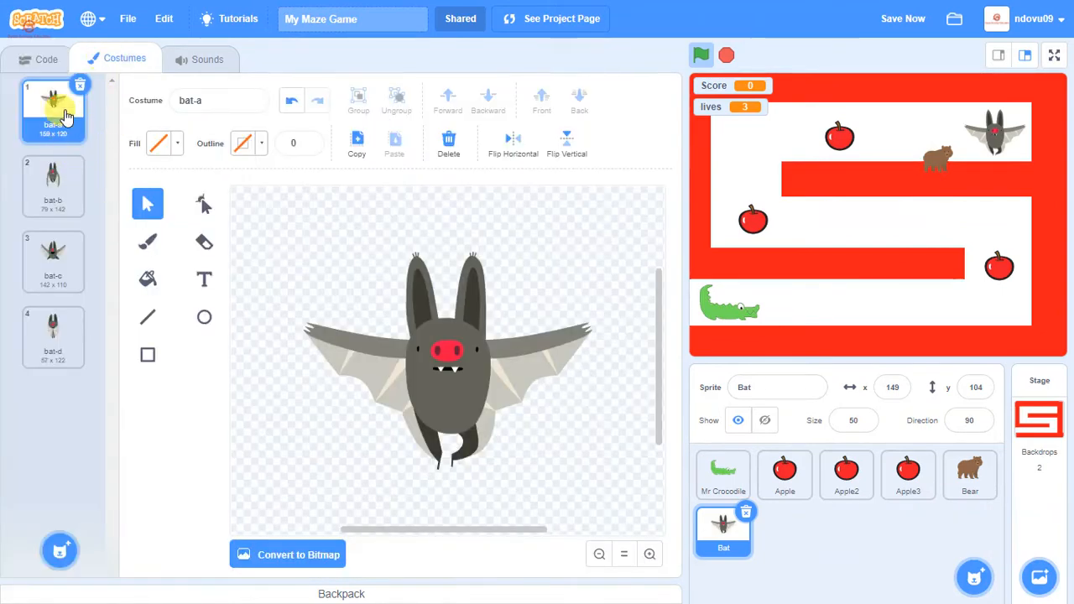
click(52, 260)
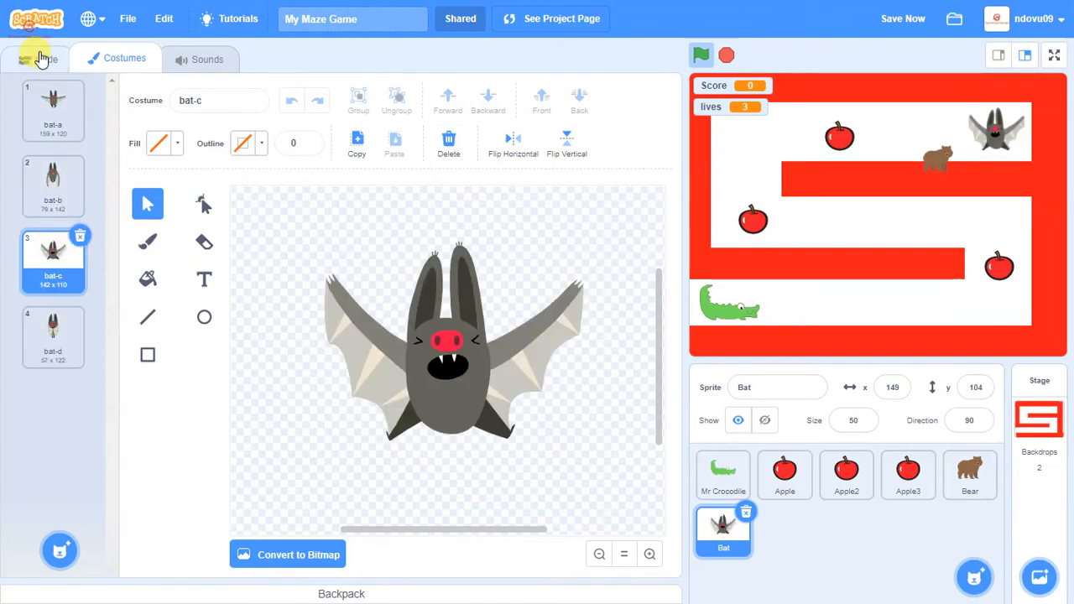
click(38, 58)
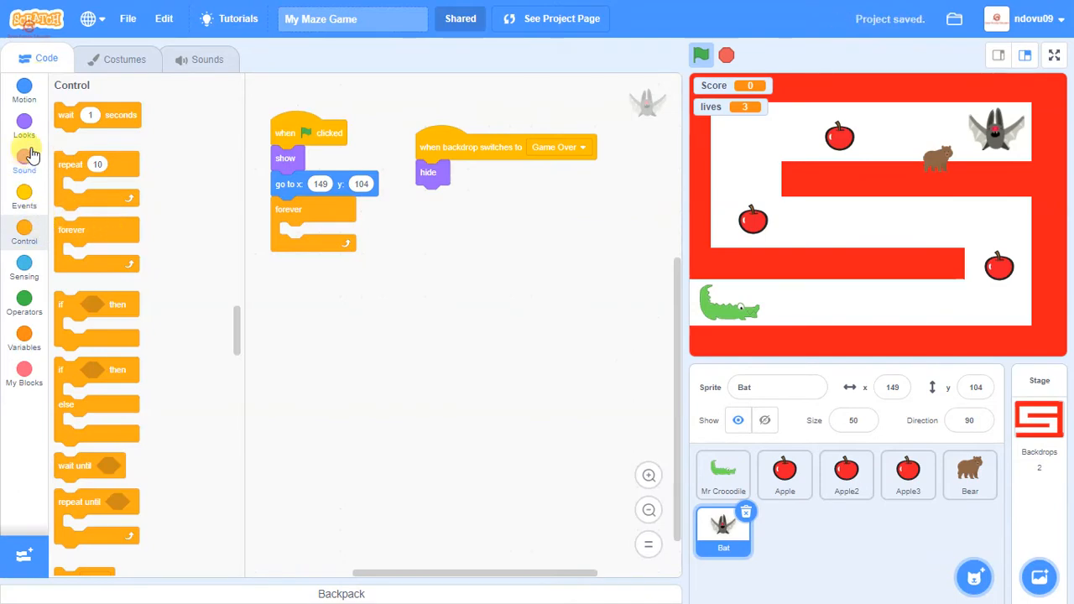
Step: Put bat-a and bat-b costume switches inside the forever loop and test-run the game
click(24, 134)
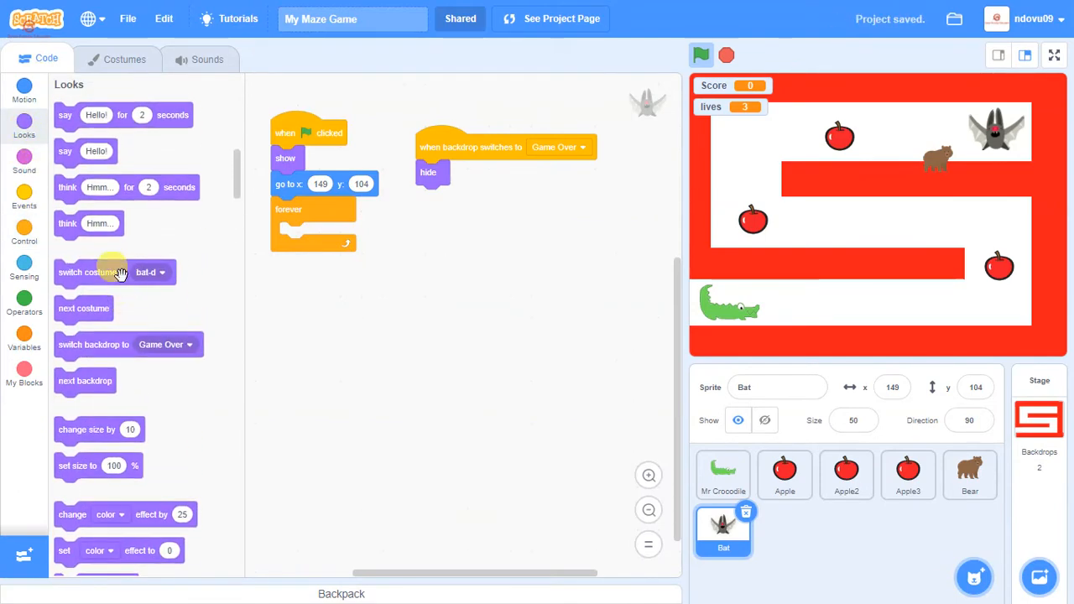
drag(91, 272, 316, 235)
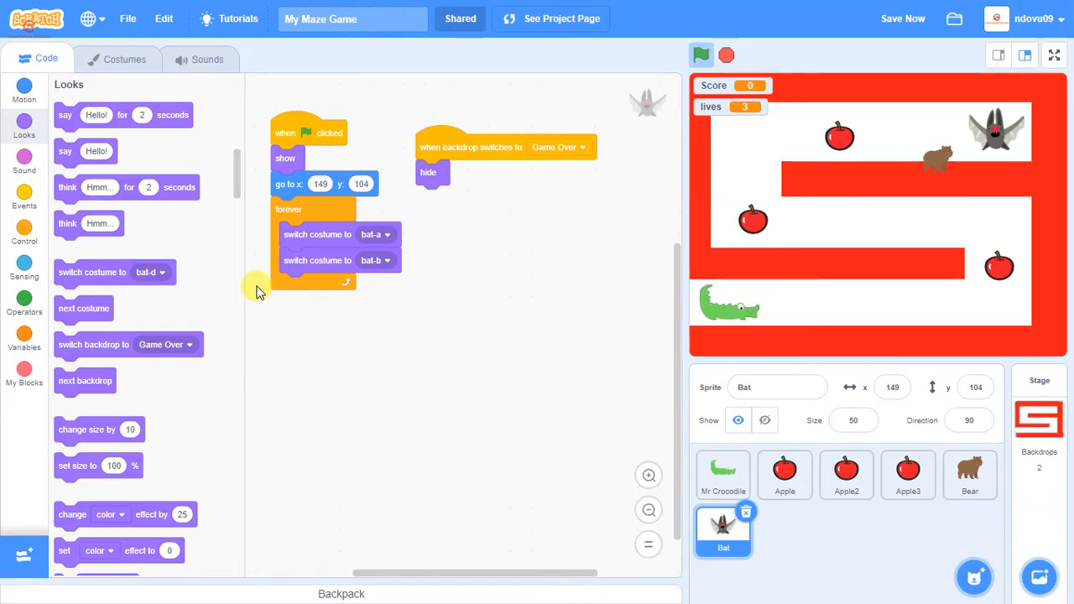
click(701, 56)
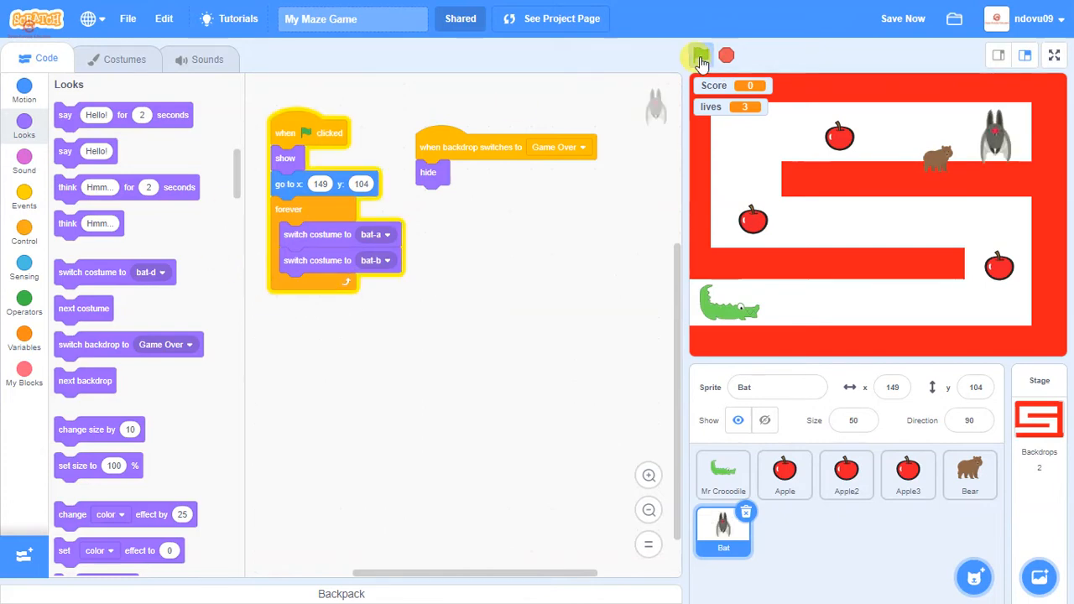
click(701, 56)
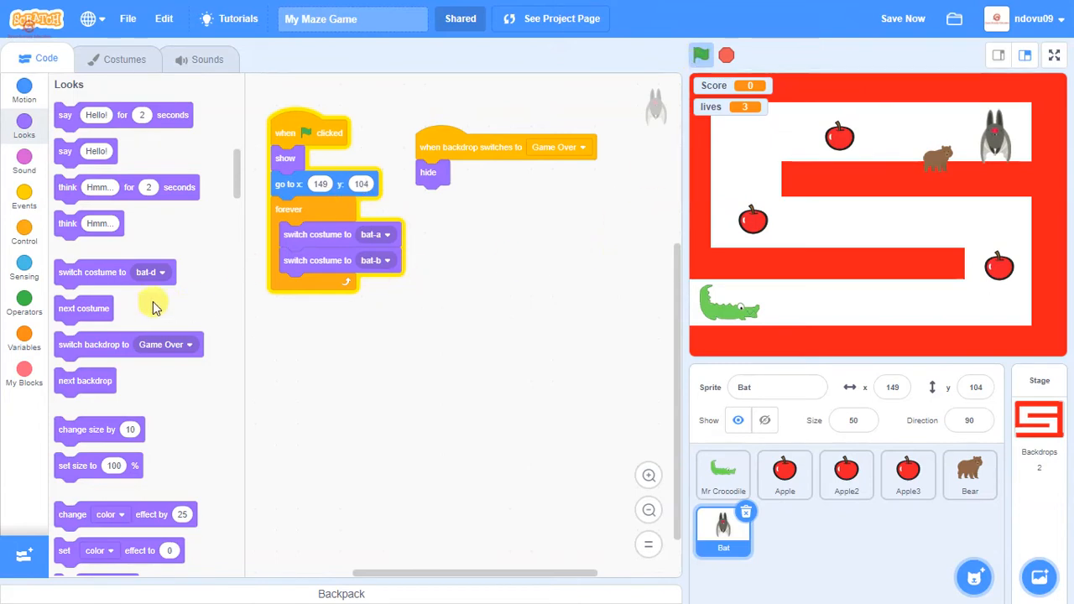
Step: Add wait blocks between the costume switches, the first set to 0.5
click(23, 235)
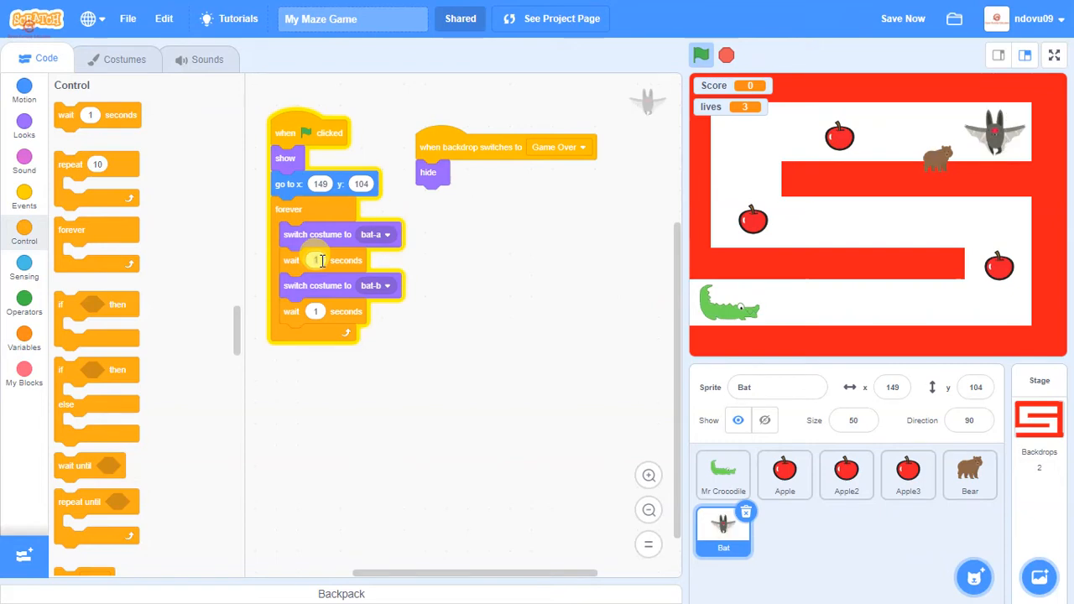
text(0.5)
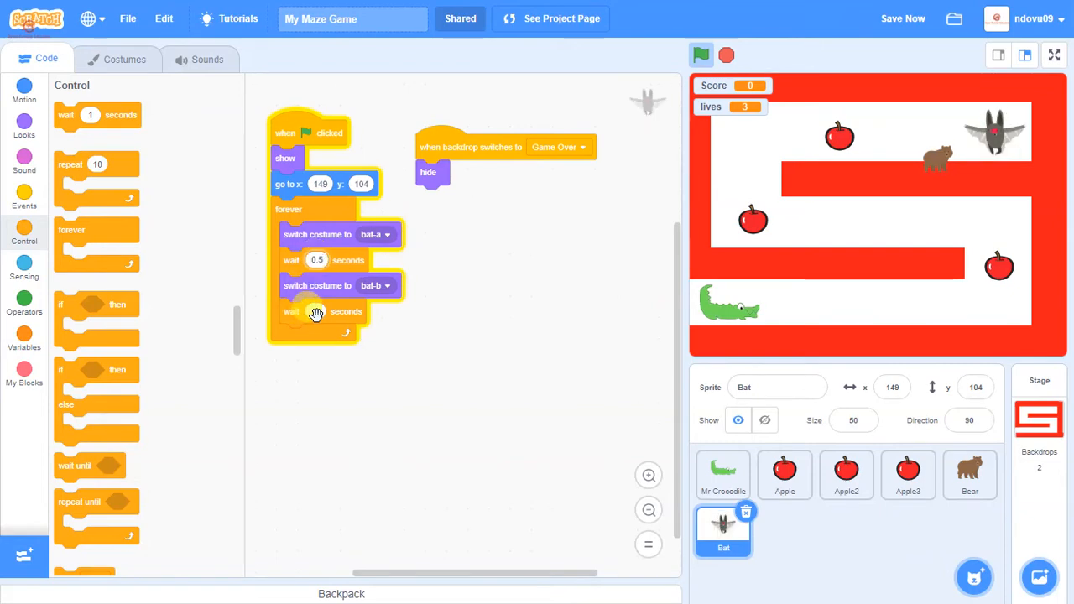
click(318, 311)
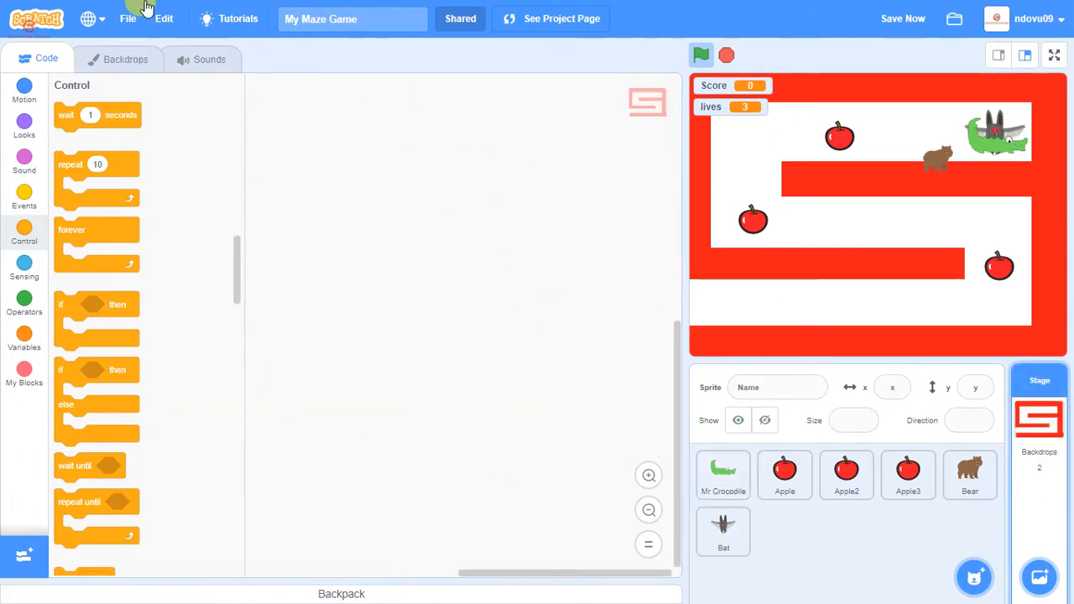
Step: Add the Jungle backdrop from the backdrop library to the Stage
click(124, 59)
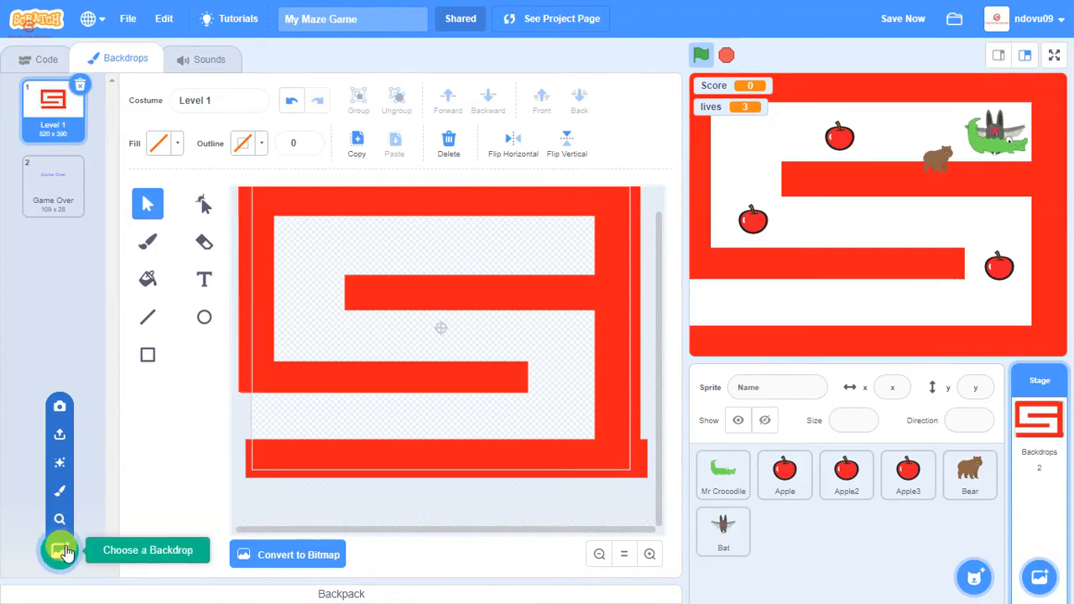
click(60, 550)
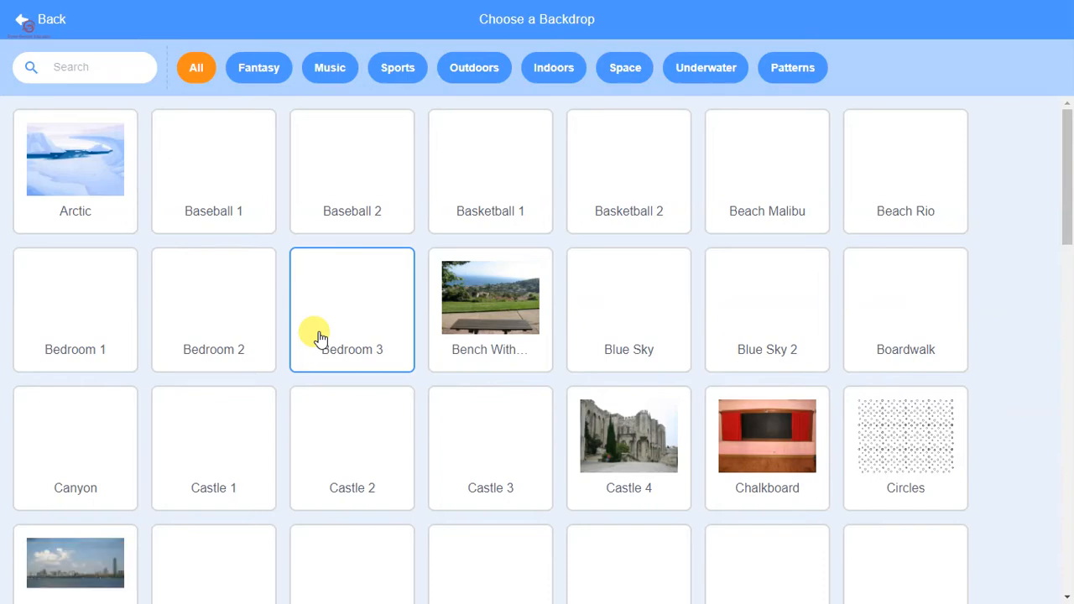
scroll(down, 3)
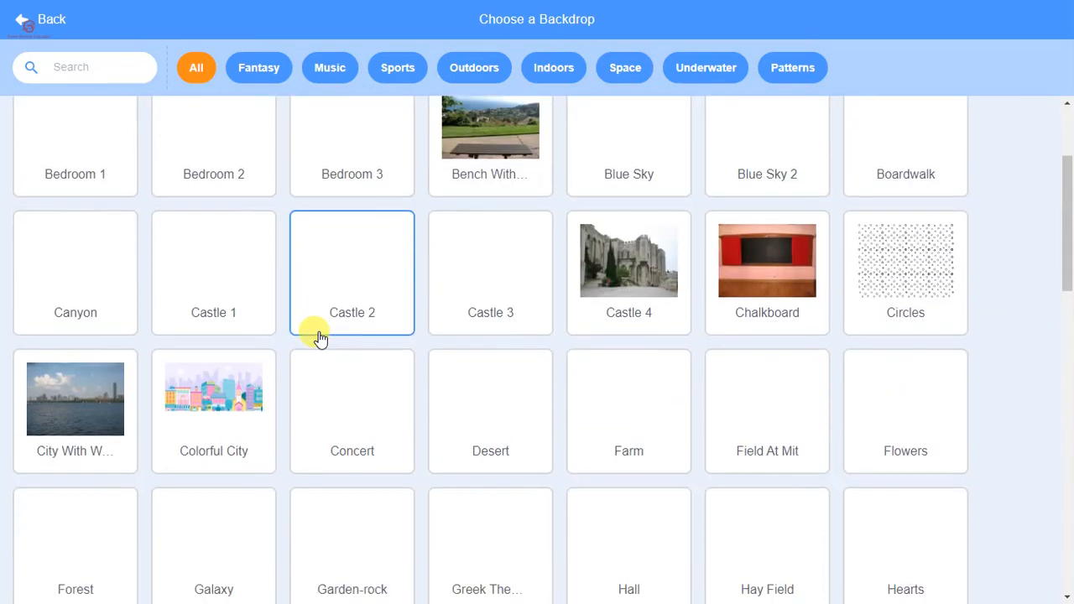
scroll(down, 3)
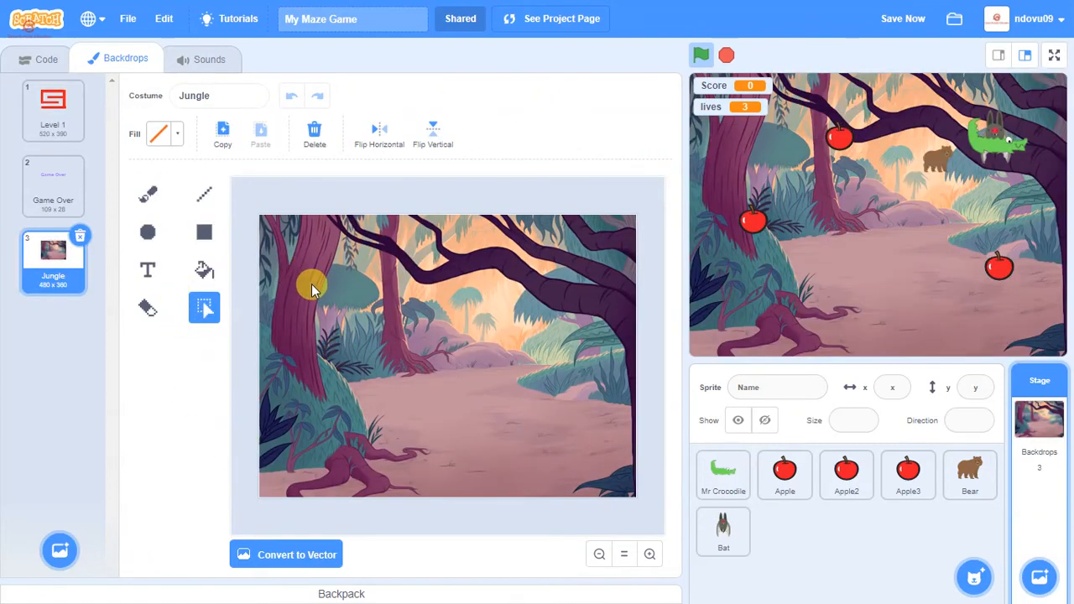
mouse_move(287, 394)
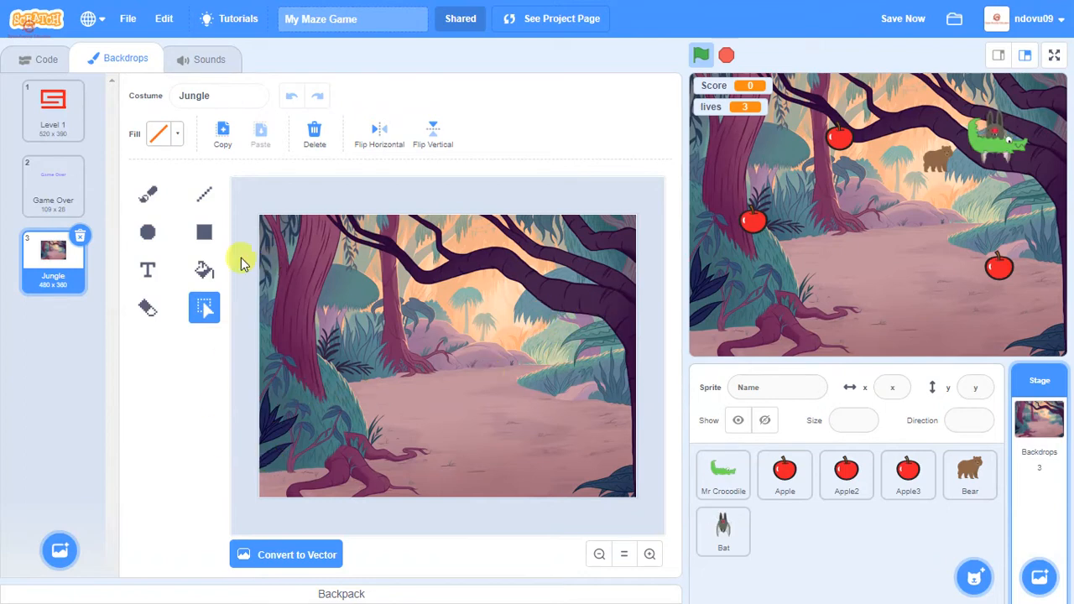
Step: Draw bright green rectangle bars on the Jungle backdrop and rename it 'Level 2'
click(204, 232)
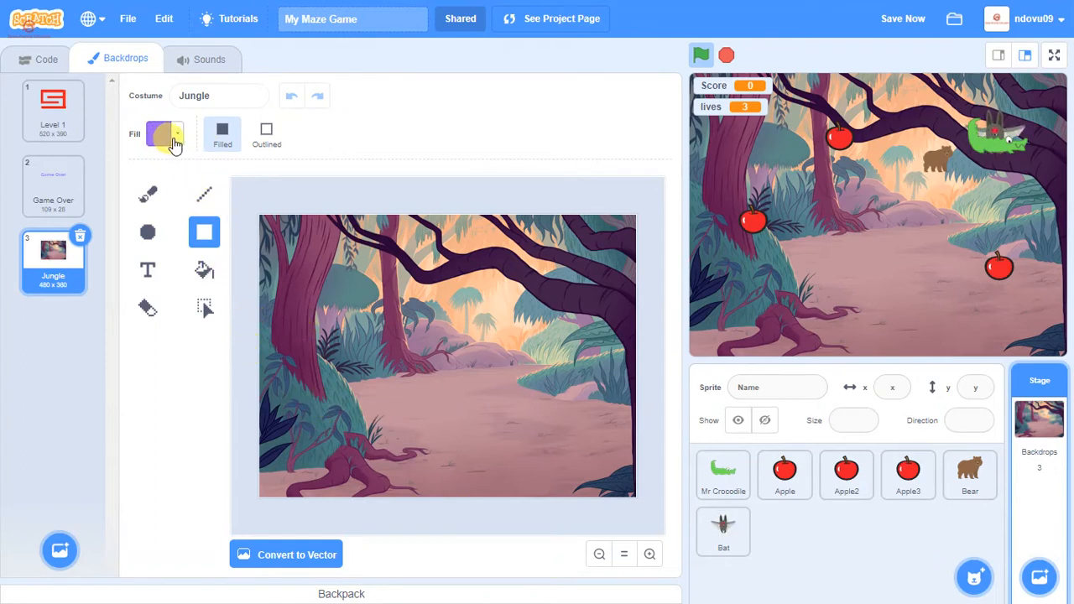
click(159, 134)
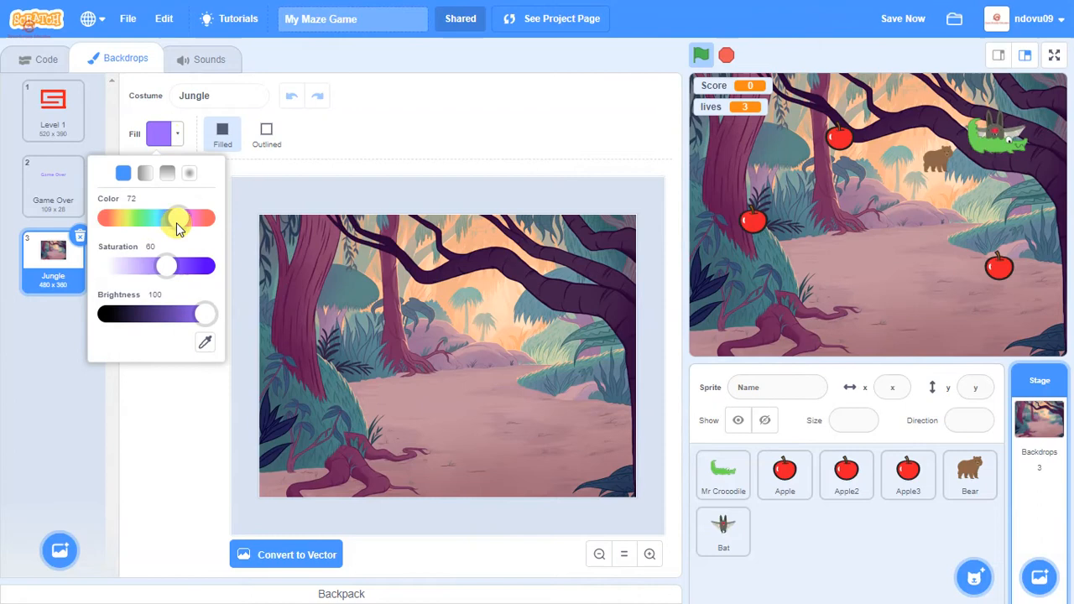
drag(181, 218, 121, 219)
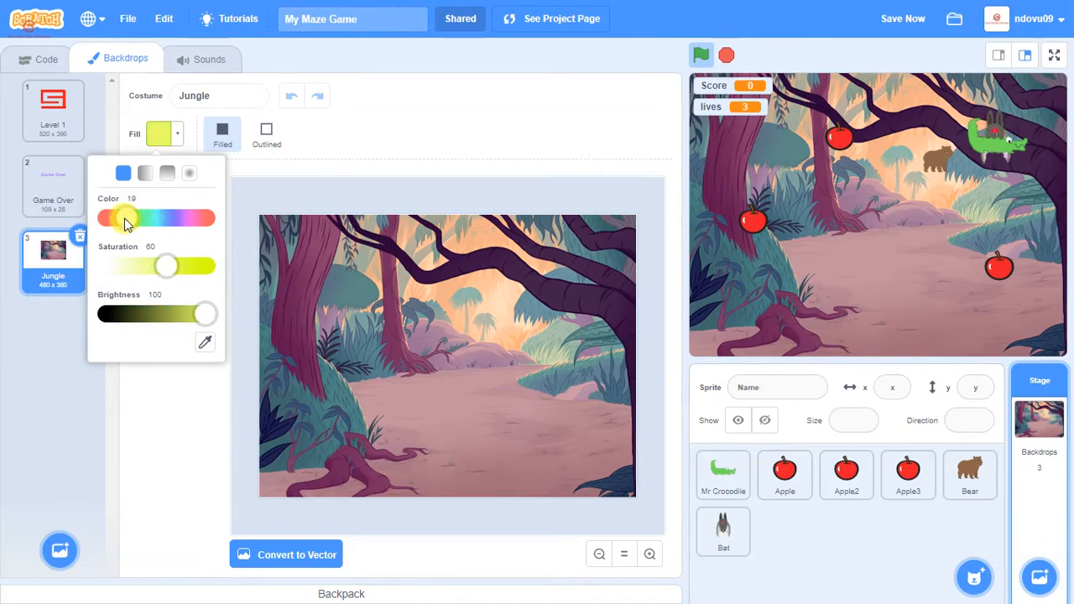
drag(124, 218, 165, 218)
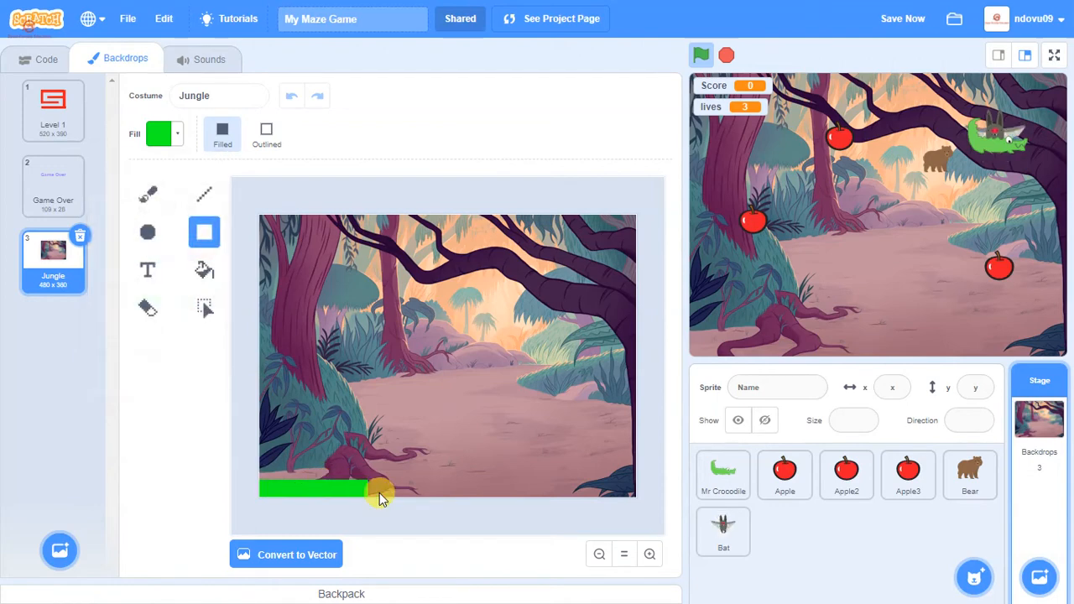
drag(382, 489, 638, 489)
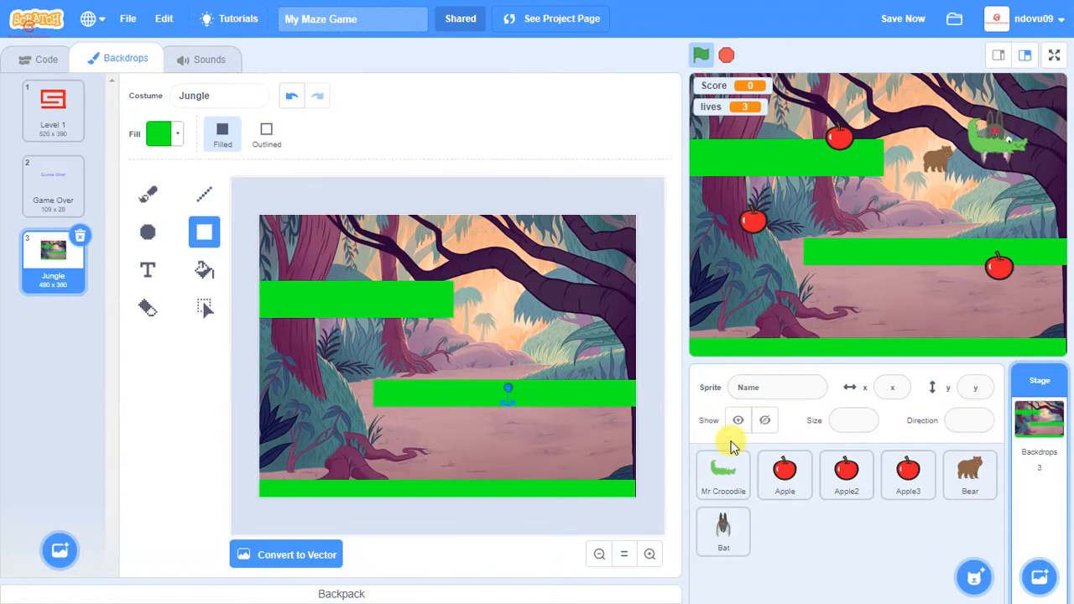
mouse_move(770, 342)
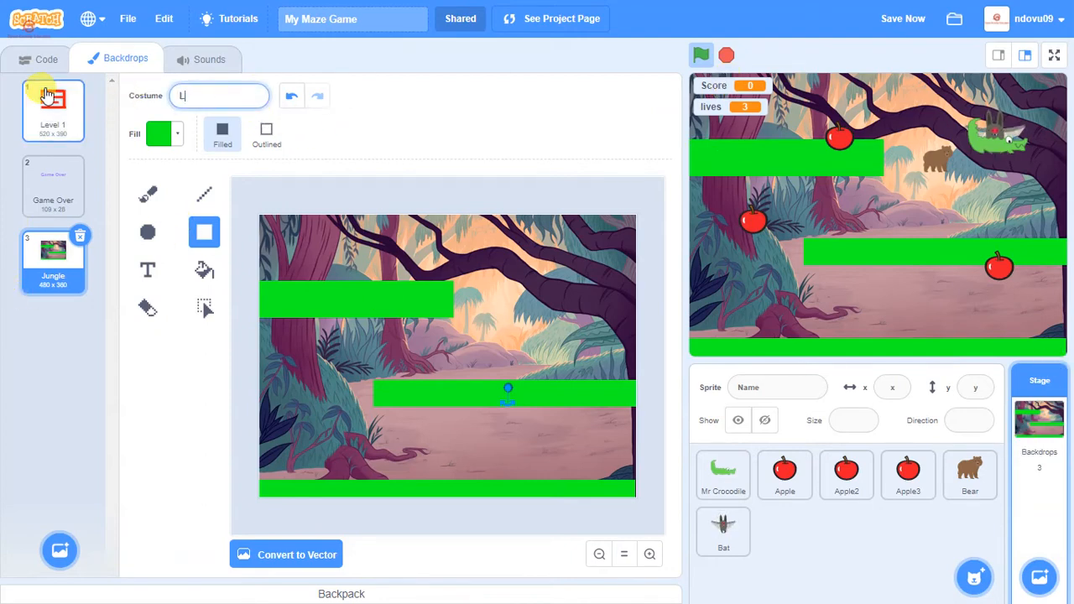
text(Level 2)
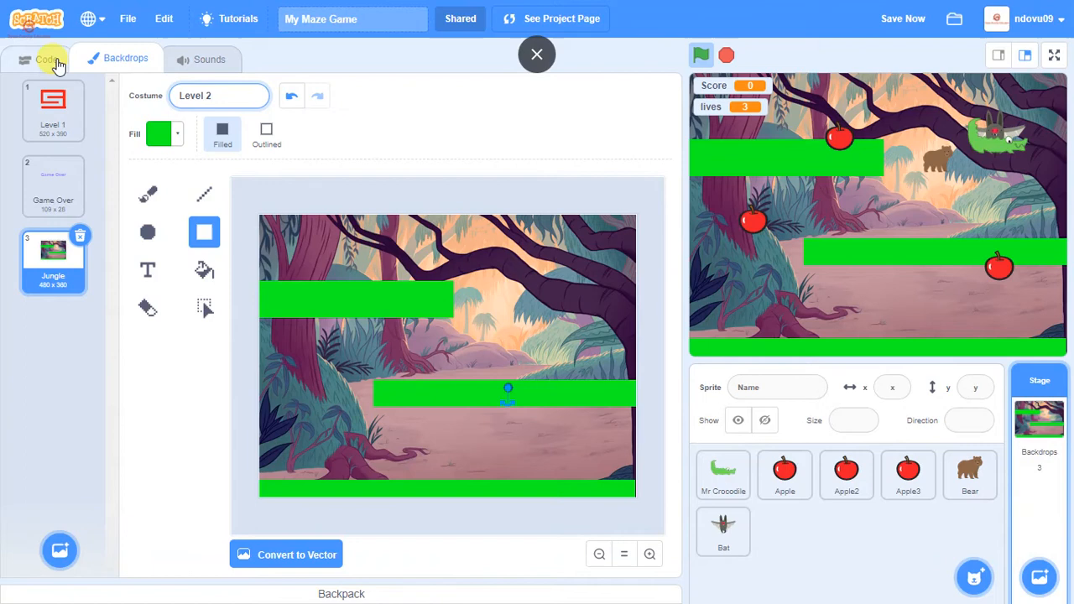
Step: Give Mr Crocodile a forever 'if touching Bat' check that switches backdrop to Level 2
click(723, 474)
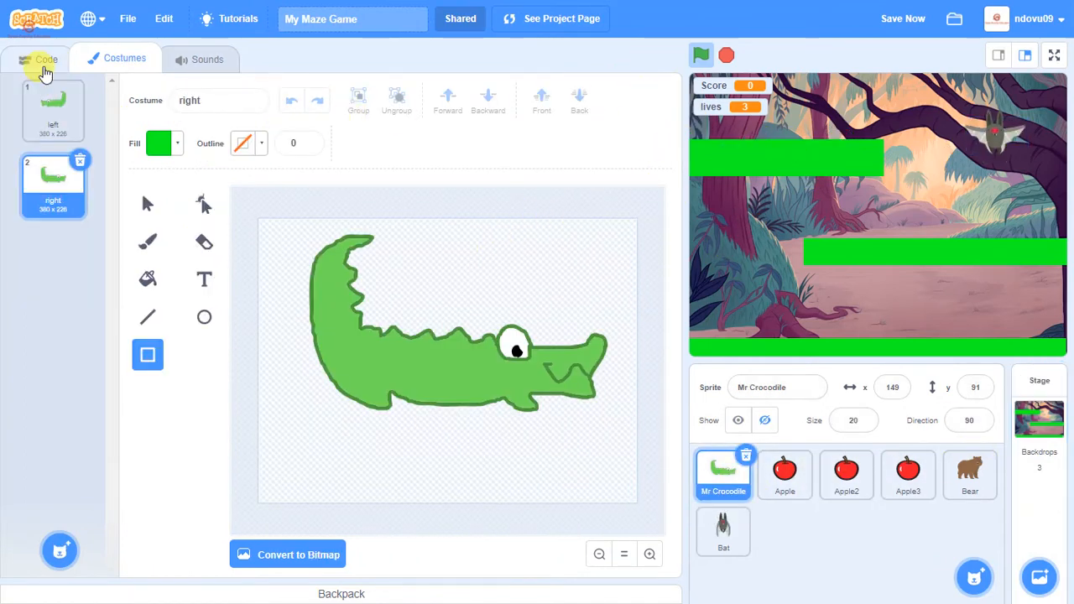
click(38, 58)
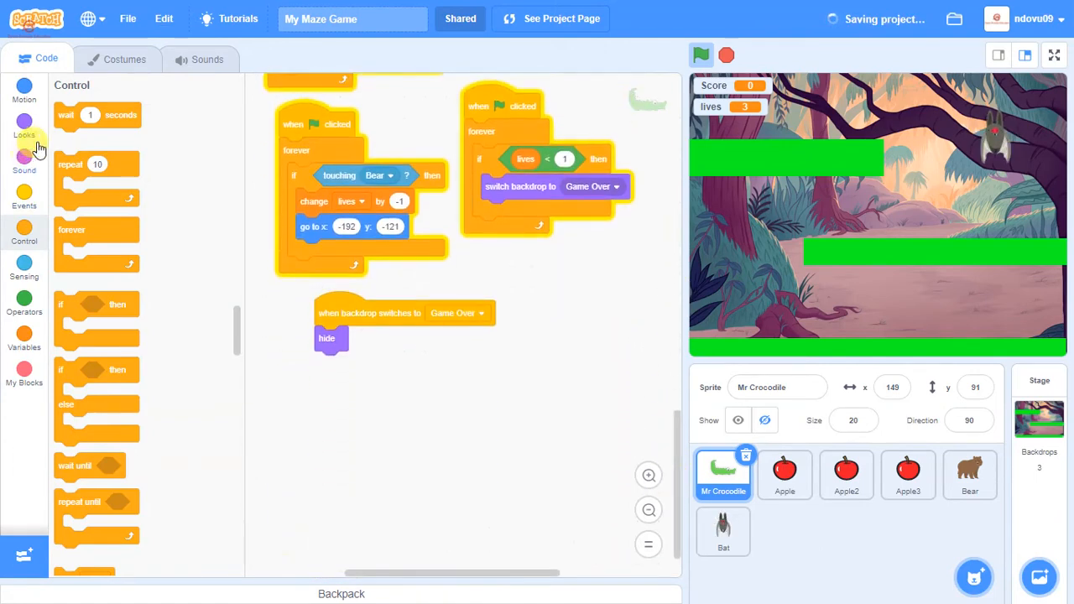
click(24, 199)
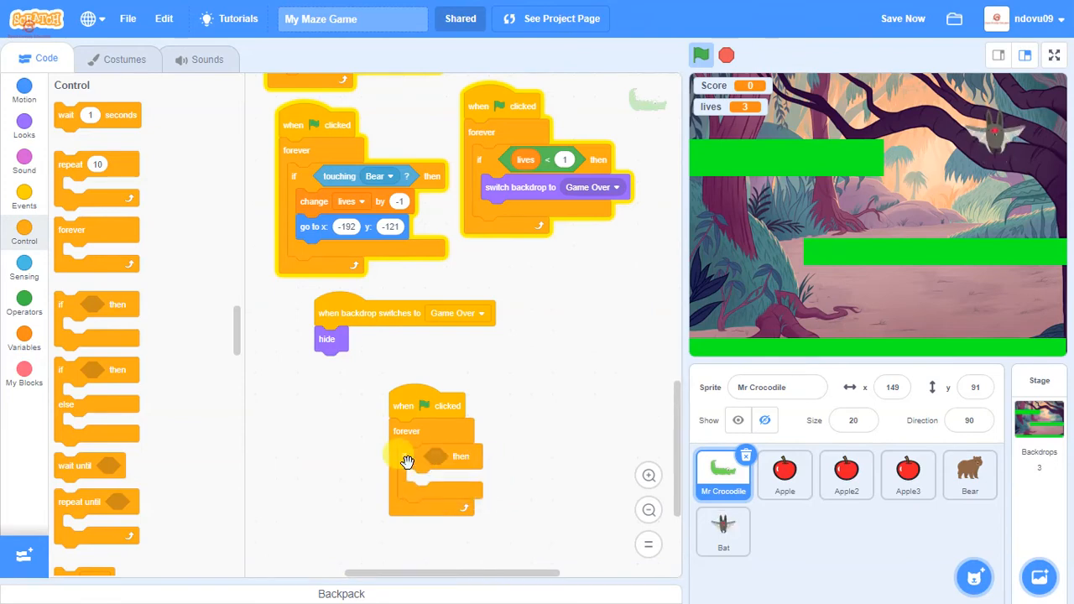
click(23, 267)
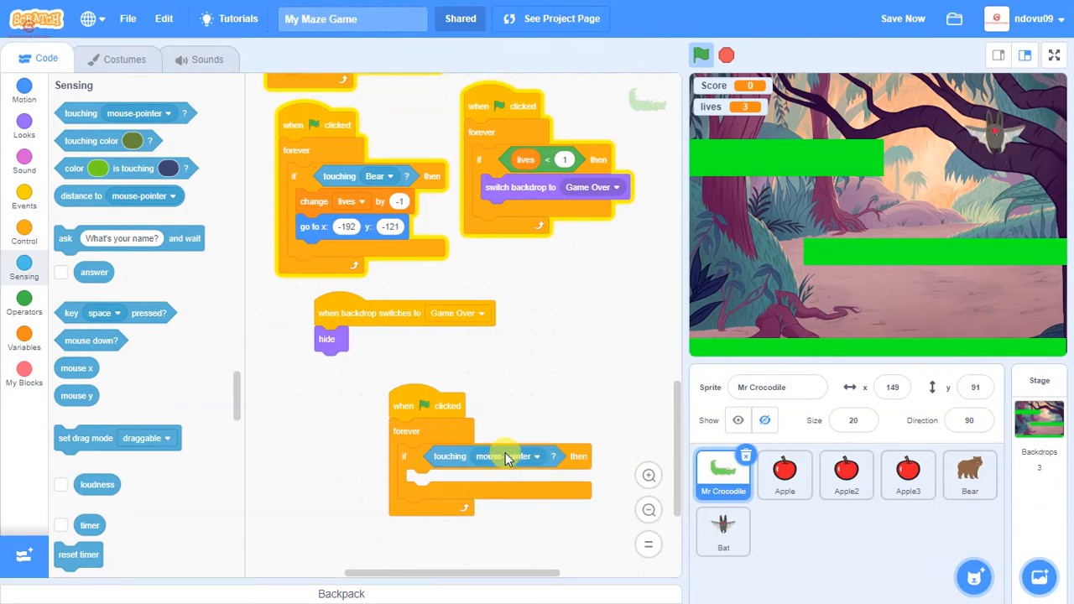
click(525, 456)
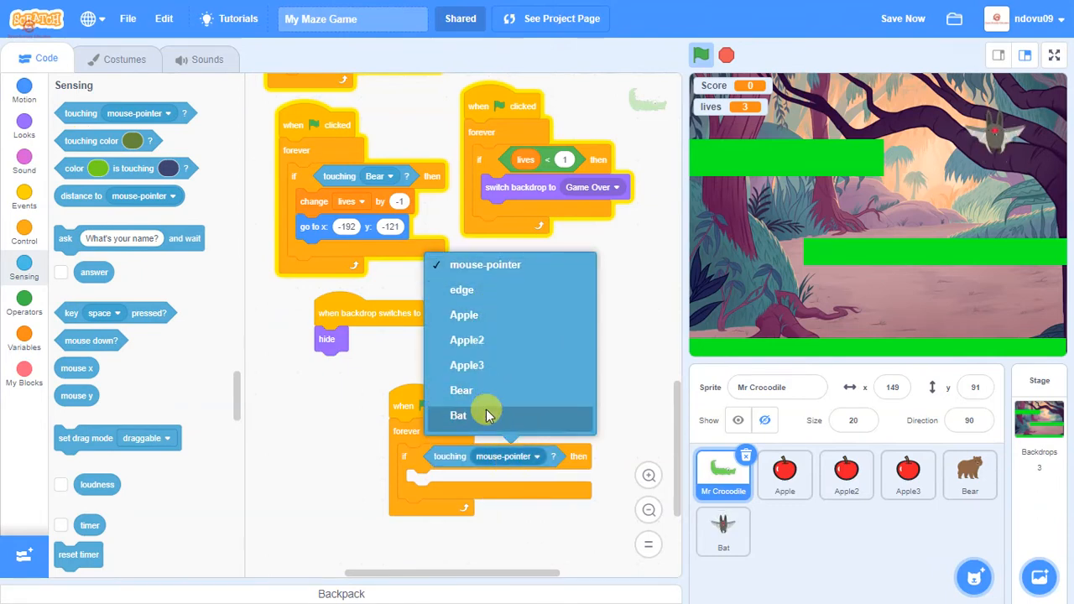
click(457, 415)
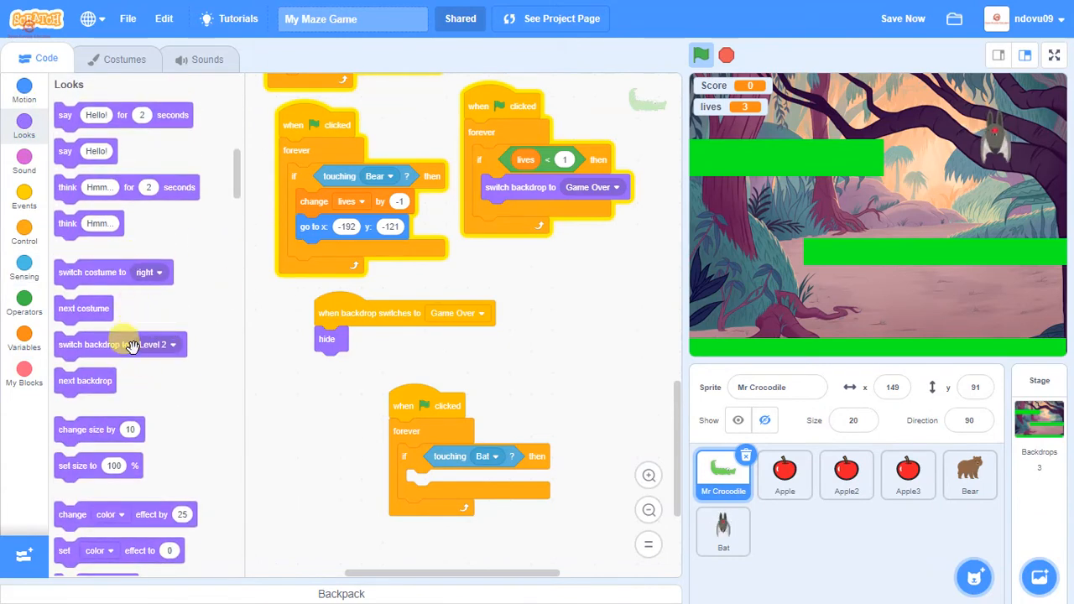
drag(119, 344, 489, 463)
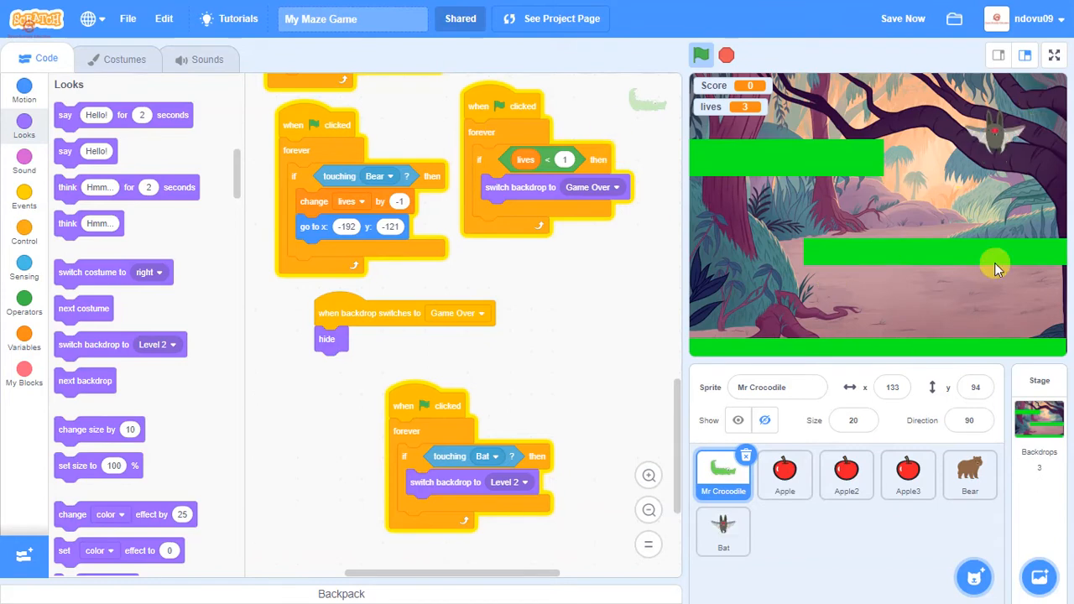
mouse_move(873, 277)
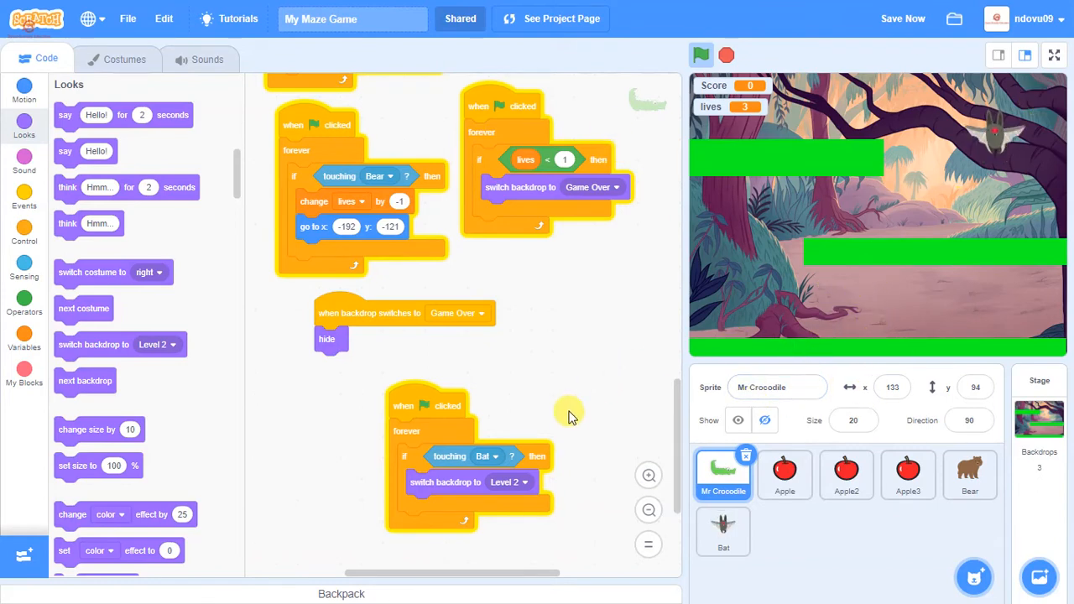
Step: Make the Bat's backdrop-switch hide script react to Level 2, then run the game
click(785, 474)
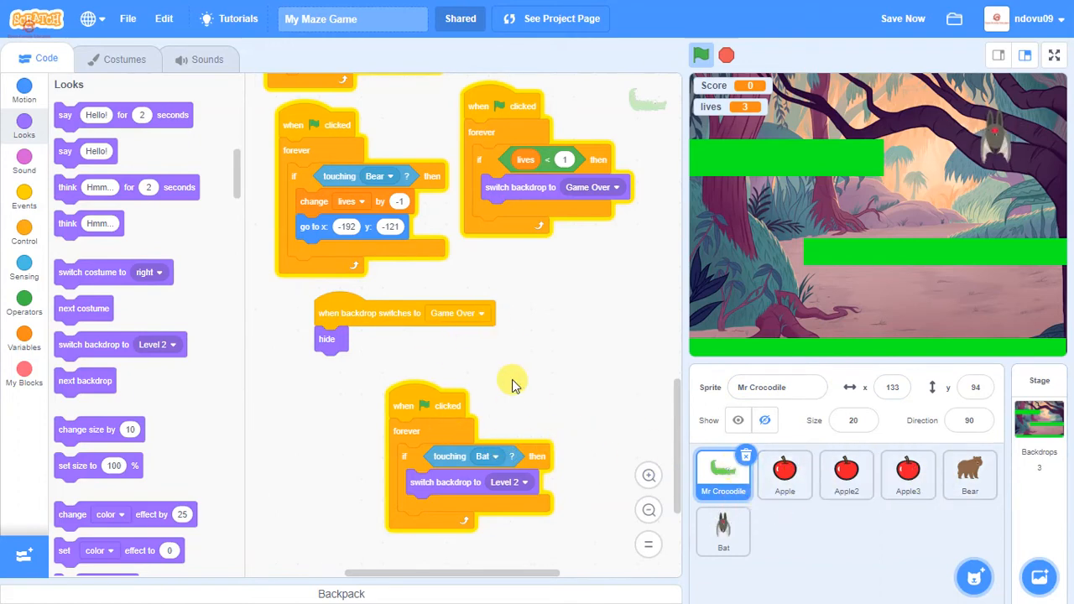
scroll(down, 3)
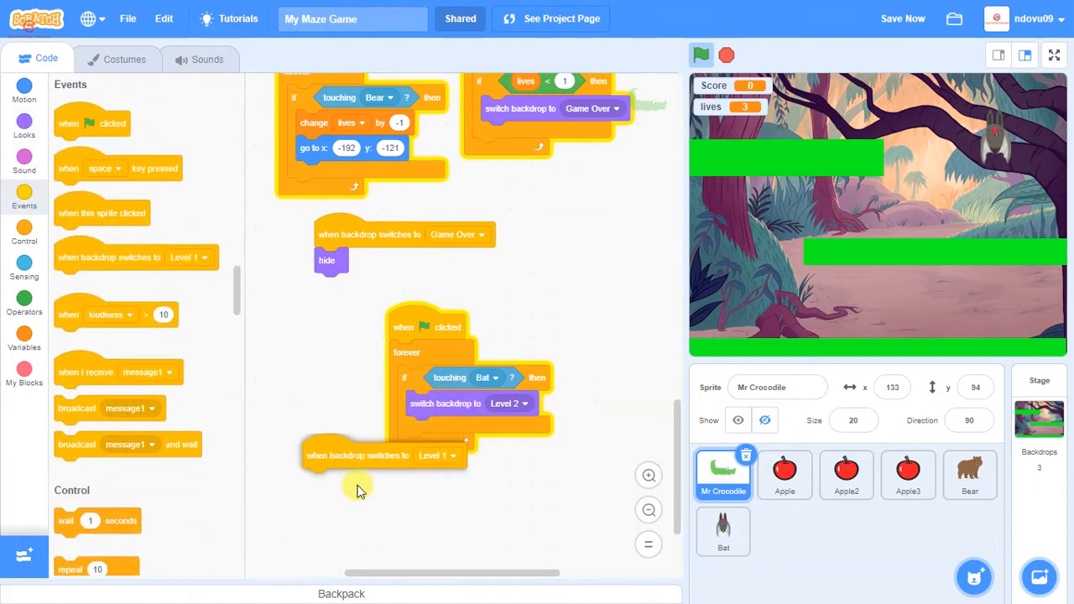
click(438, 456)
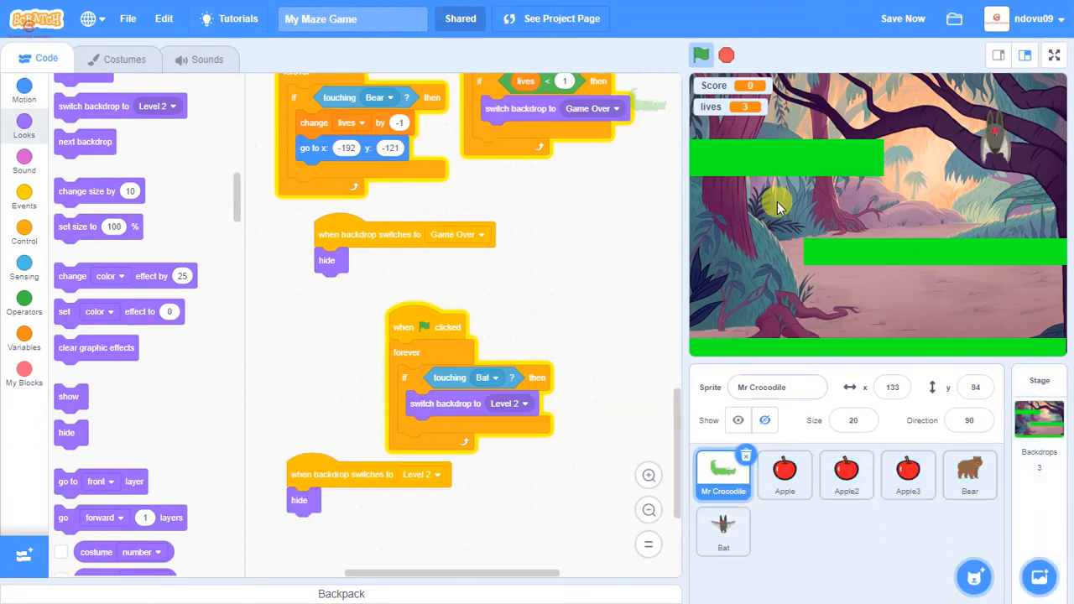
click(702, 55)
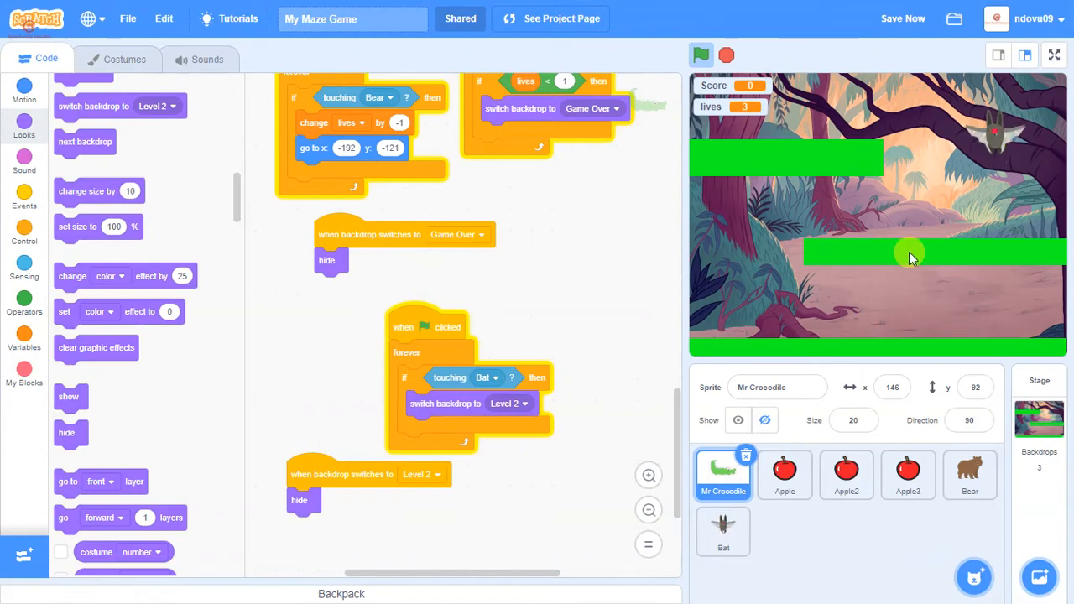
Step: Reselect the Bat, view its scripts, and run the game again
click(723, 532)
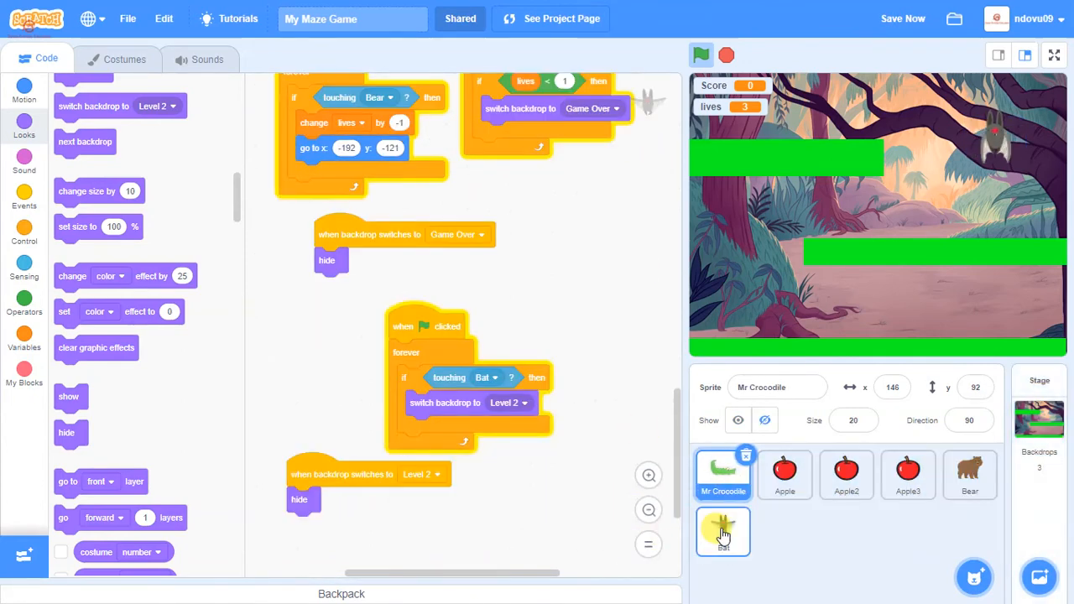
click(723, 532)
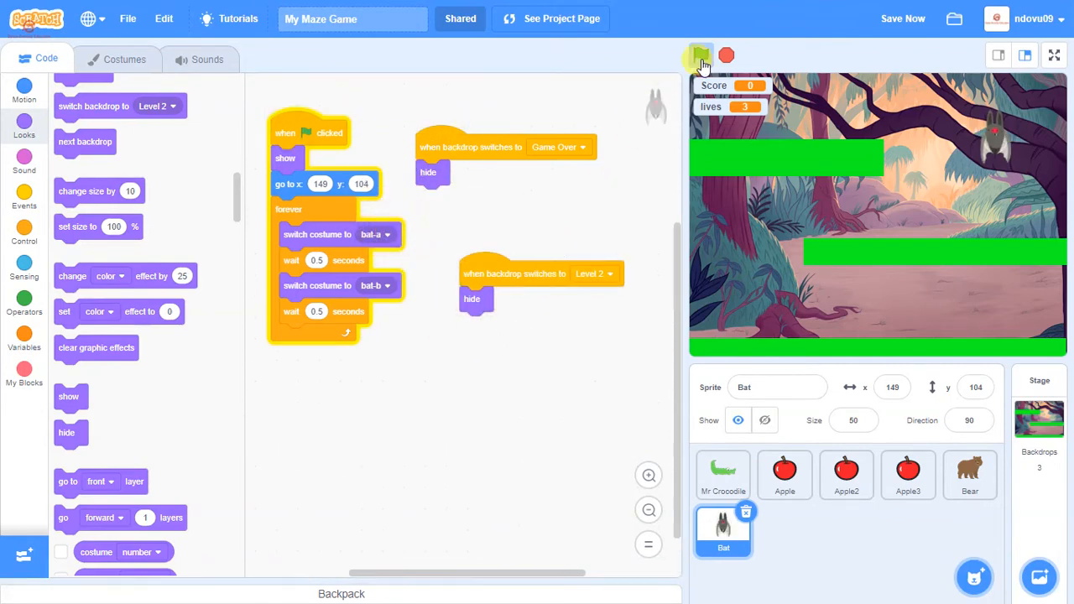
click(702, 55)
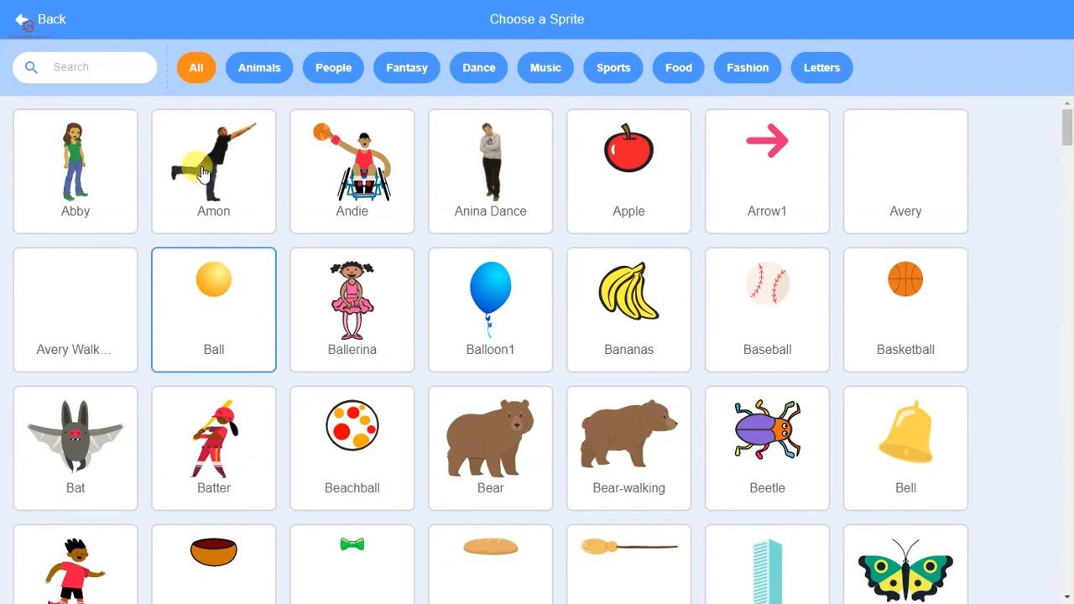
Step: Add the Cat sprite from the library and set its size to 50
text(cat)
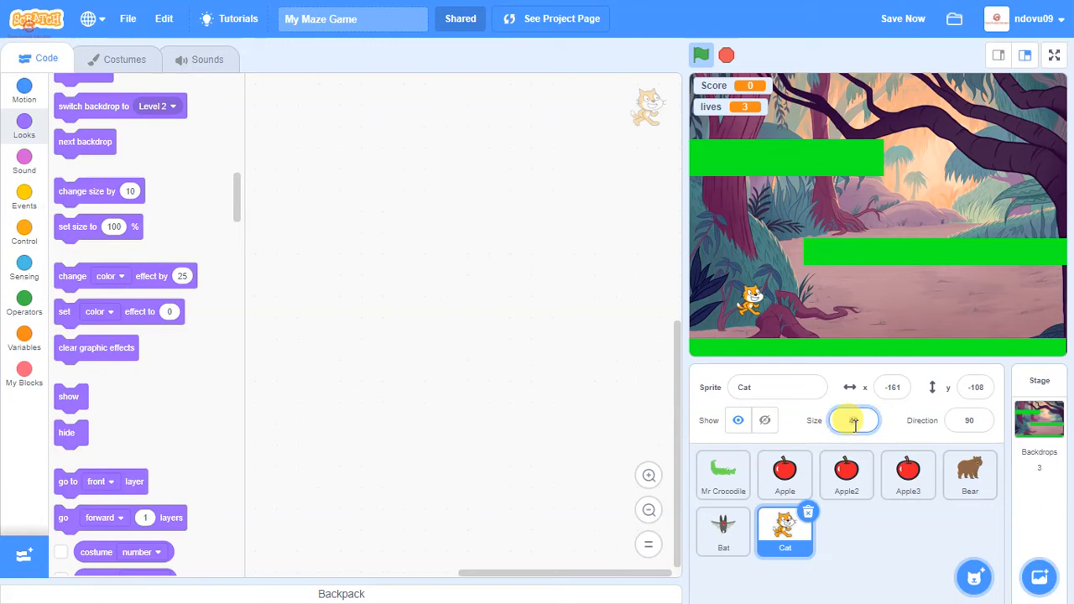
text(50)
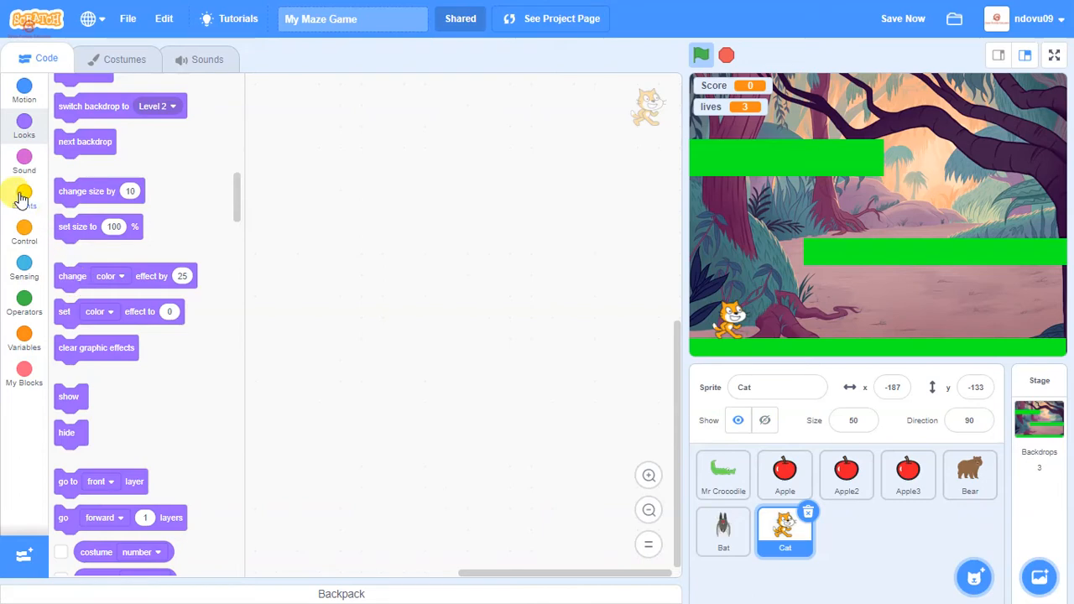
Step: Build Cat scripts: hide on green flag, show at x -187, y -133 on Level 2
click(23, 193)
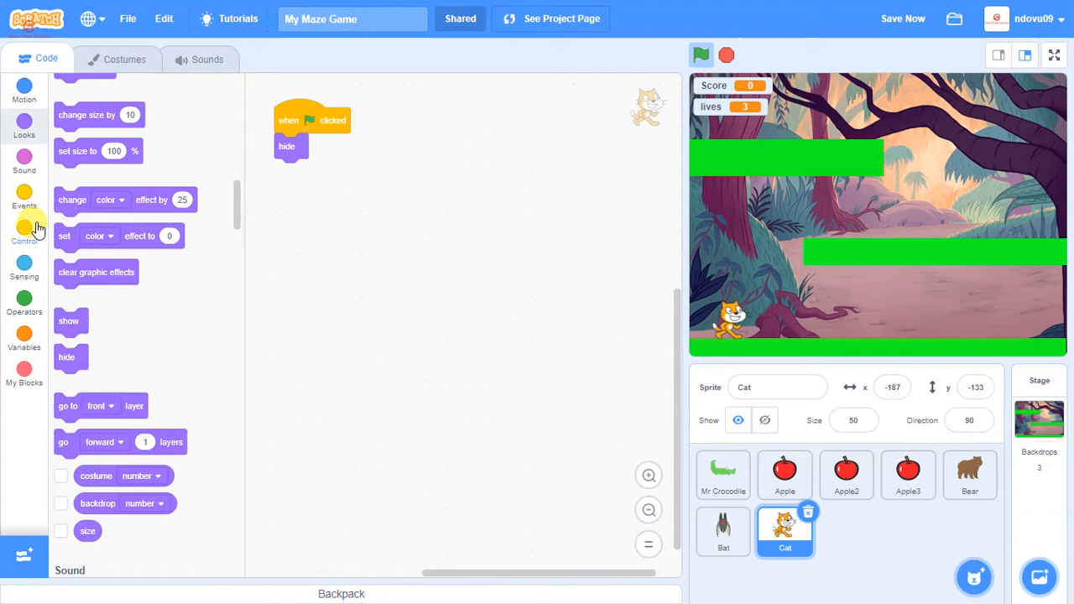
mouse_move(35, 188)
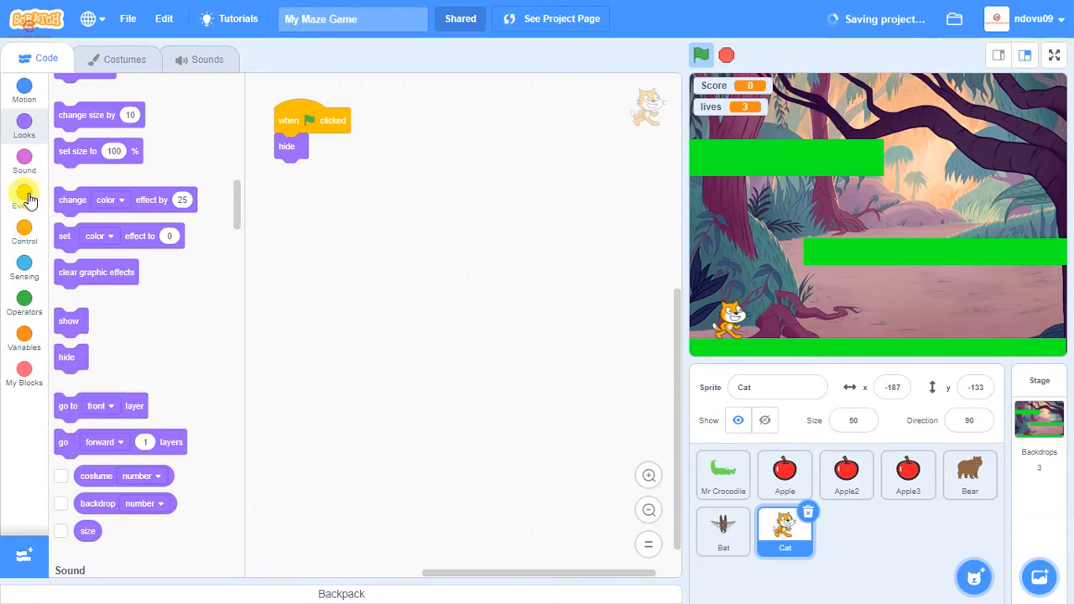
click(23, 199)
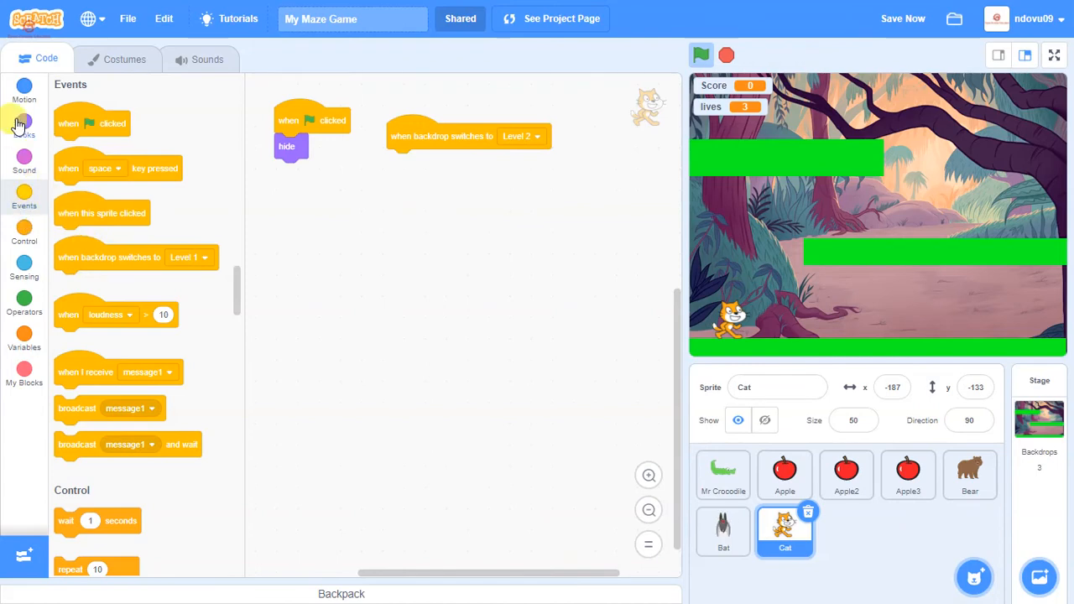
click(24, 126)
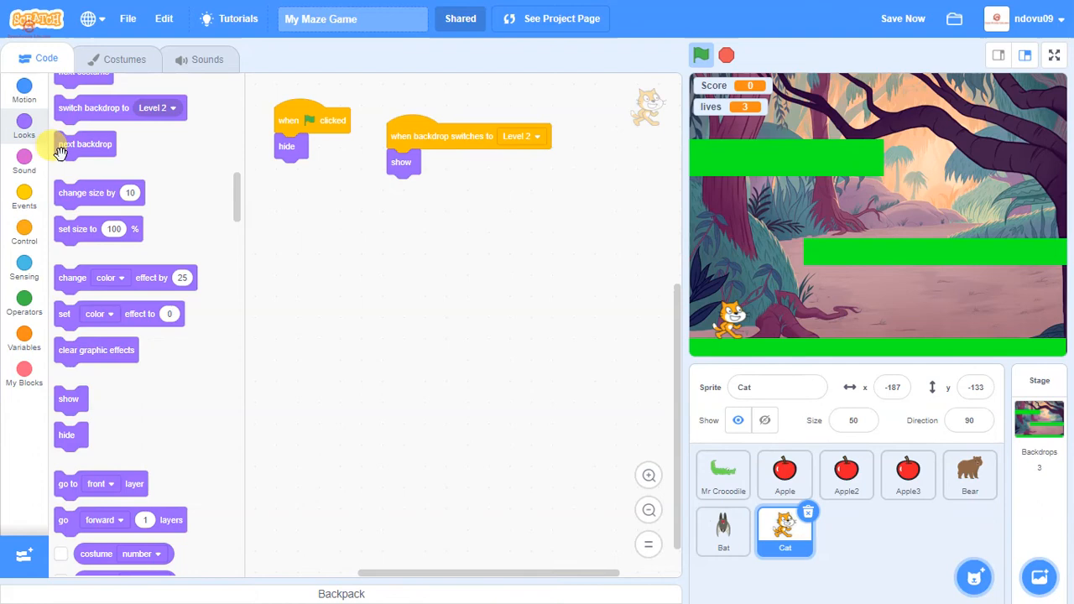
click(24, 90)
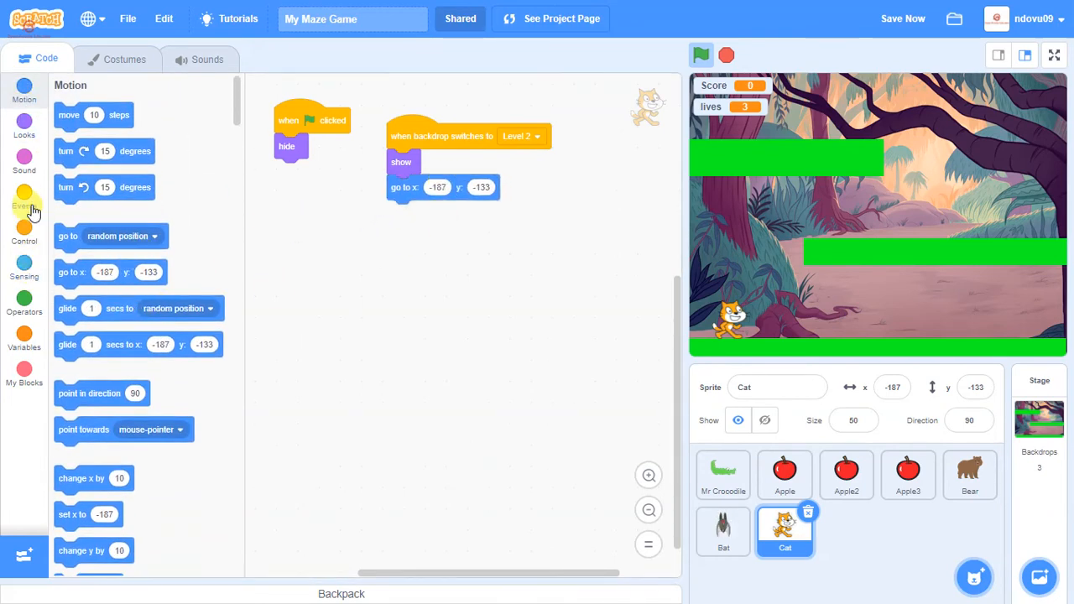
click(24, 200)
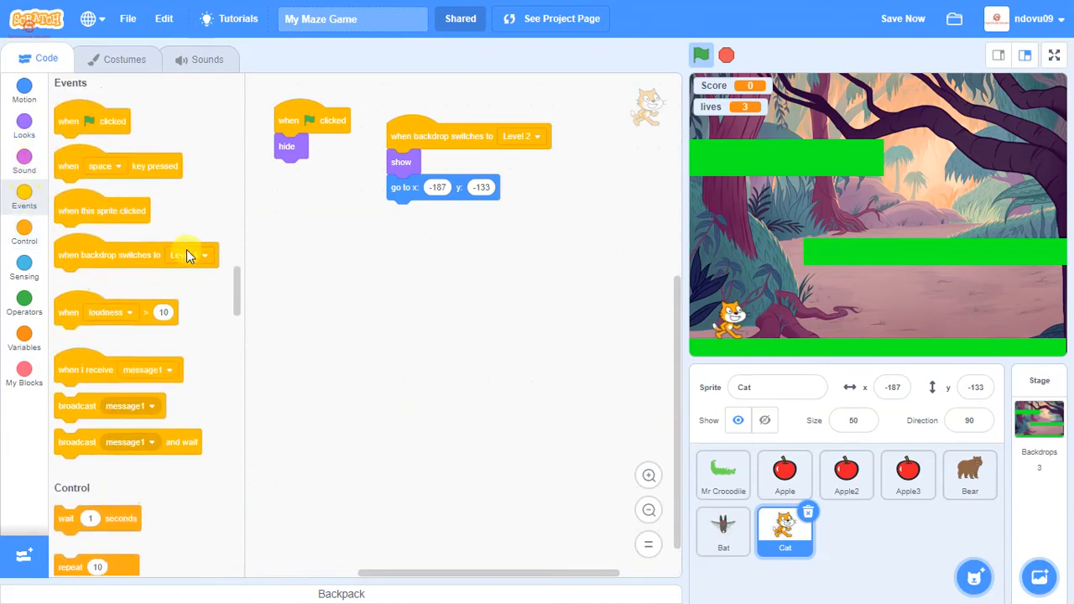
Step: Add a 'when backdrop switches to Game Over' script that hides the Cat
drag(134, 254, 484, 258)
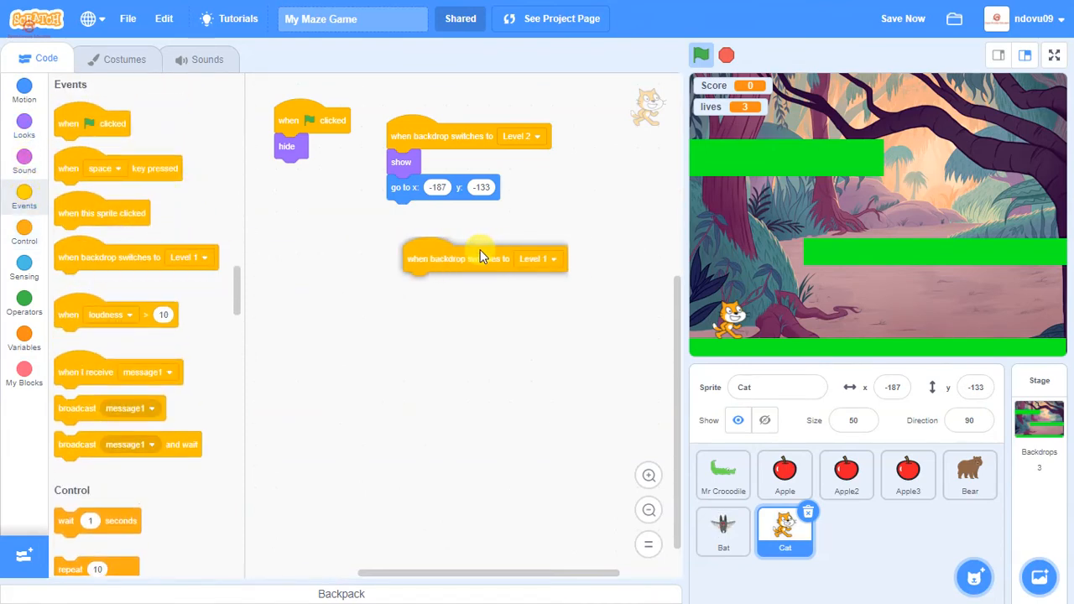
click(537, 259)
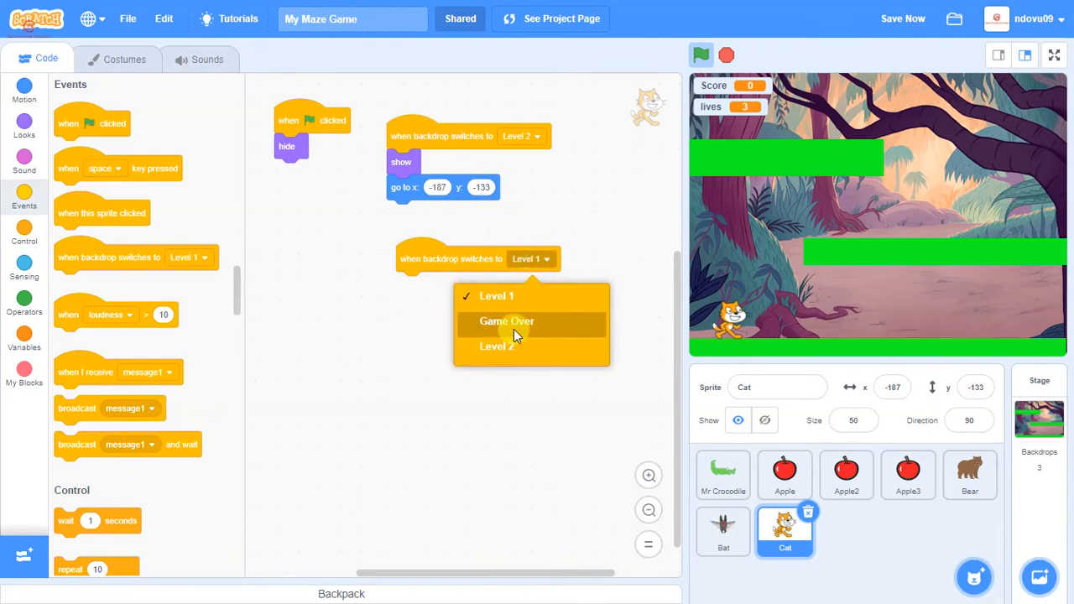
click(506, 321)
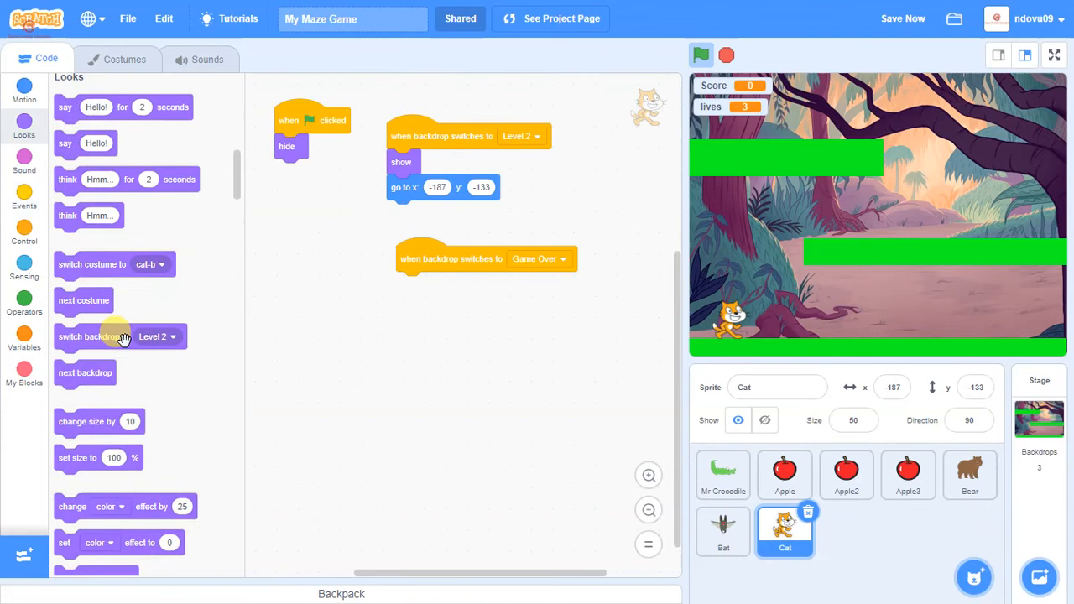
scroll(down, 3)
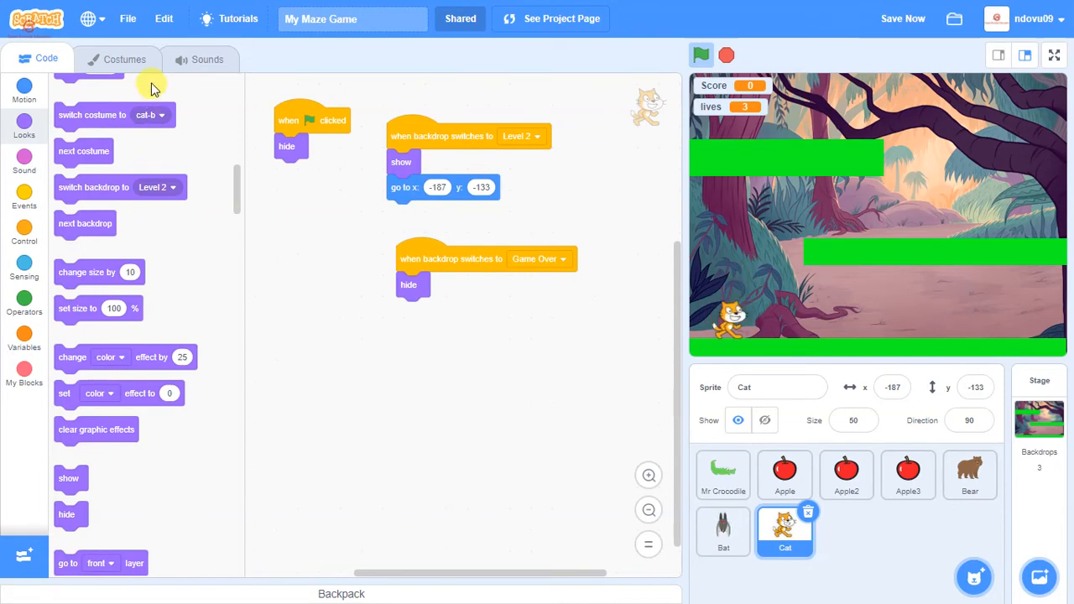
Step: Rename costume cat-a to cat-right and name its flipped duplicate cat-left
click(125, 59)
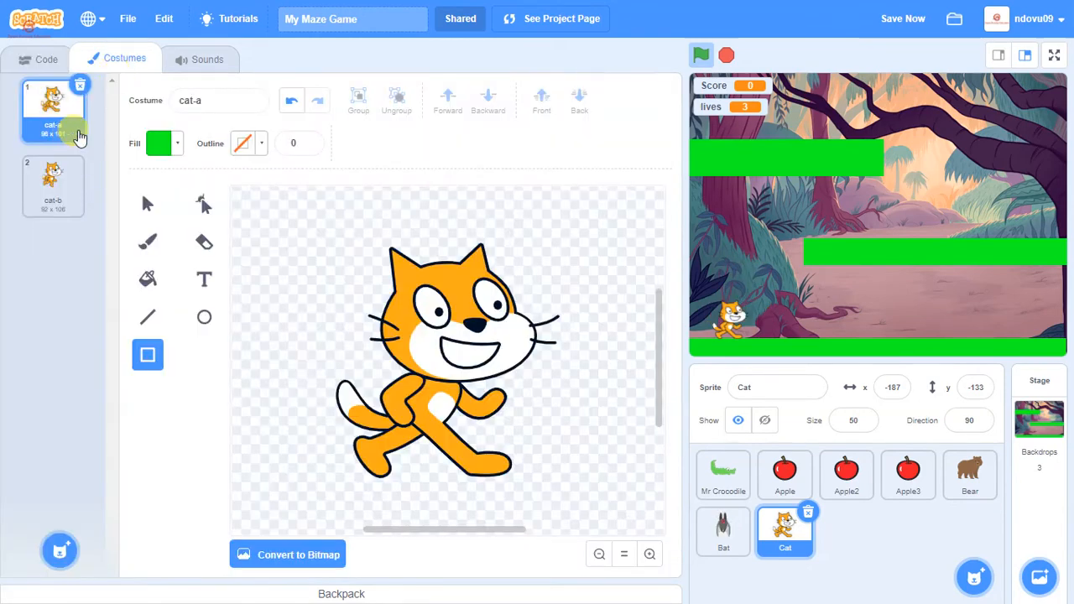
text(cat-right2)
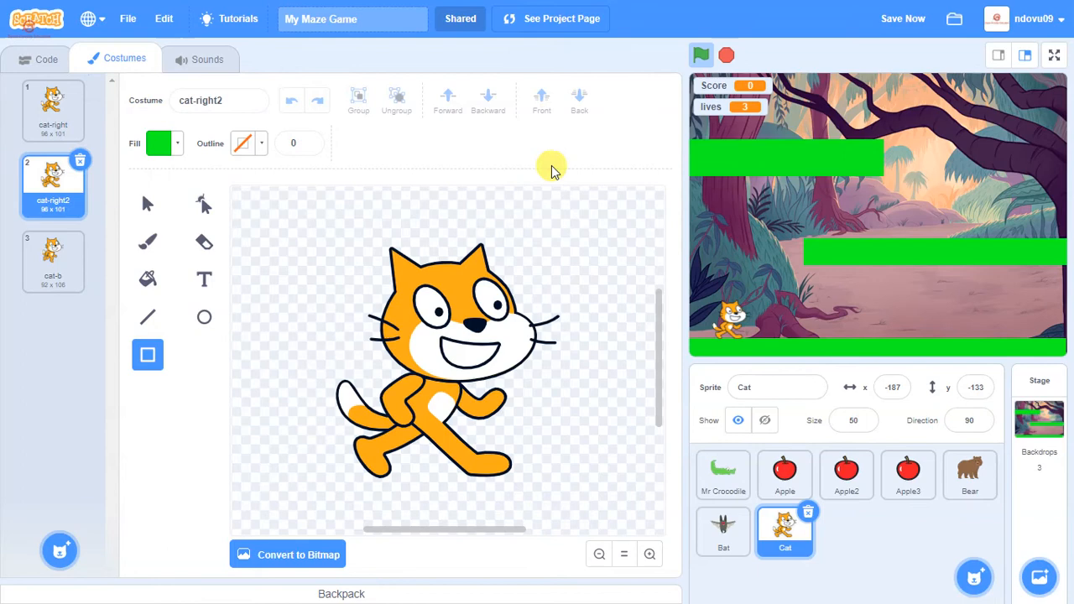
mouse_move(146, 206)
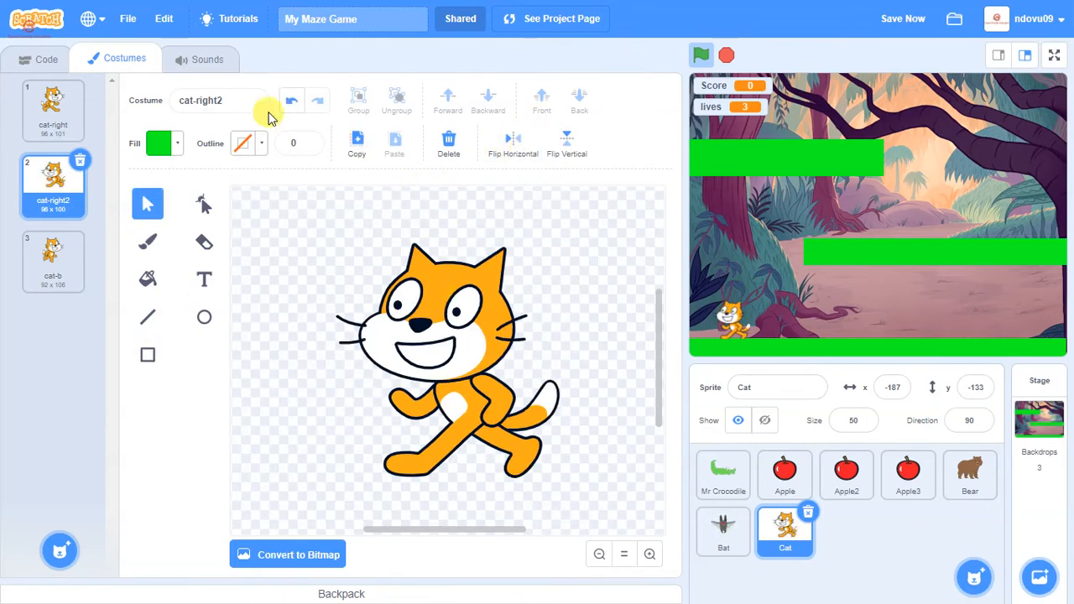
click(218, 100)
text(lef)
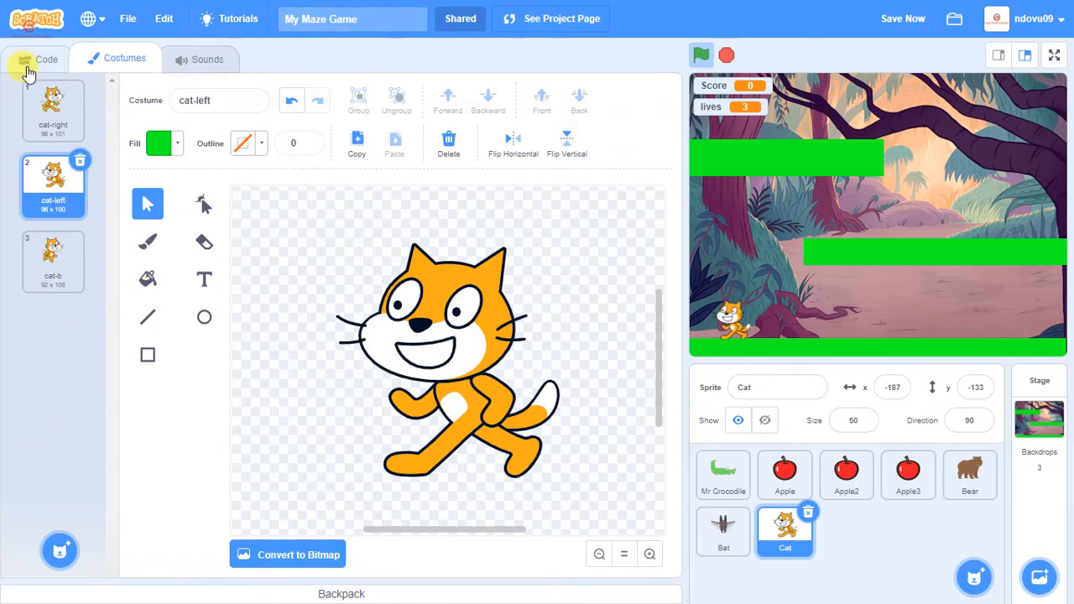
Step: Add 'switch costume to cat-right' to the Cat's Level 2 script, then view Mr Crocodile
click(37, 58)
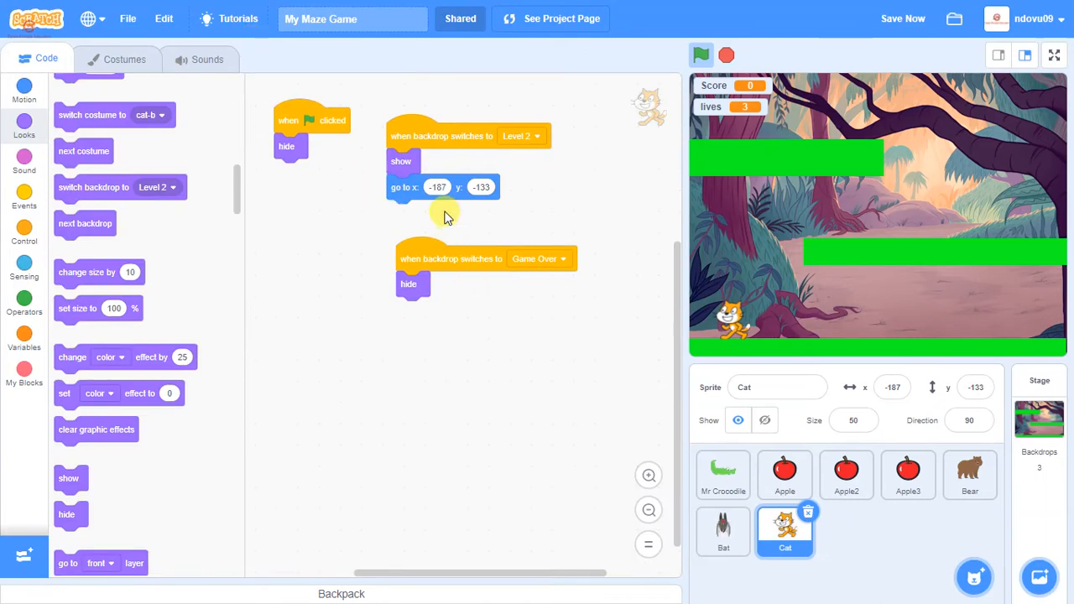
mouse_move(482, 295)
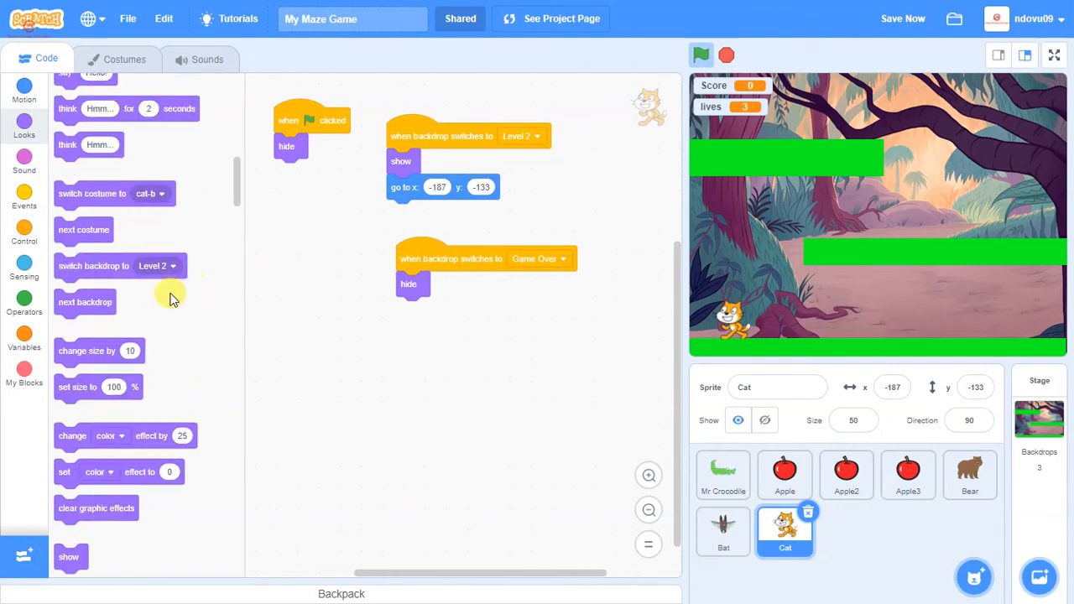
mouse_move(194, 202)
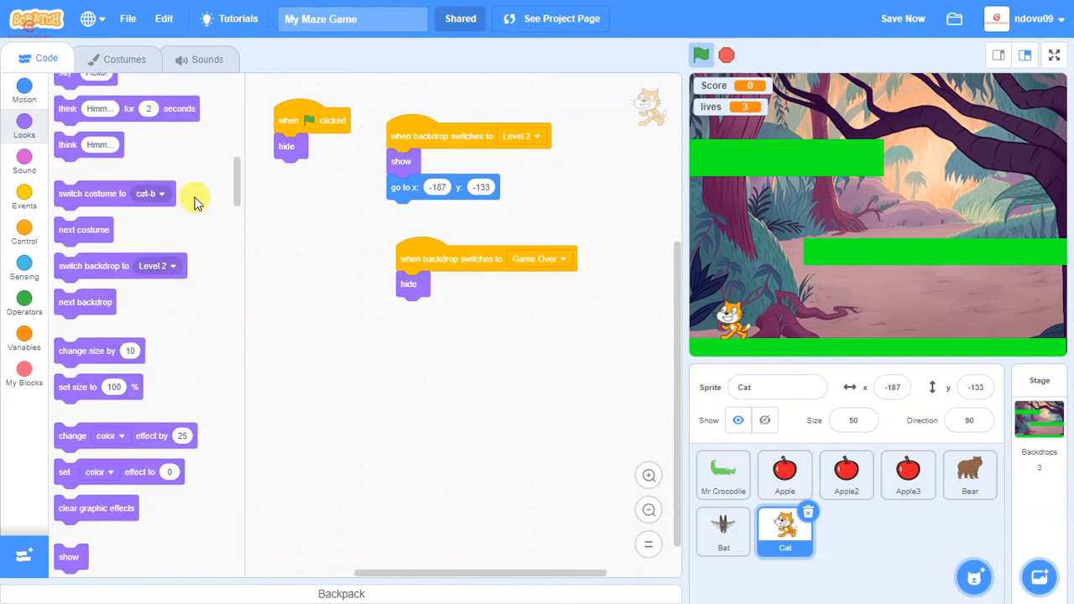
drag(113, 194, 443, 188)
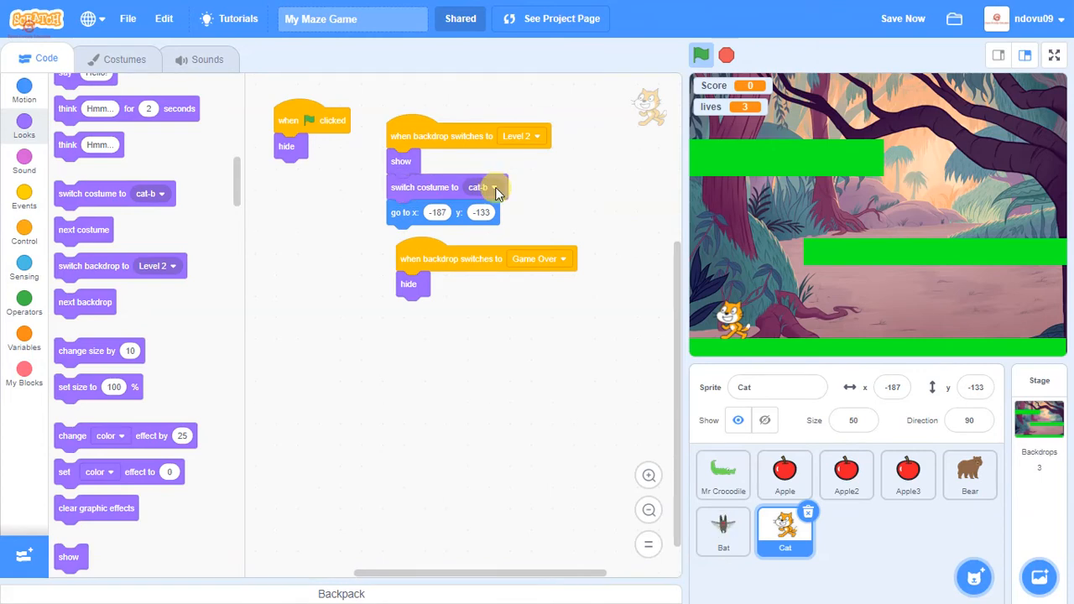
click(491, 186)
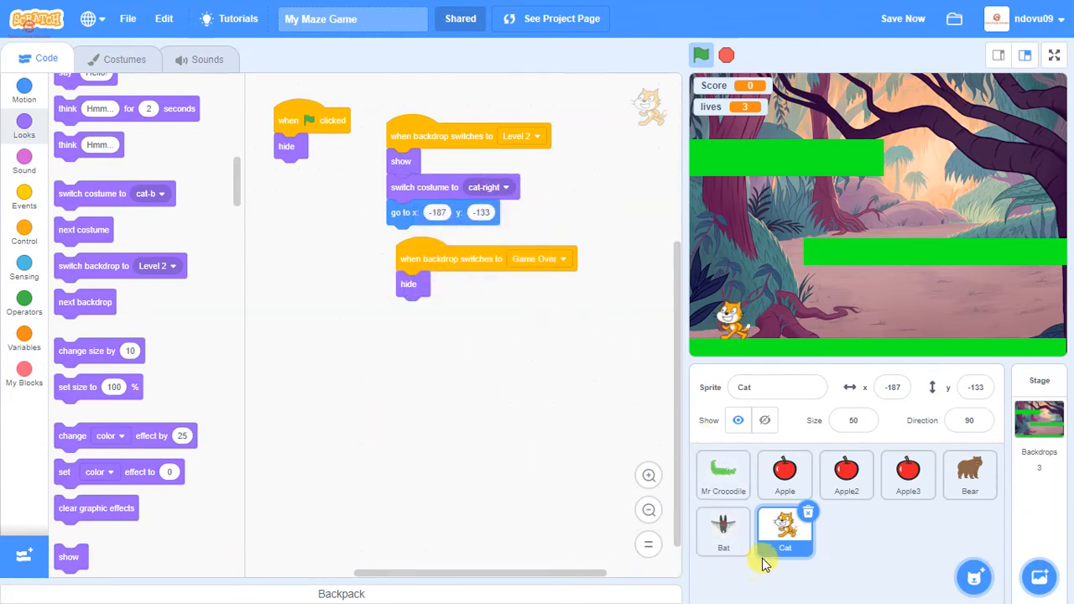
click(723, 474)
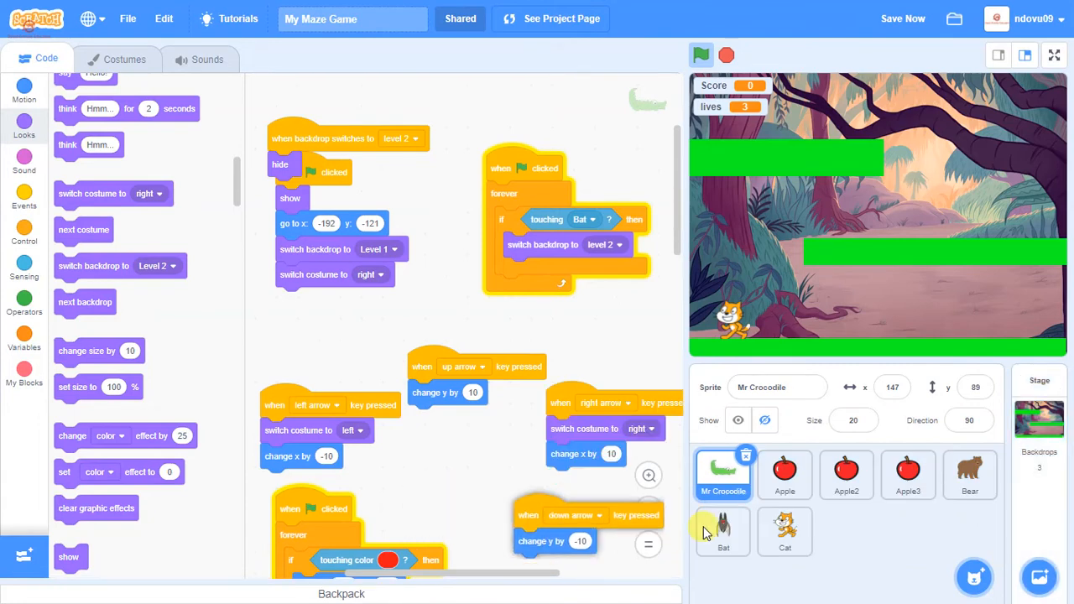
Step: Give the Cat arrow-key scripts using cat-left and cat-right costumes, then run the game
click(784, 532)
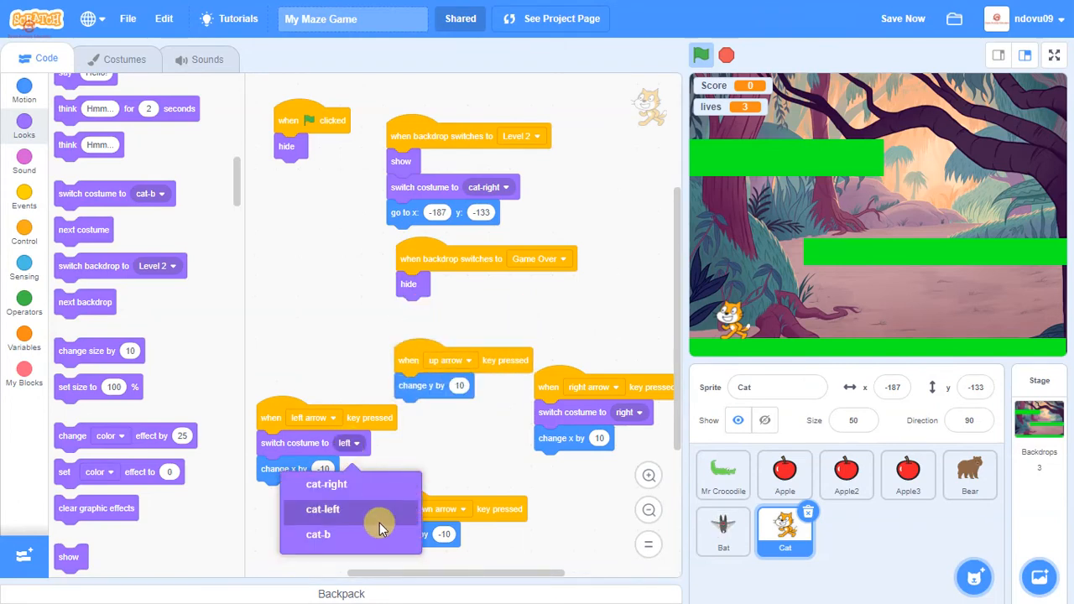
right_click(351, 499)
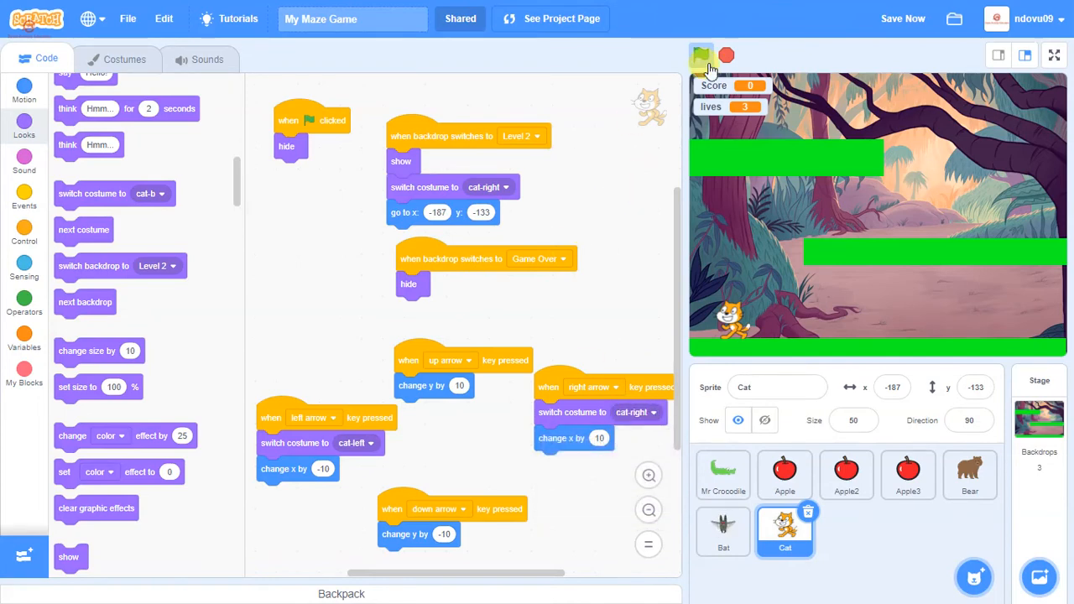
click(701, 56)
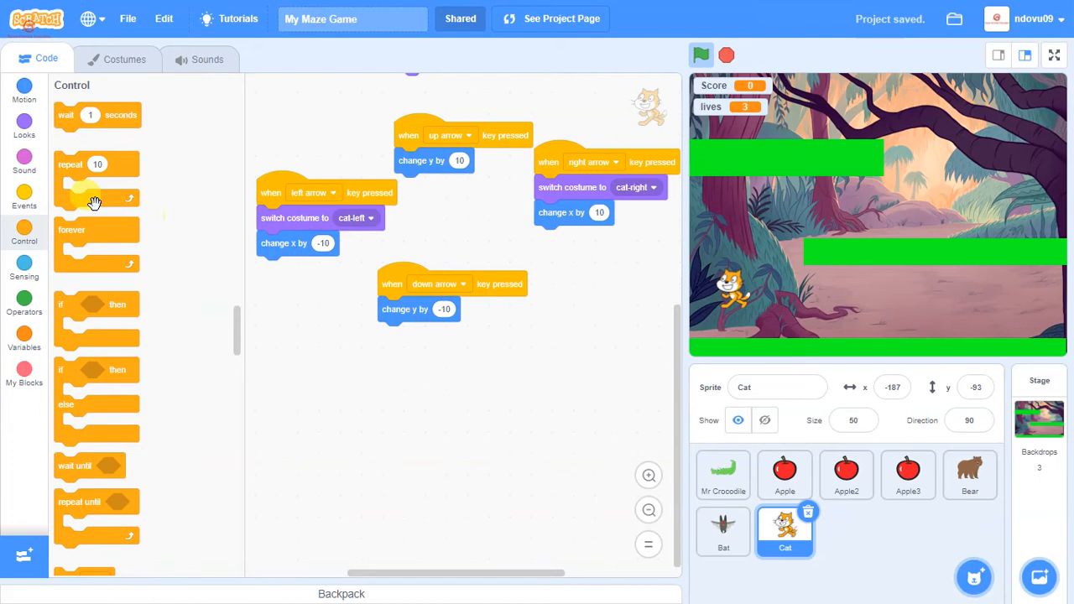
Step: Start a new Cat script on 'when backdrop switches to Level 2' with a loop
click(25, 197)
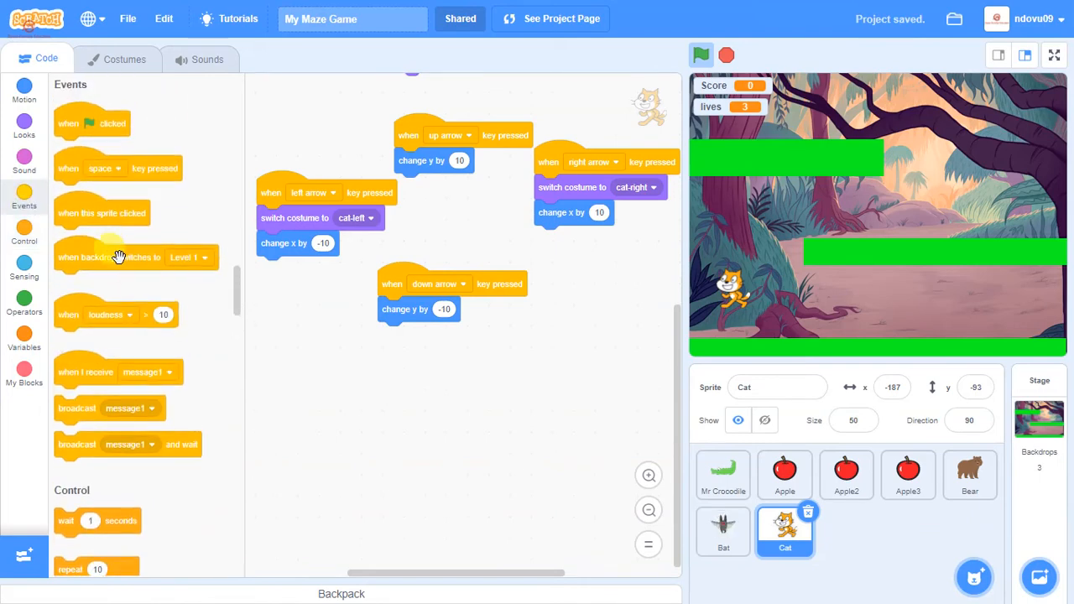
drag(118, 257, 351, 377)
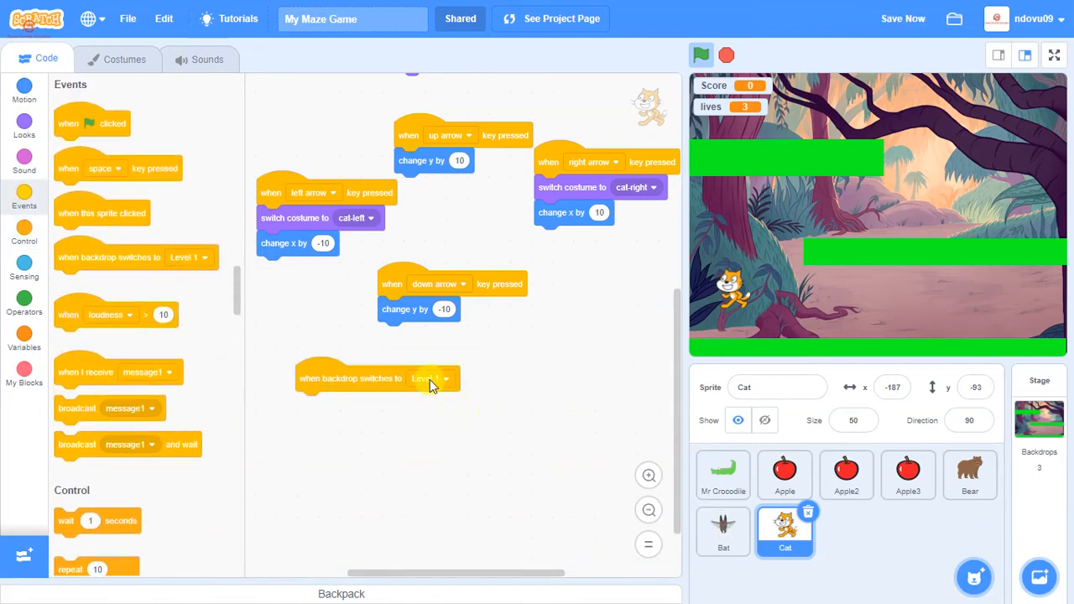
click(430, 379)
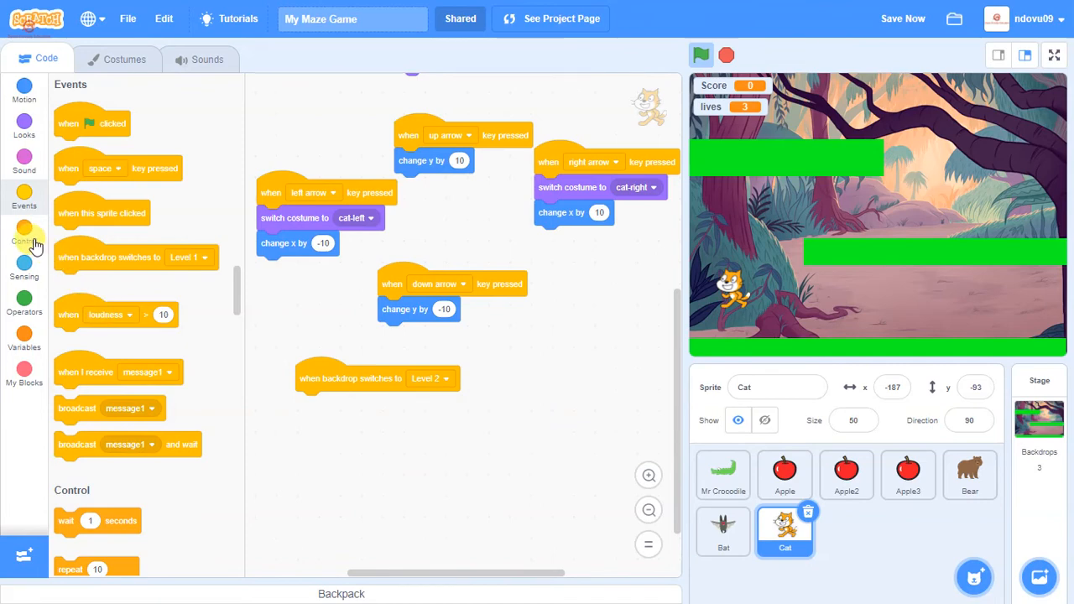
click(24, 241)
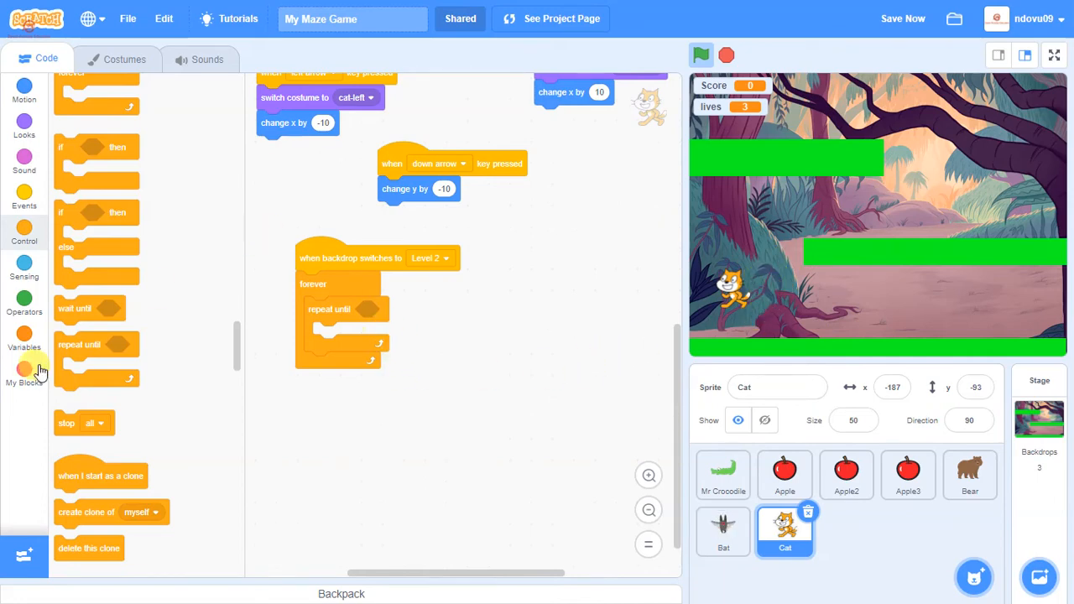
mouse_move(503, 328)
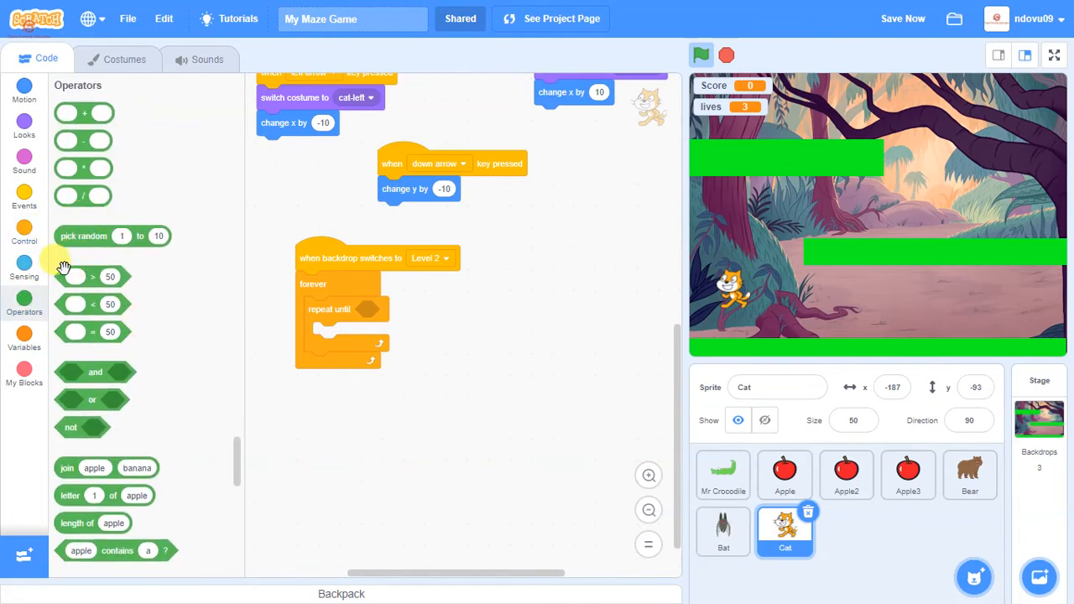
Step: Set the repeat-until condition to 'touching color' with the green platform colour
click(25, 267)
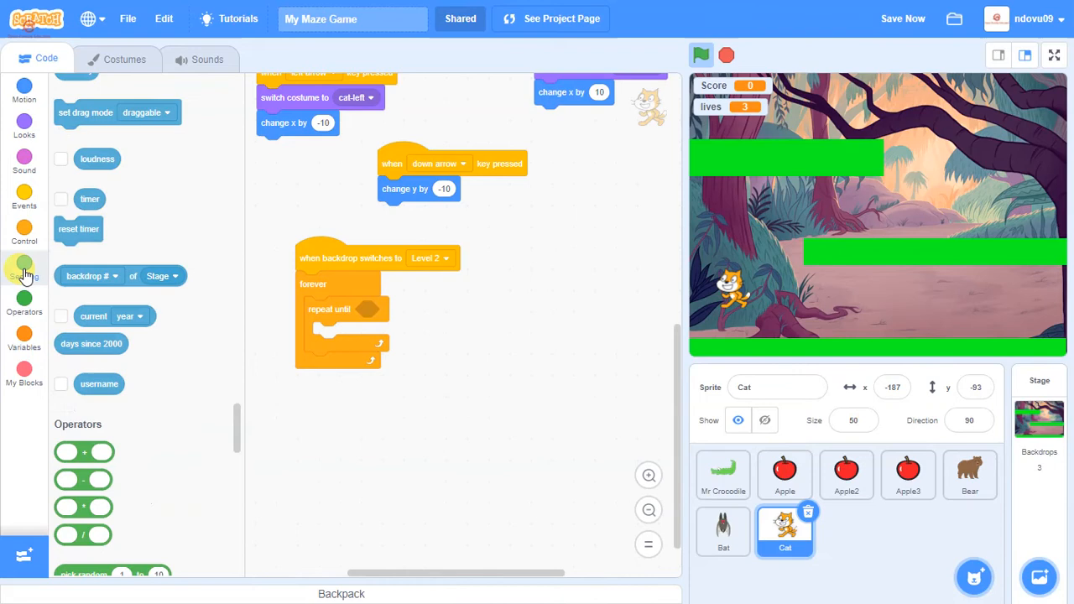
click(24, 267)
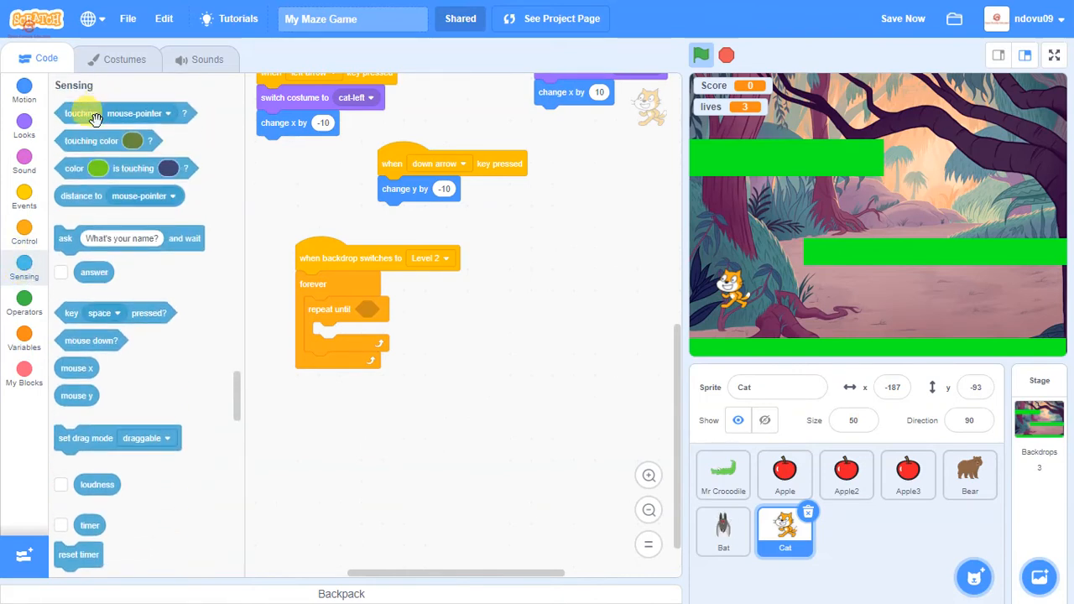
drag(109, 141, 399, 318)
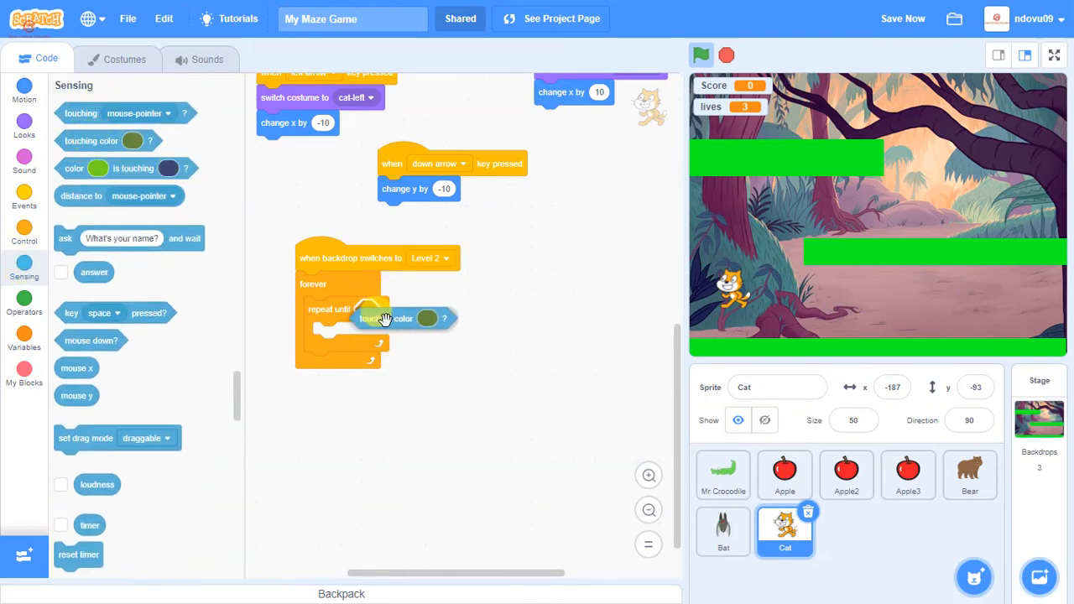
click(428, 319)
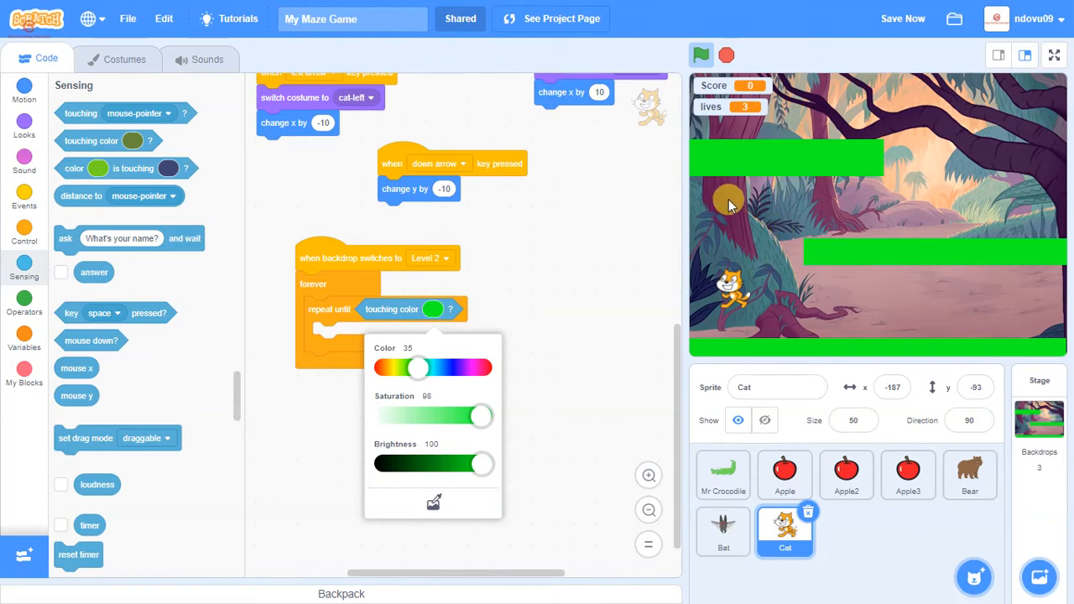
mouse_move(1022, 80)
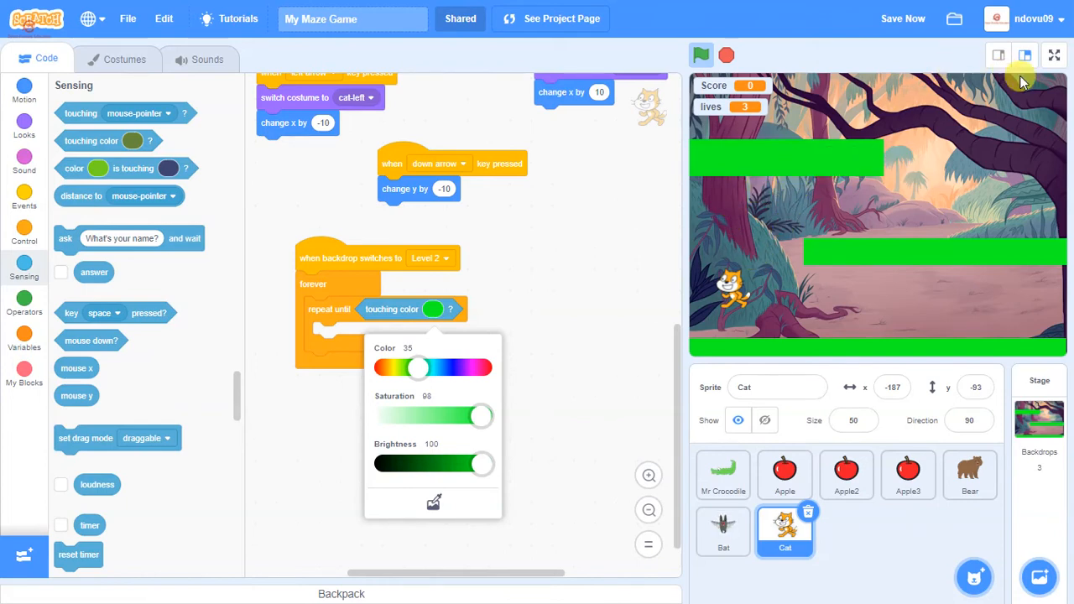
mouse_move(755, 250)
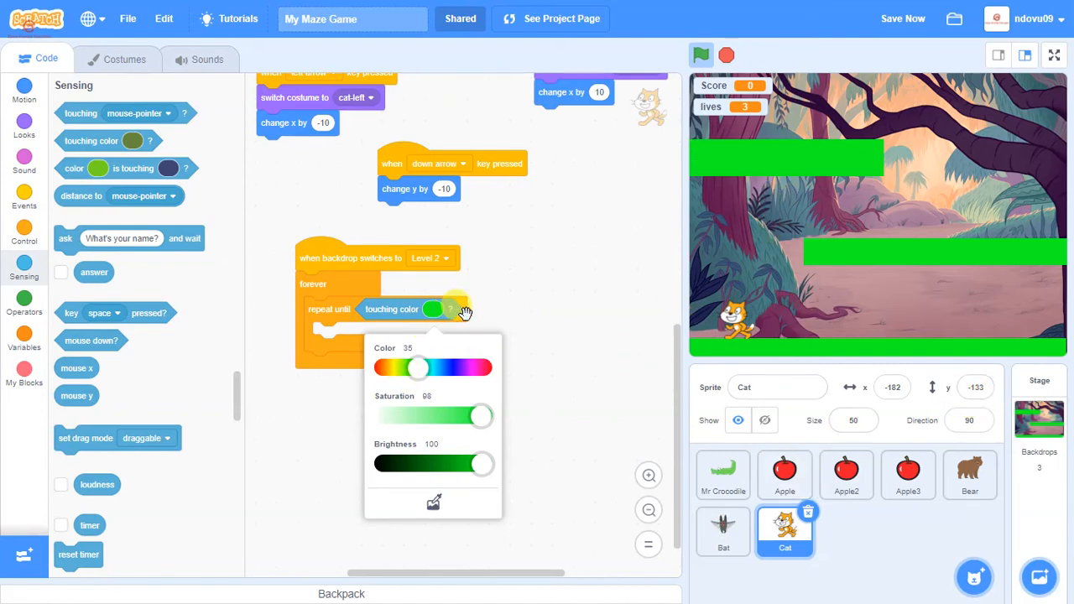
mouse_move(541, 334)
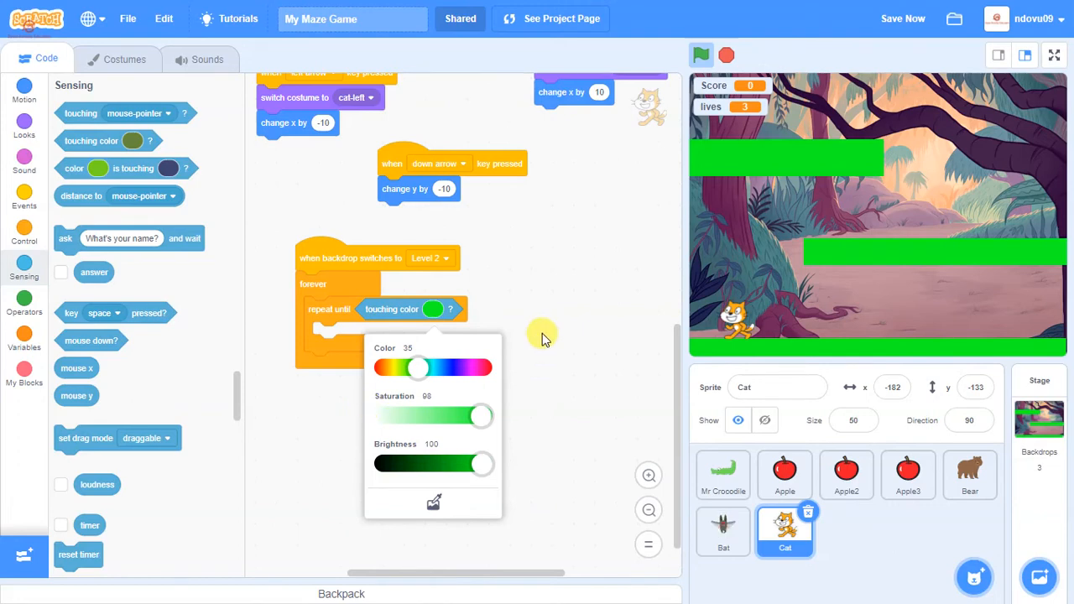
click(419, 327)
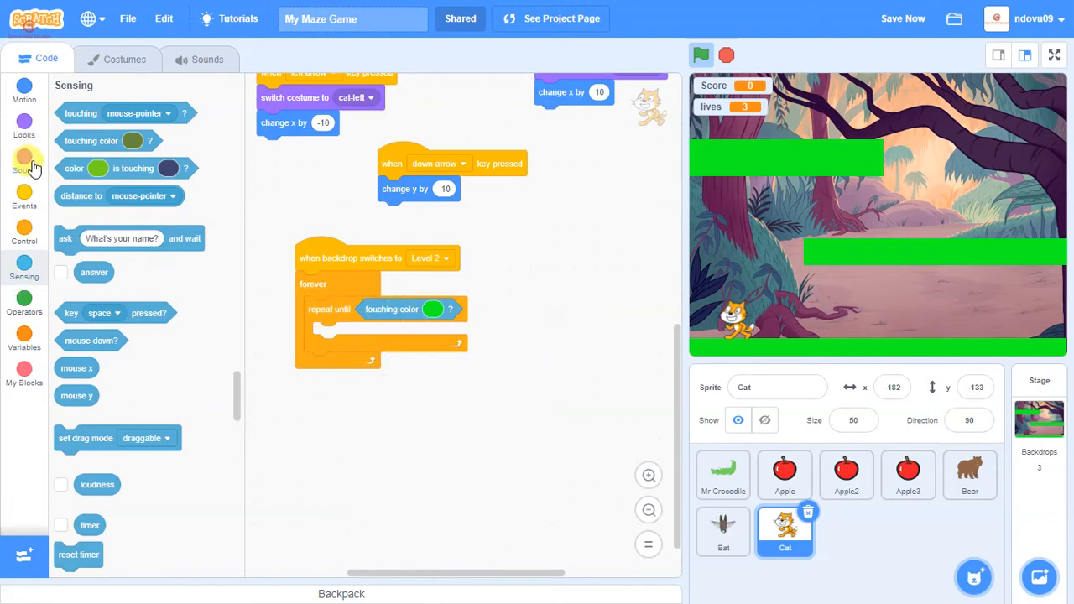
Step: Put 'change y by -2' inside the loop and test by repositioning the cat
click(24, 90)
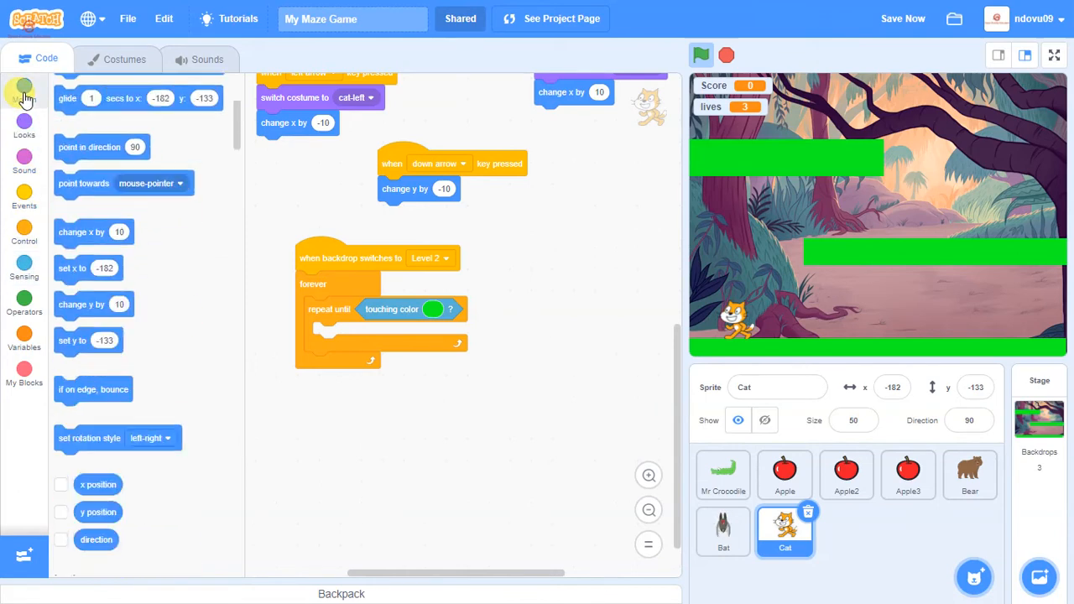
click(23, 88)
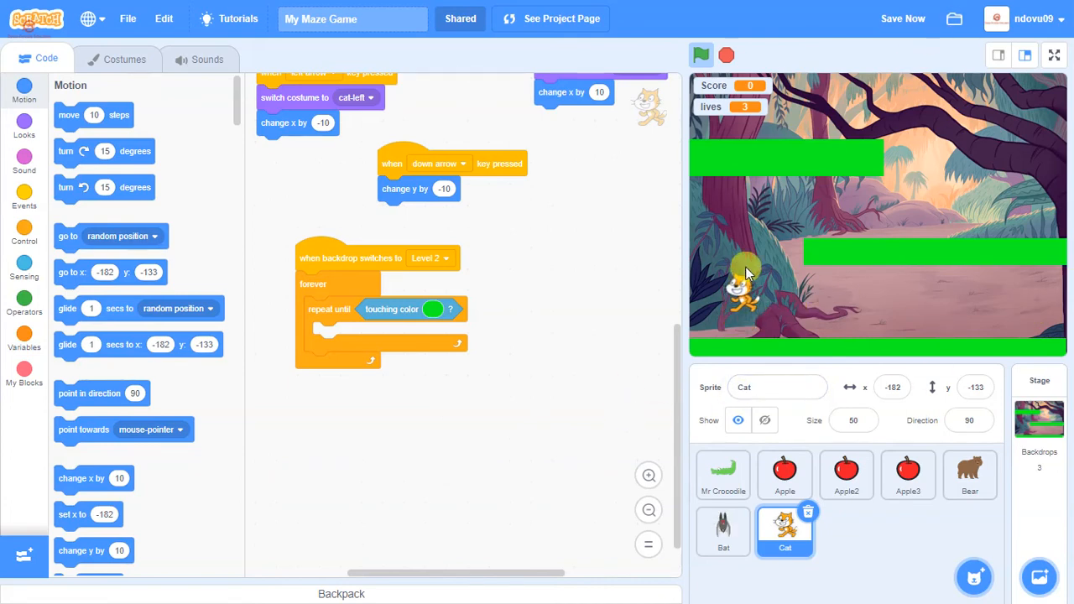
drag(745, 289, 751, 244)
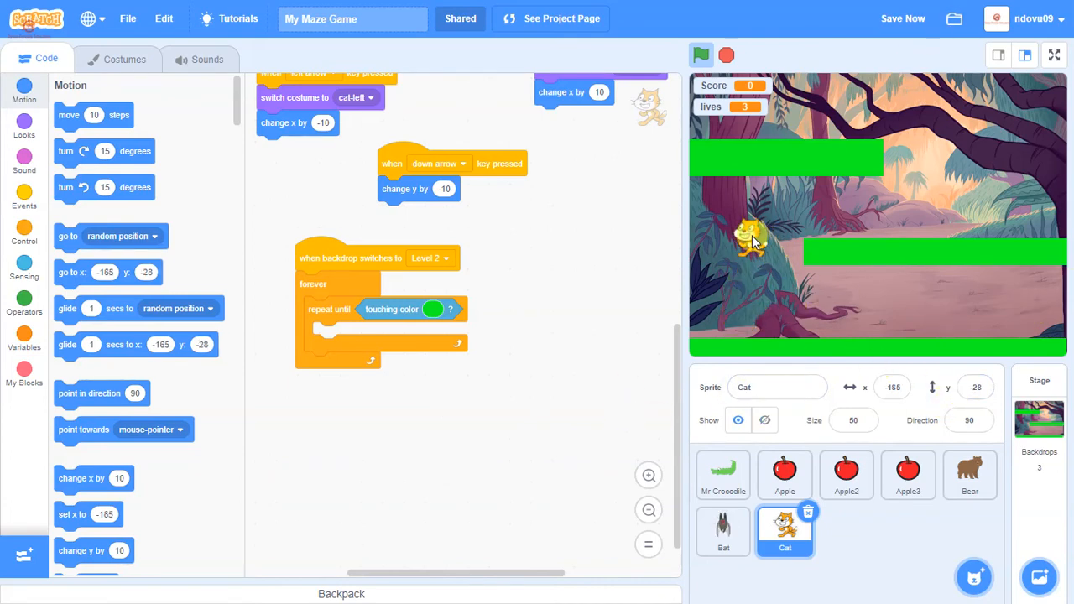
drag(751, 239, 760, 155)
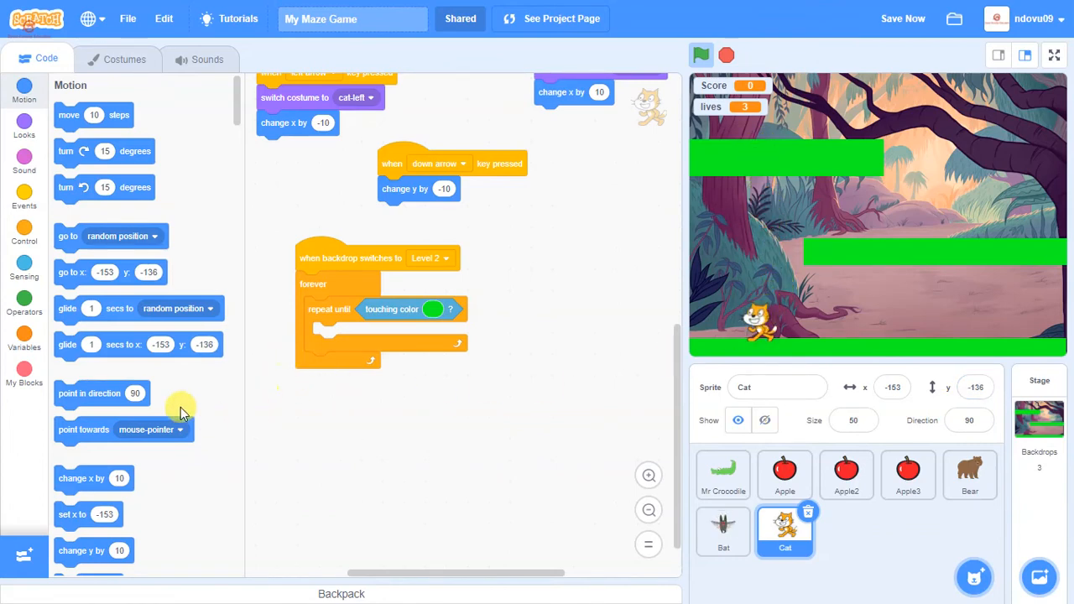
mouse_move(180, 202)
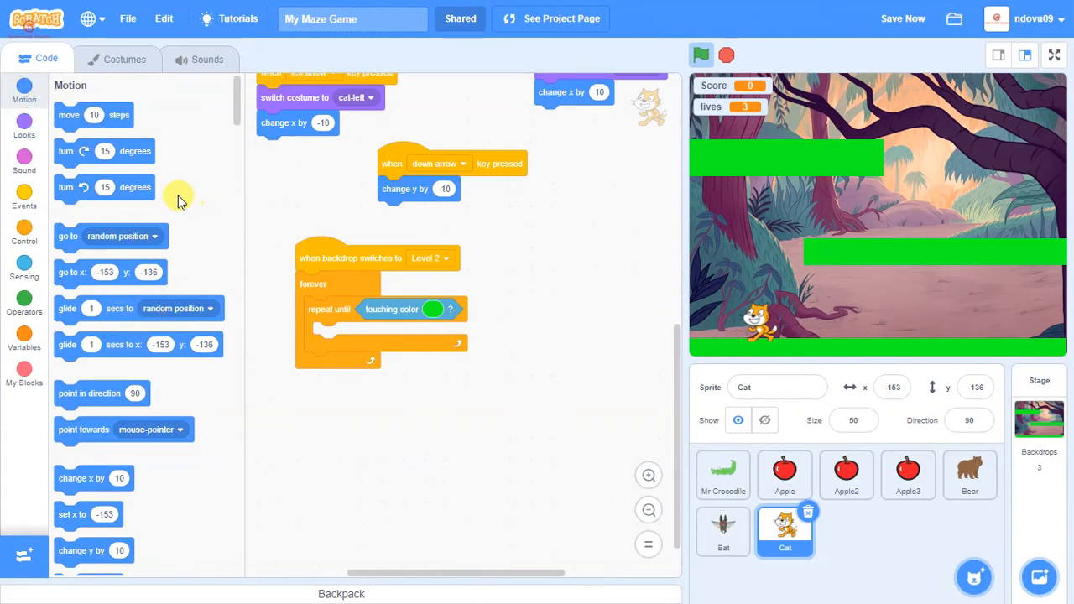
scroll(down, 3)
text(-2)
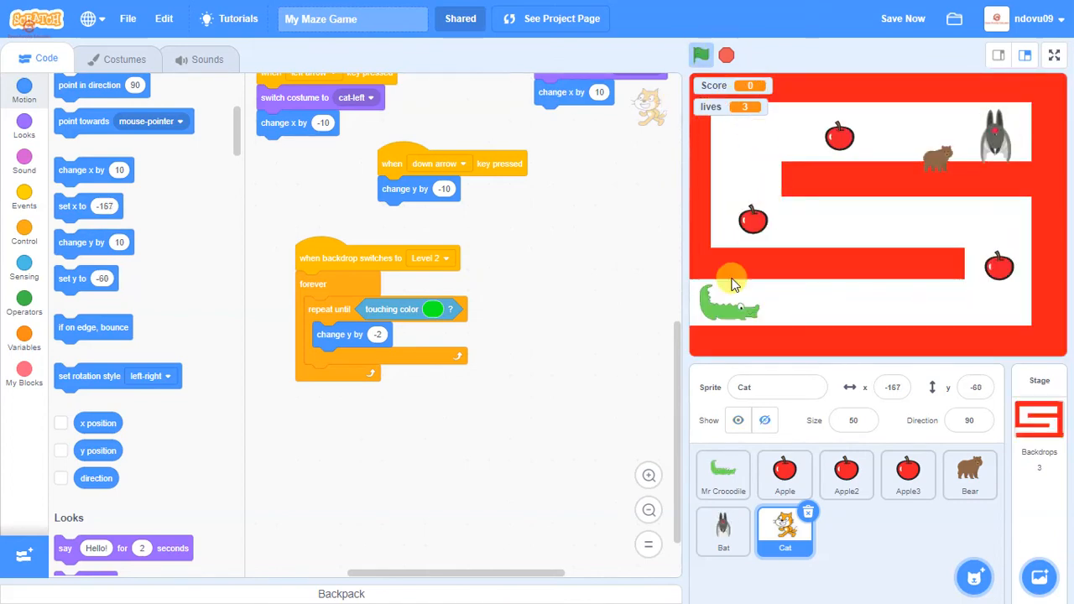
click(723, 474)
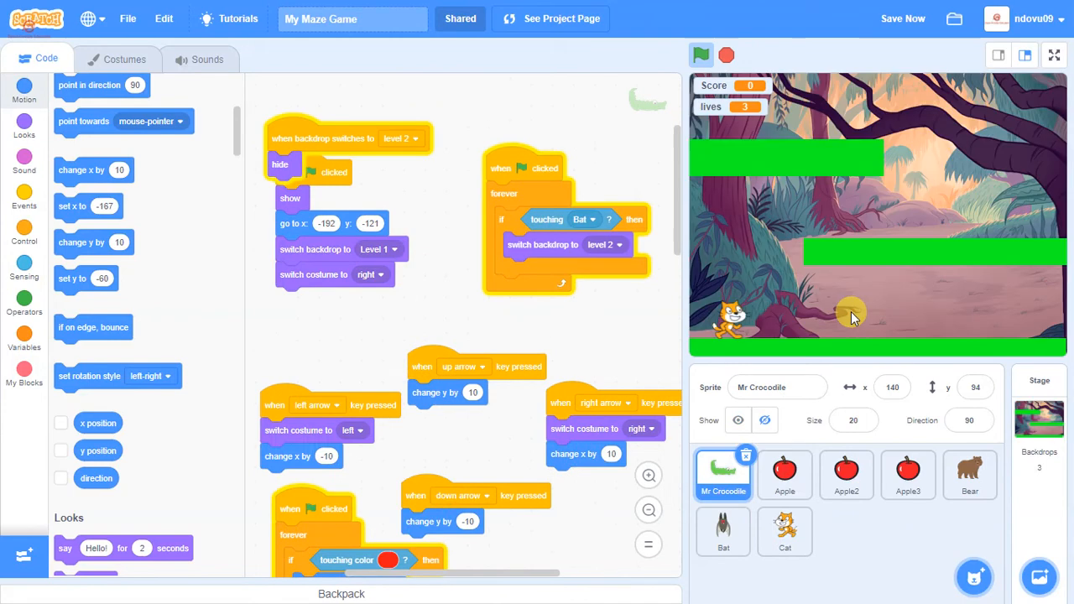
click(784, 532)
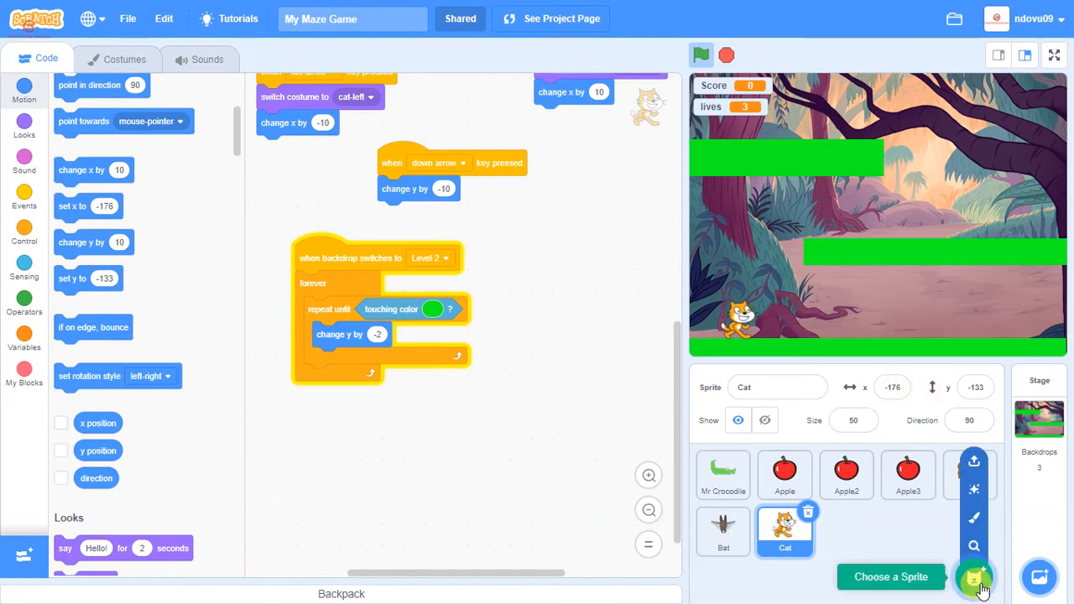
Step: Search the sprite library for 'snake' and add the Snake sprite
click(974, 577)
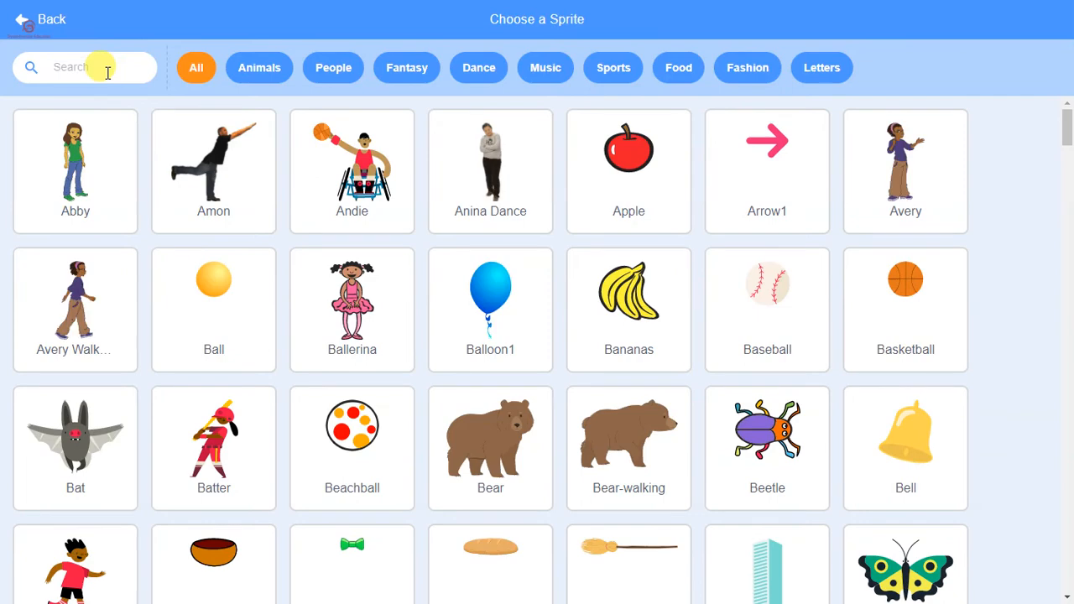
text(snake)
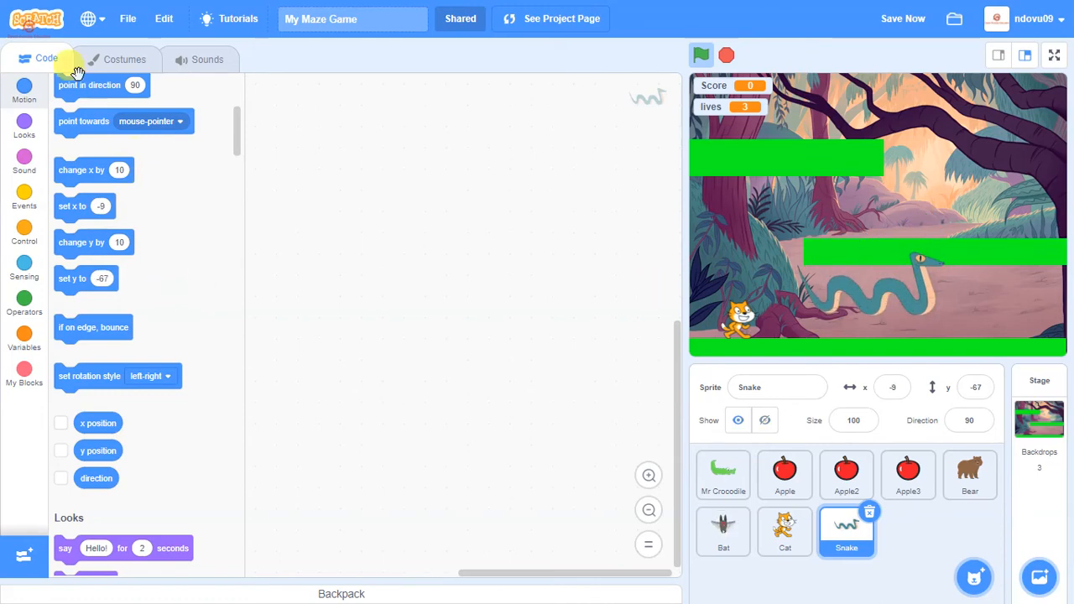
Step: Set the Snake's size to 60 and place it on the ground right of the cat
click(125, 59)
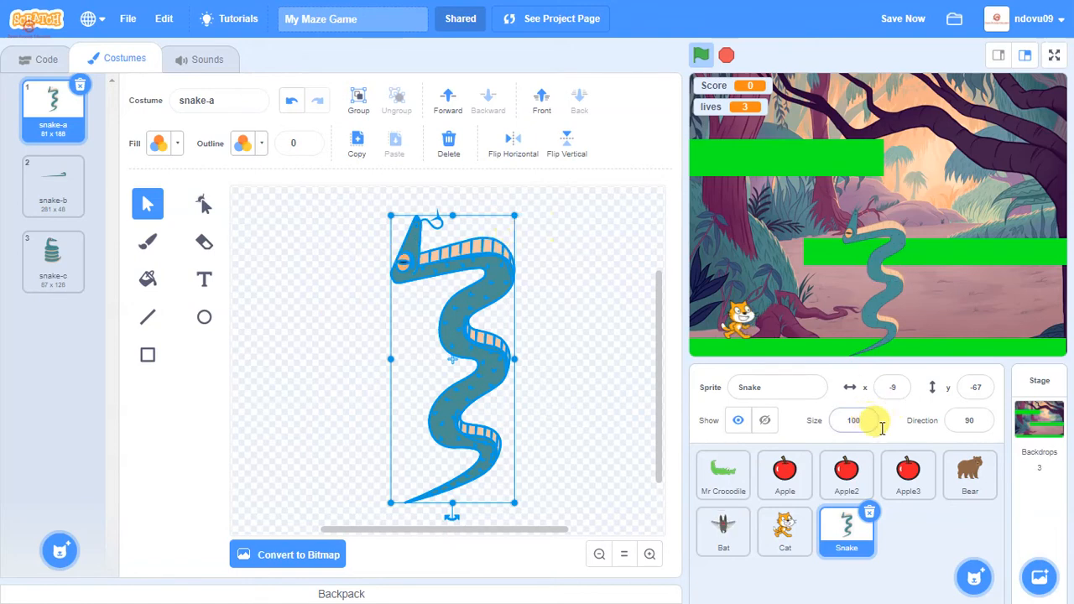
click(853, 421)
text(60)
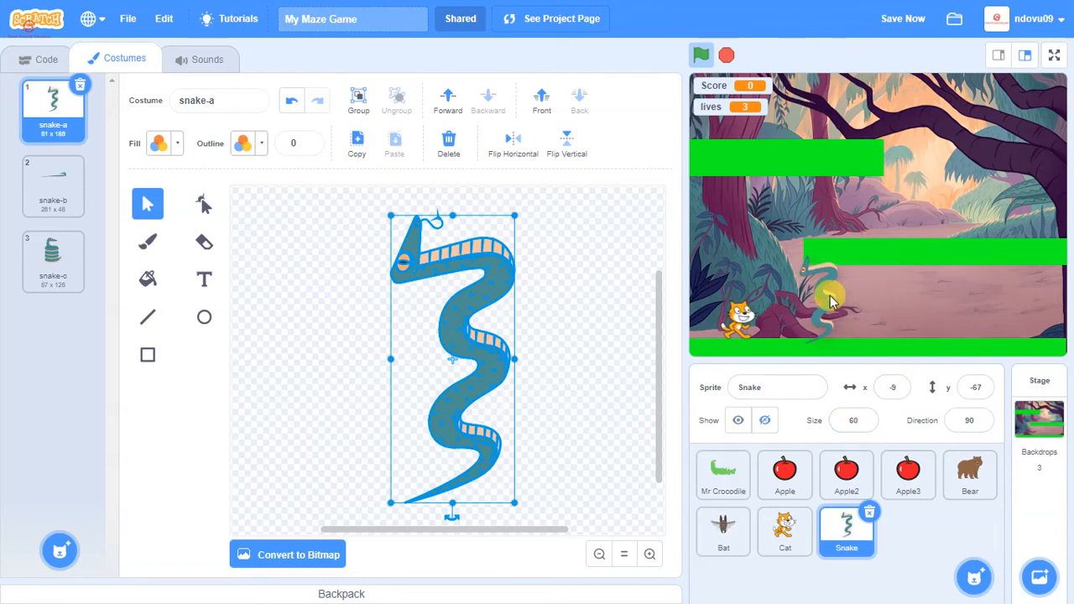
drag(831, 302, 852, 292)
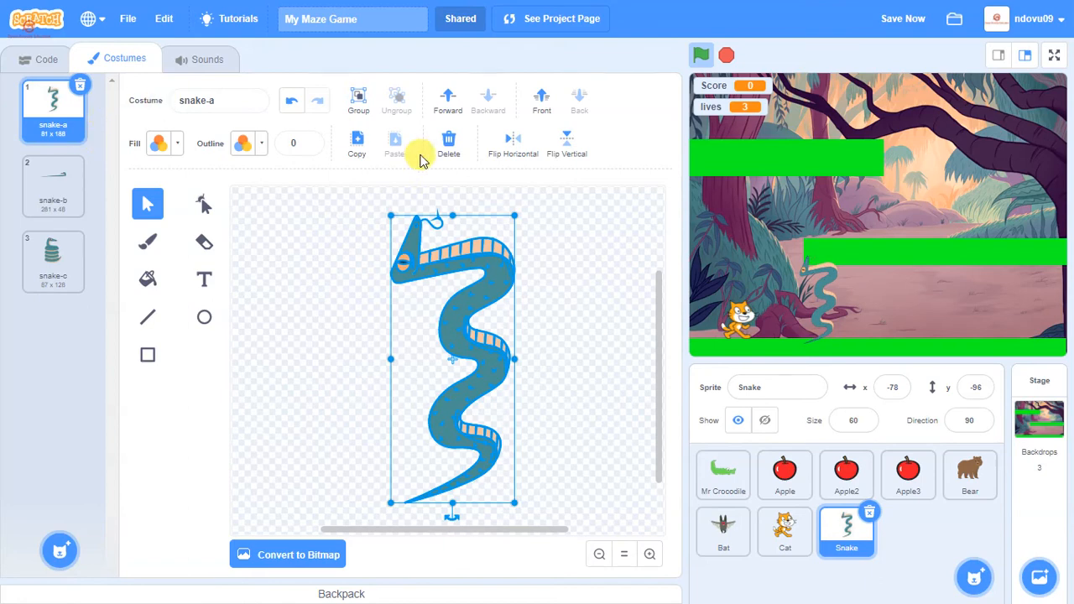
click(36, 59)
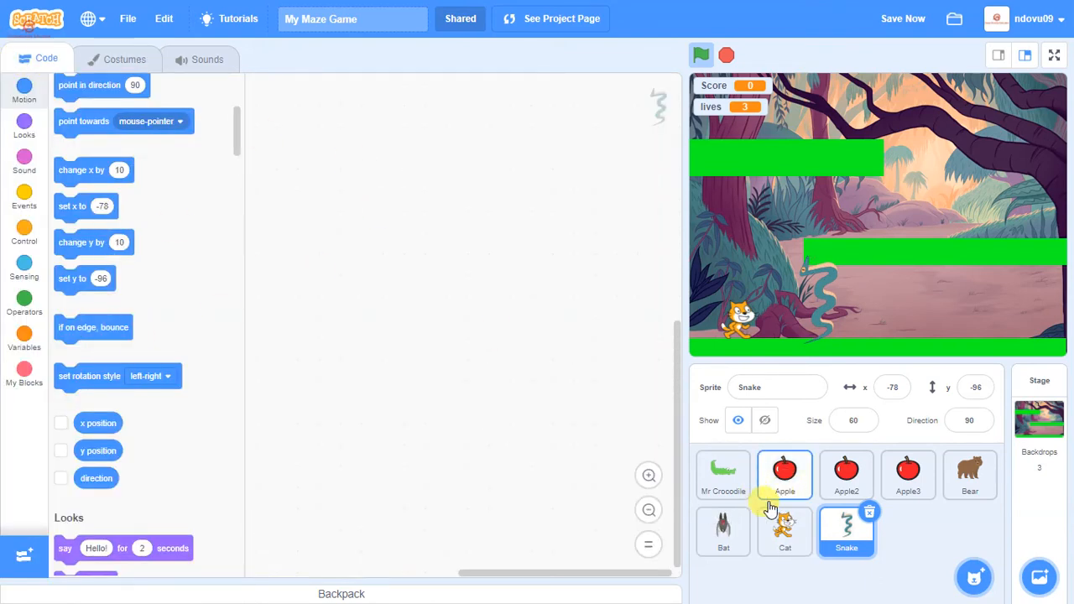
click(24, 197)
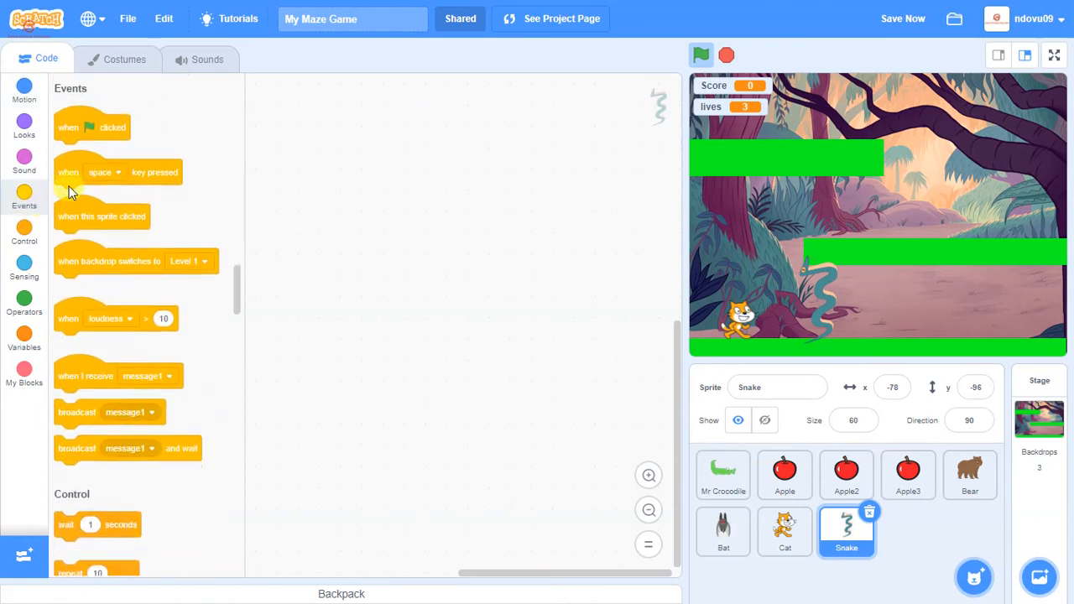
Step: Make the Snake hide when the green flag is clicked
drag(92, 126, 308, 143)
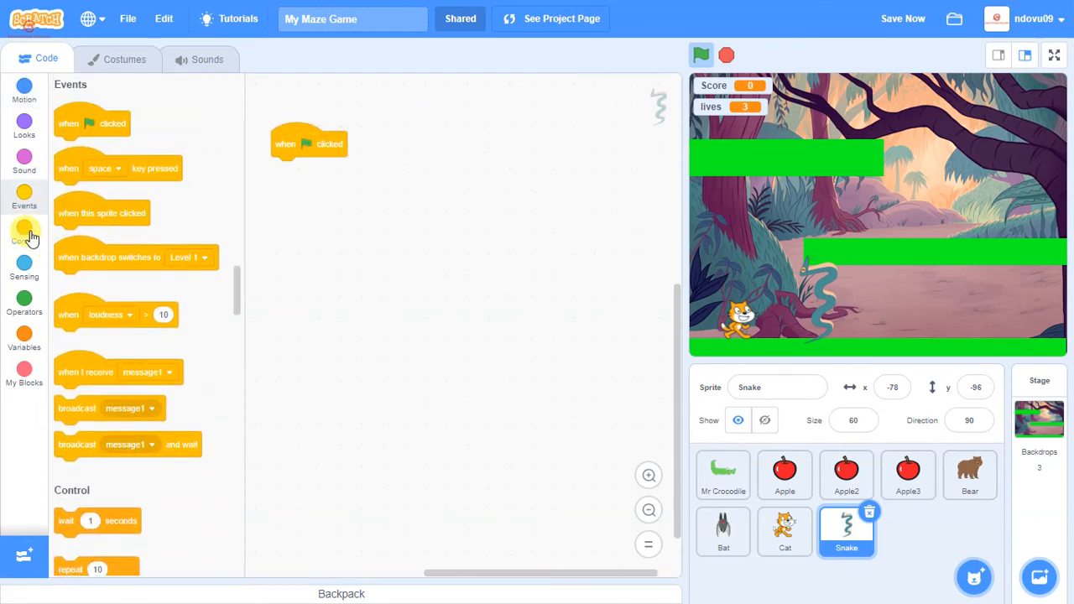
click(24, 124)
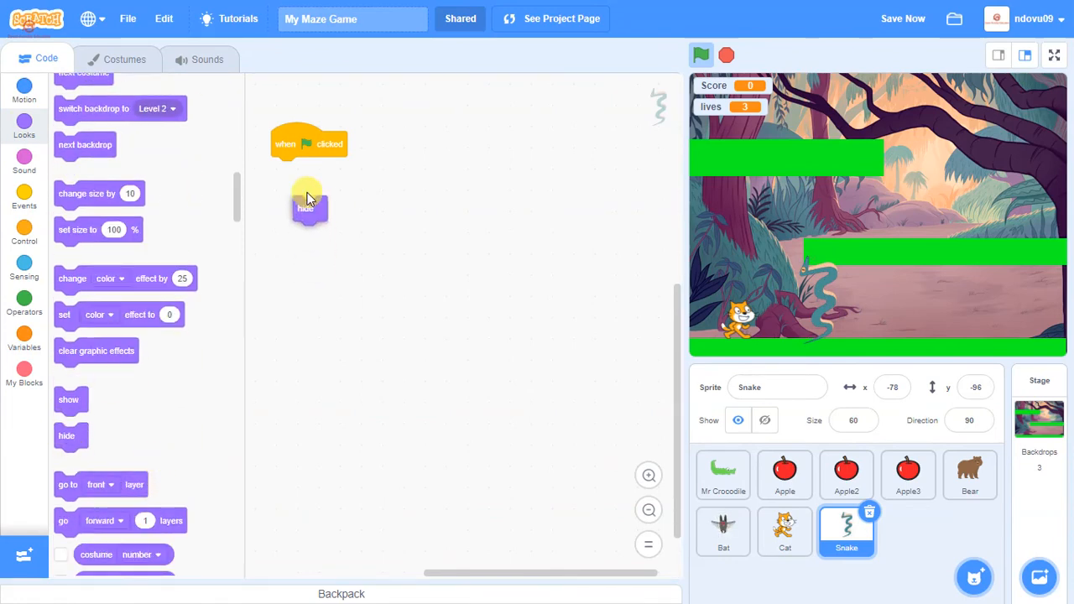
drag(304, 208, 283, 170)
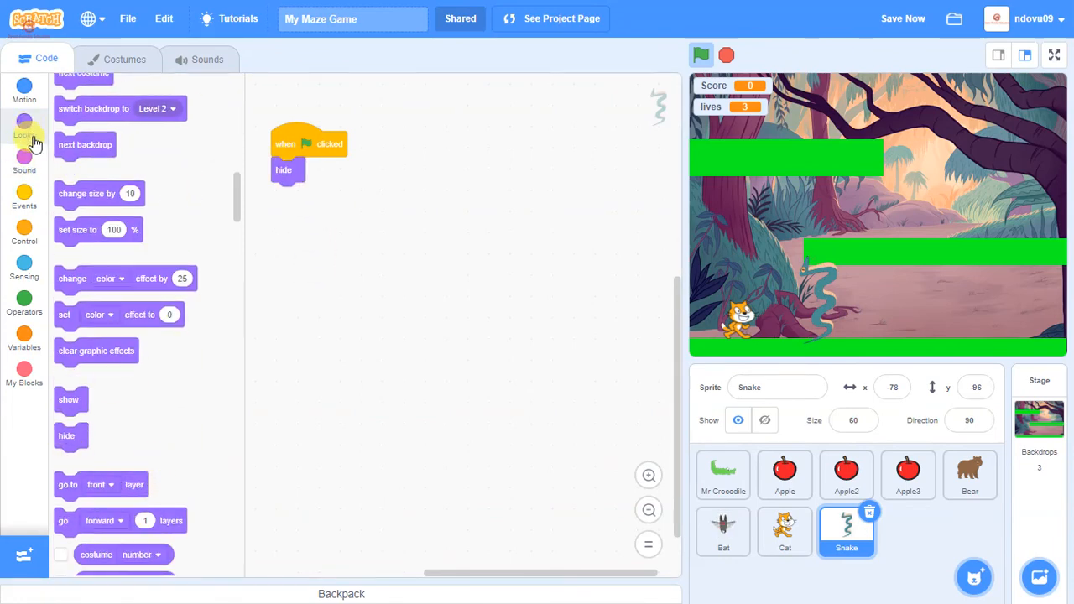
Step: Add a Snake script triggered when the backdrop switches to Level 2
click(24, 196)
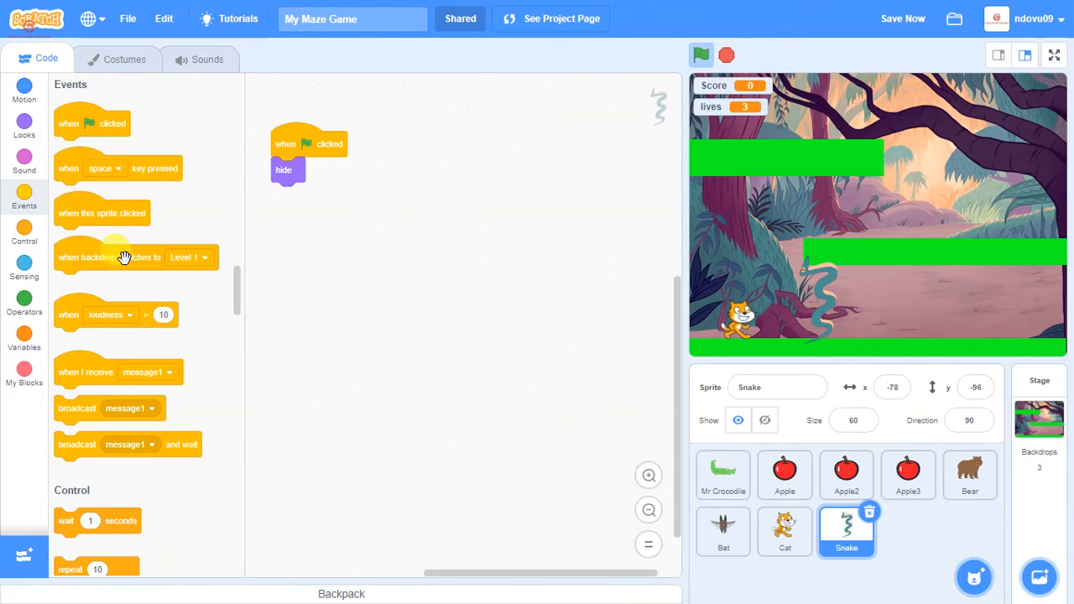
click(634, 143)
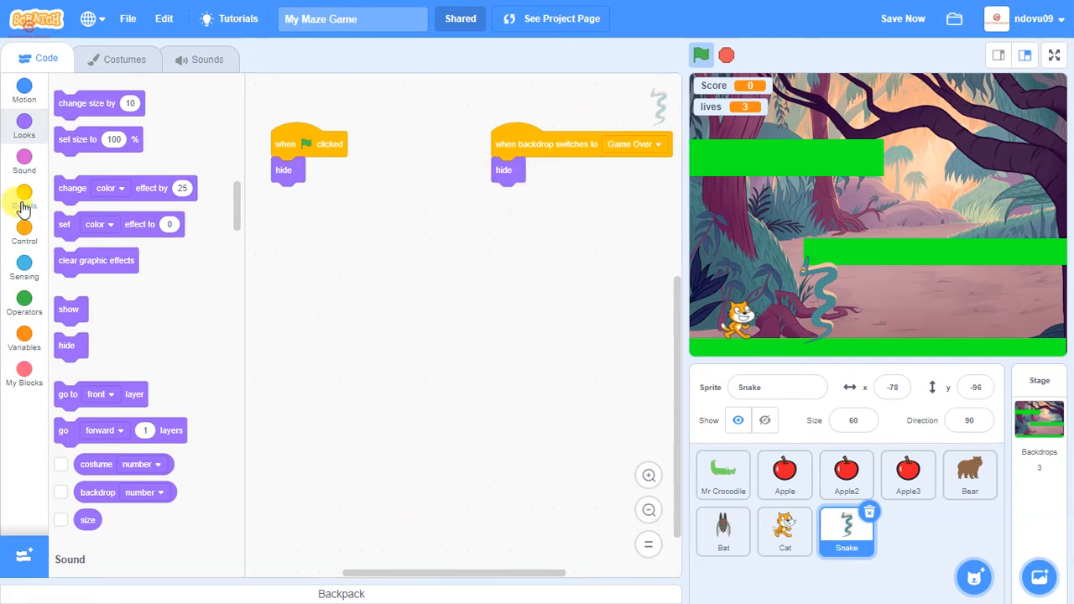
click(24, 196)
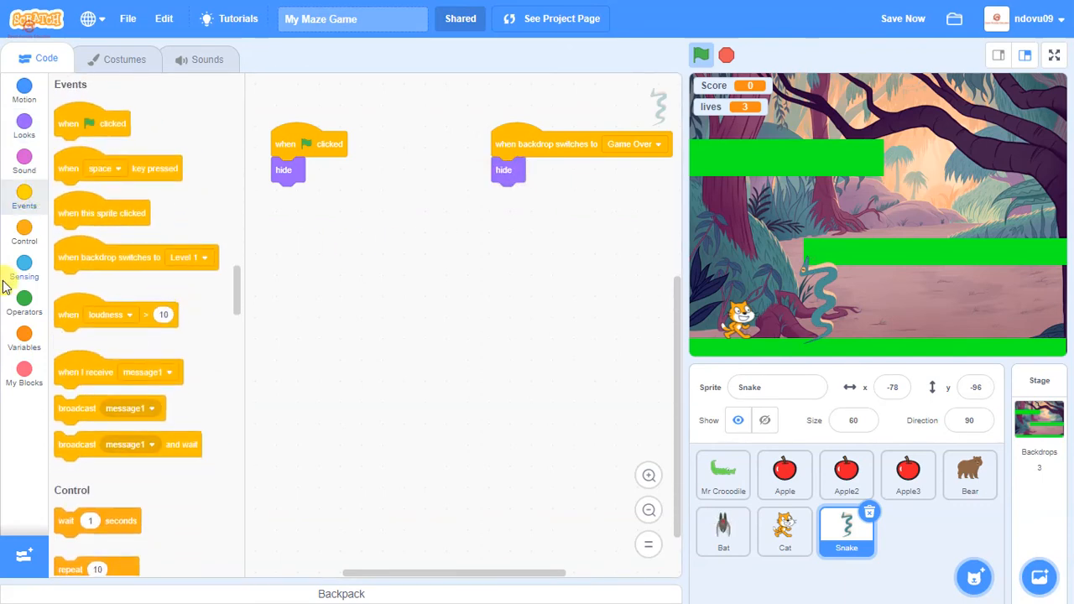
click(468, 223)
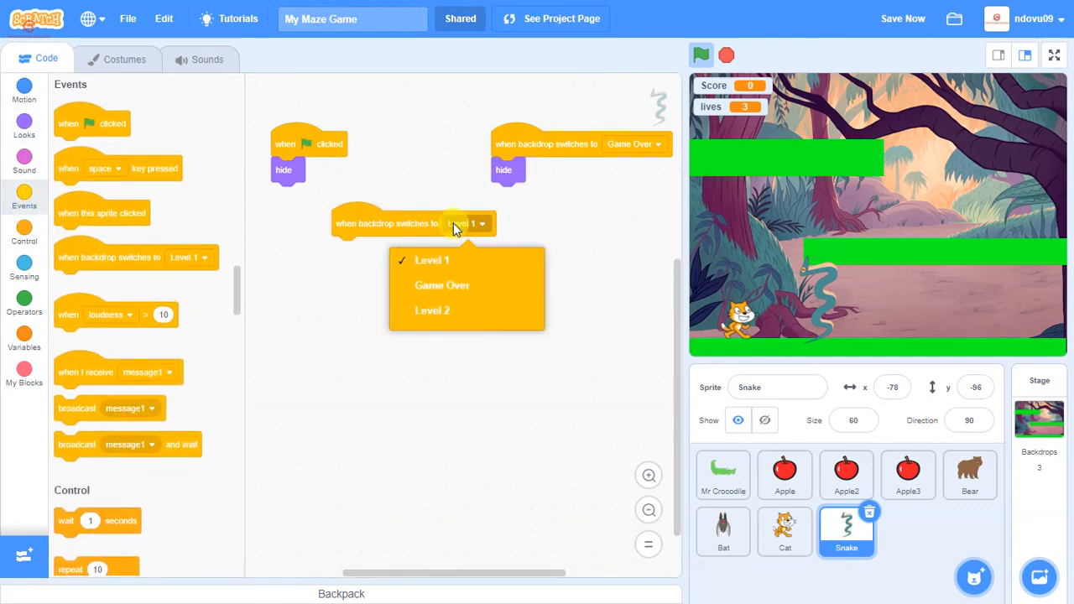
click(433, 311)
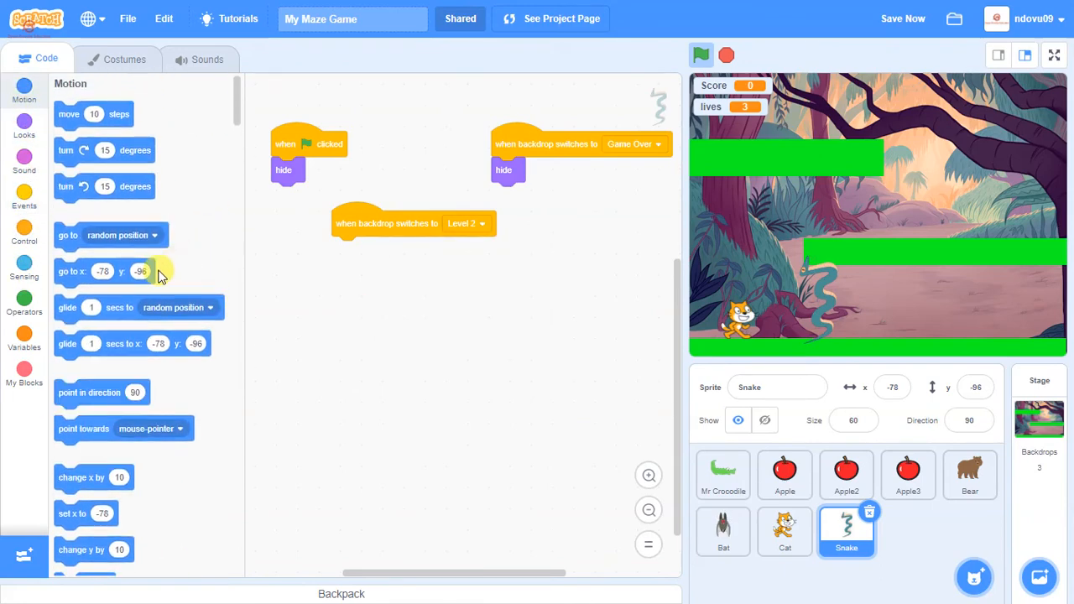
scroll(down, 3)
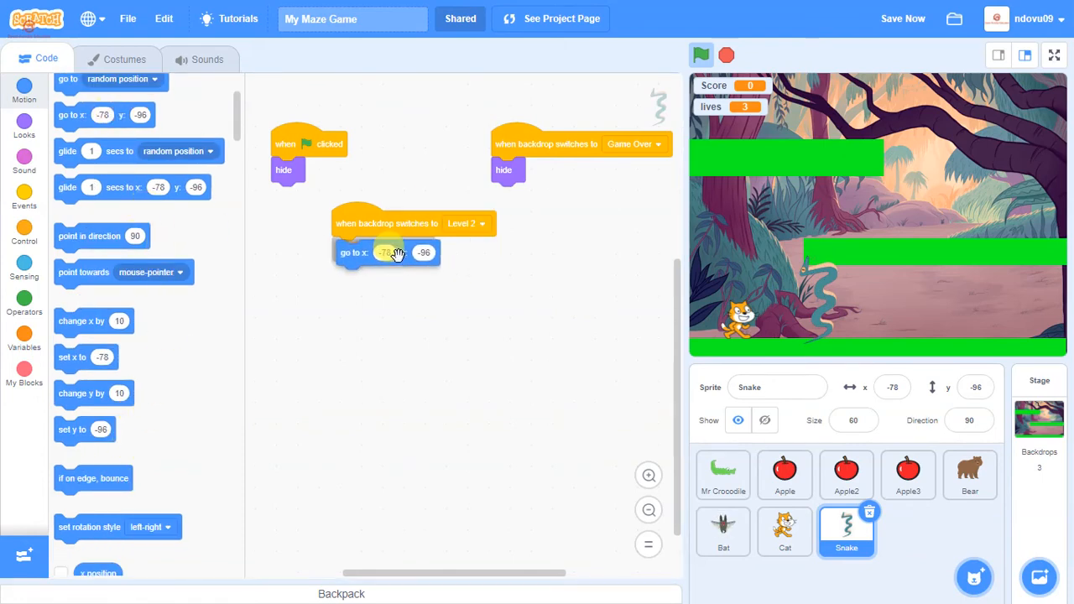
Step: After going to x -78, y -96, wait 1 second and show the Snake
click(24, 241)
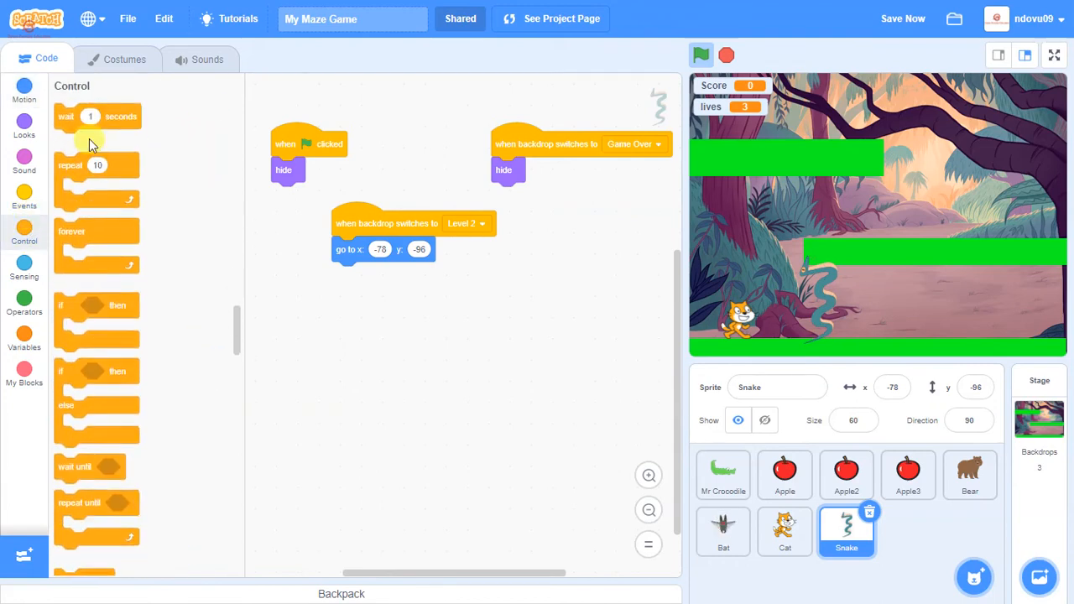
drag(96, 115, 376, 274)
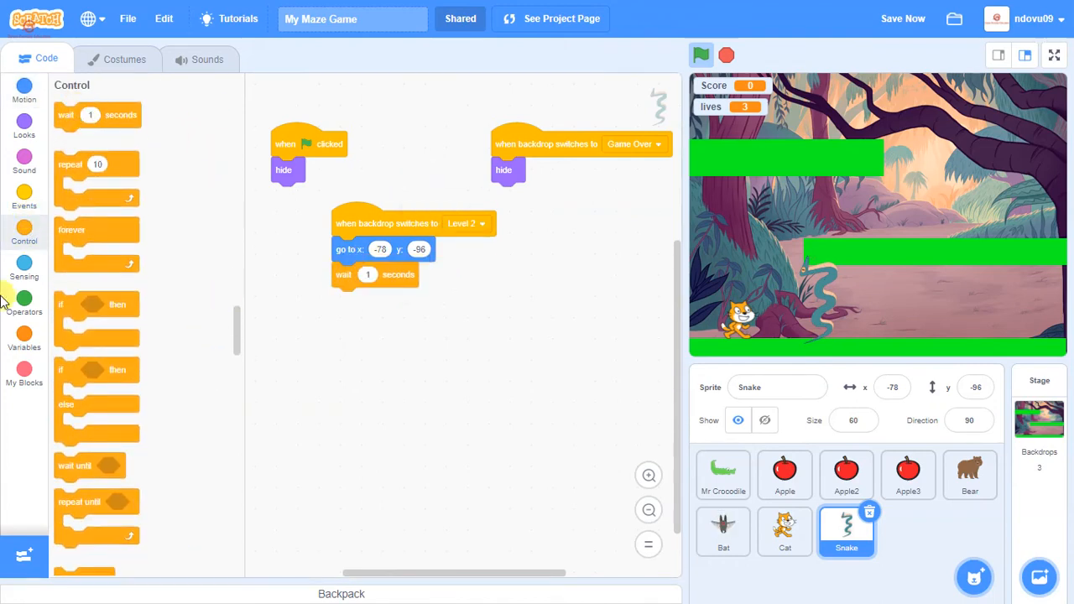
click(23, 124)
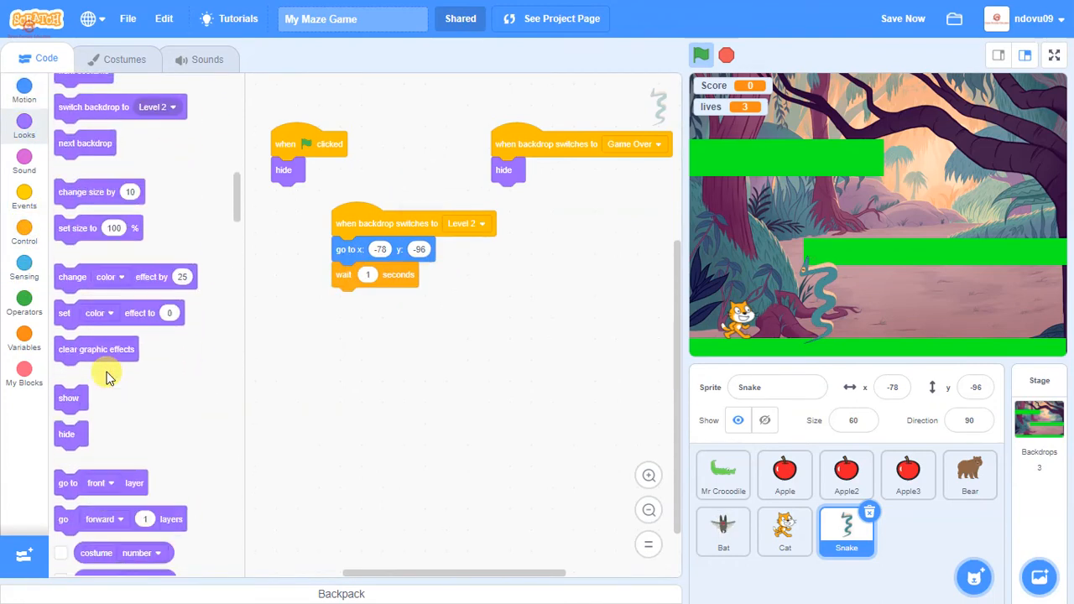
drag(69, 398, 347, 299)
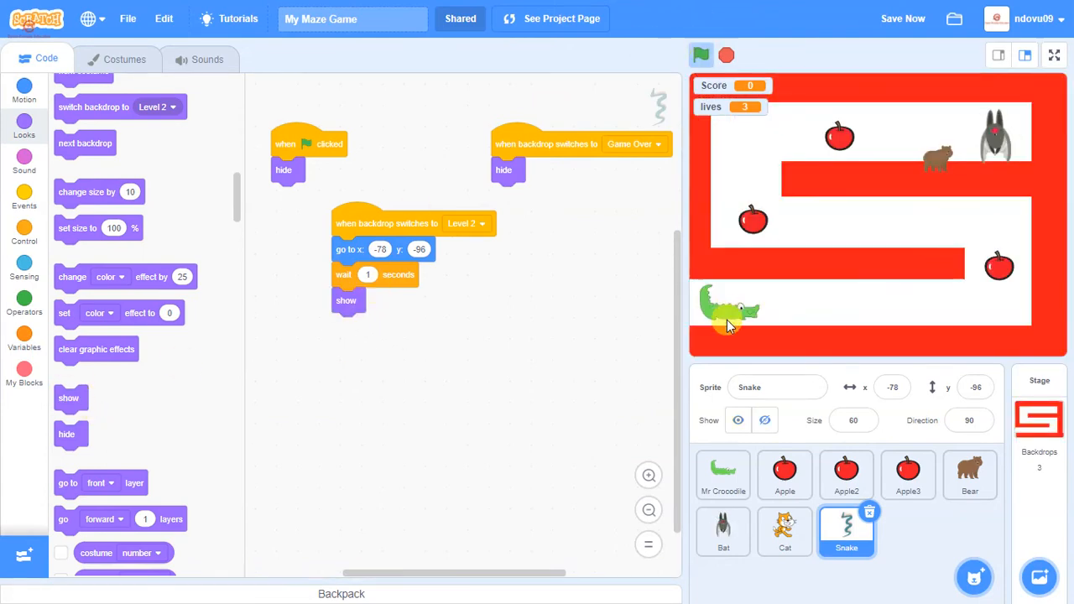
Step: Look over Mr Crocodile's scripts, then return to the Snake's scripts
click(722, 474)
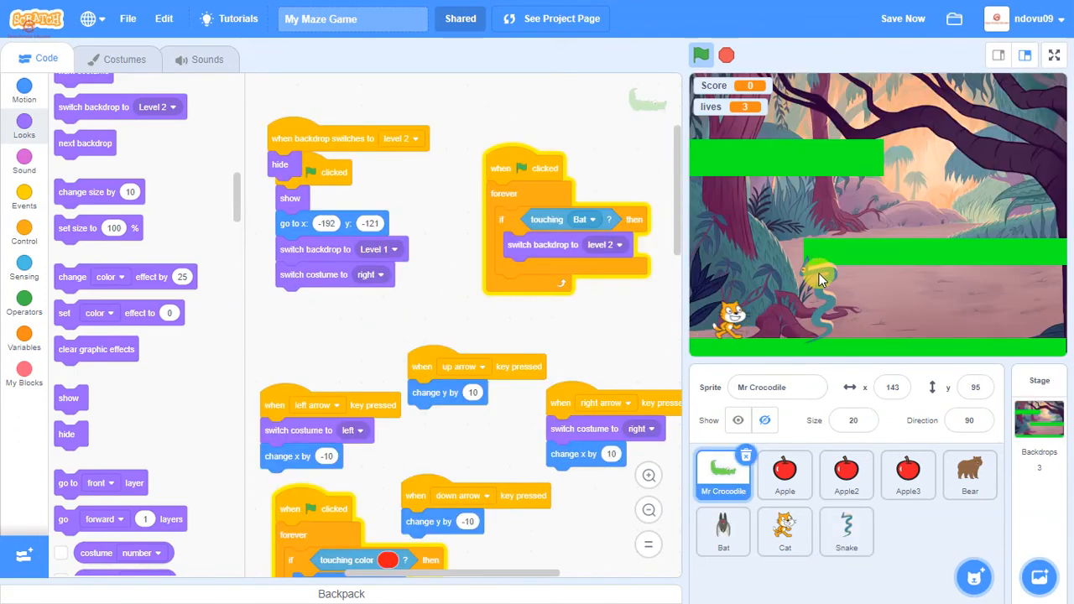
click(847, 531)
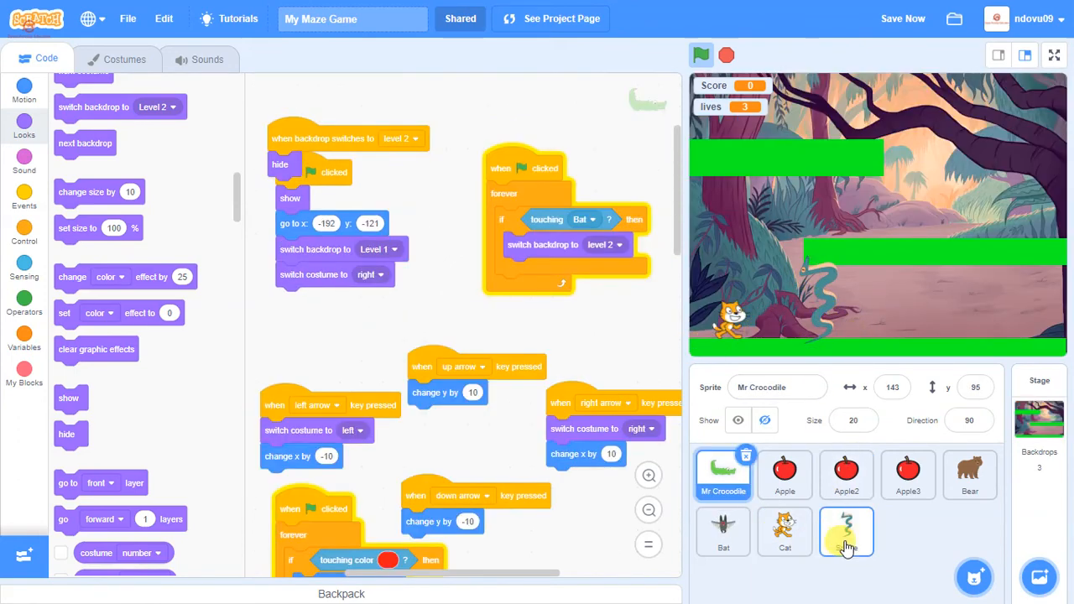
click(847, 531)
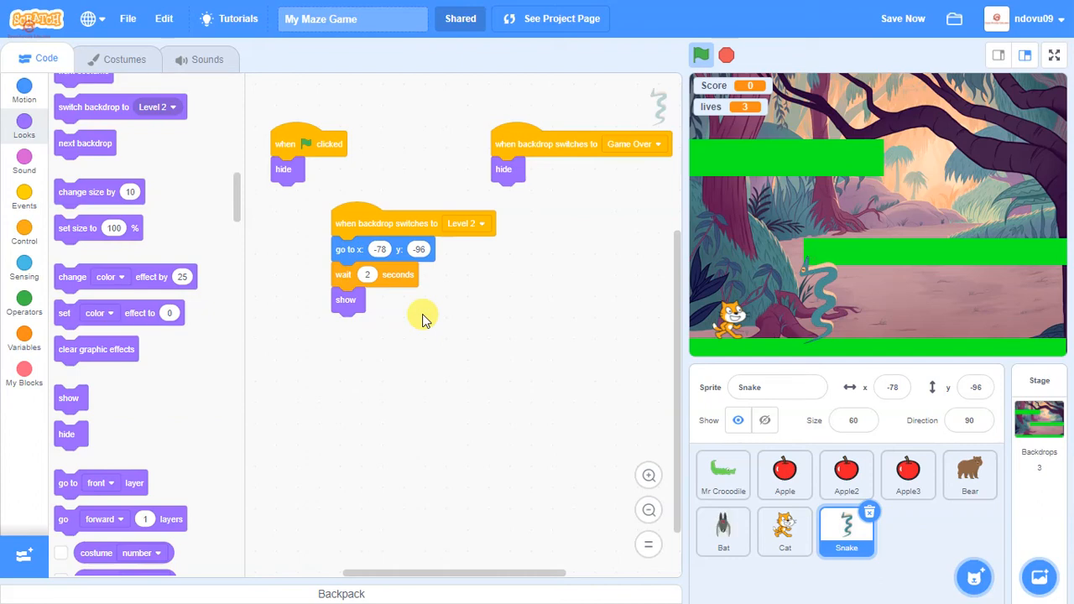
mouse_move(596, 299)
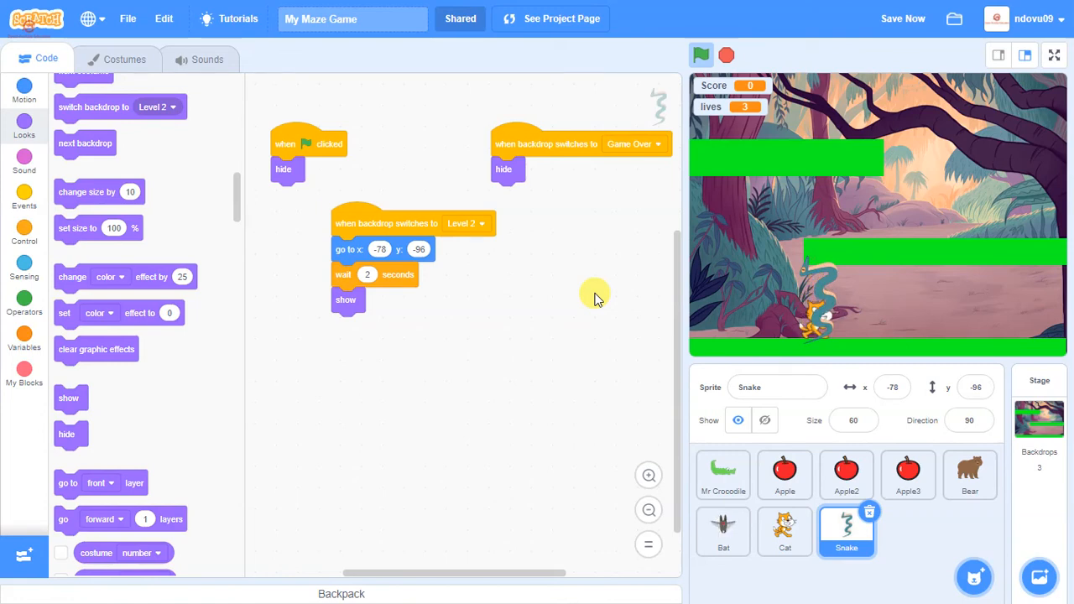
mouse_move(695, 374)
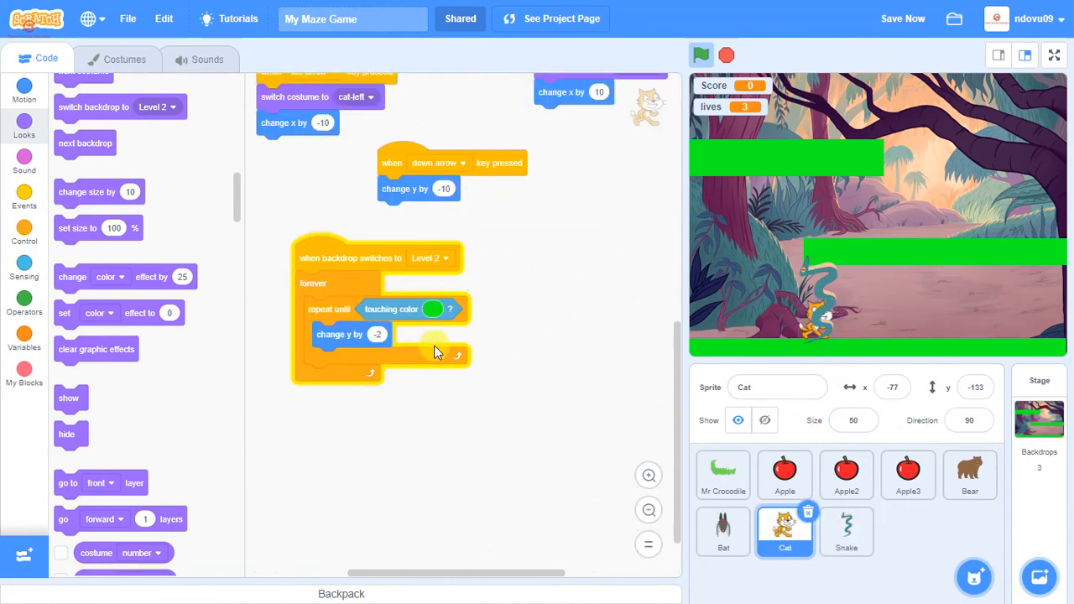
Step: Start a Cat script with 'when backdrop switches to Level 2' and a forever loop
click(23, 197)
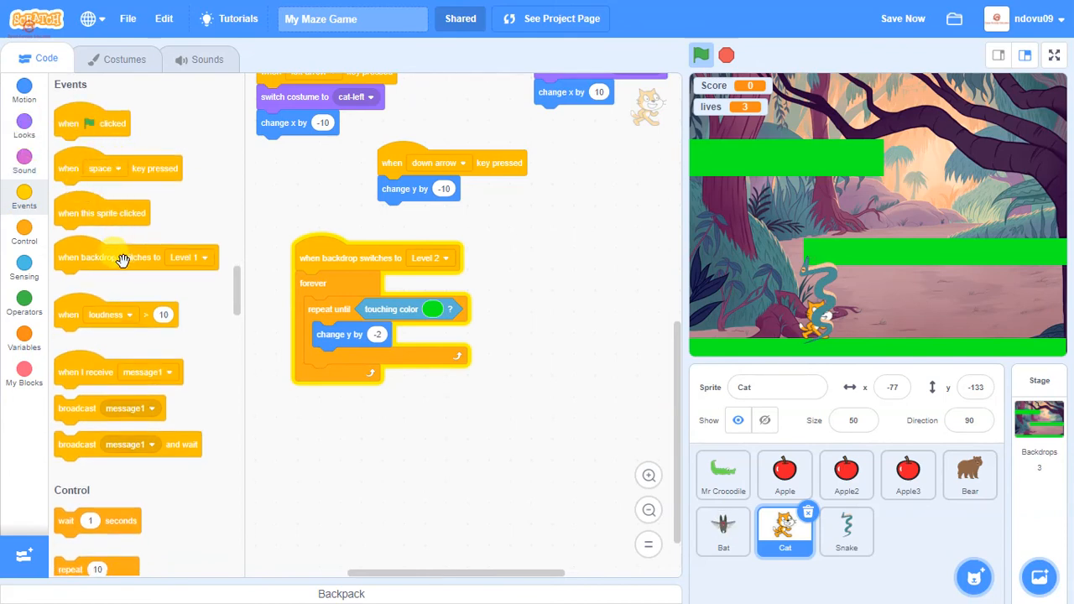
drag(137, 257, 470, 410)
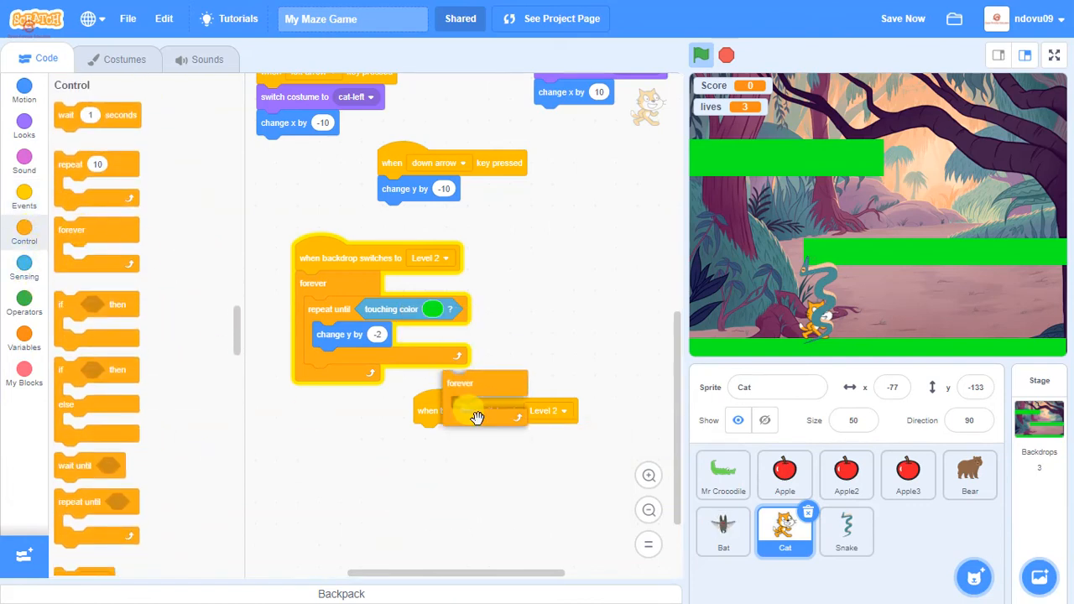
drag(479, 395, 456, 428)
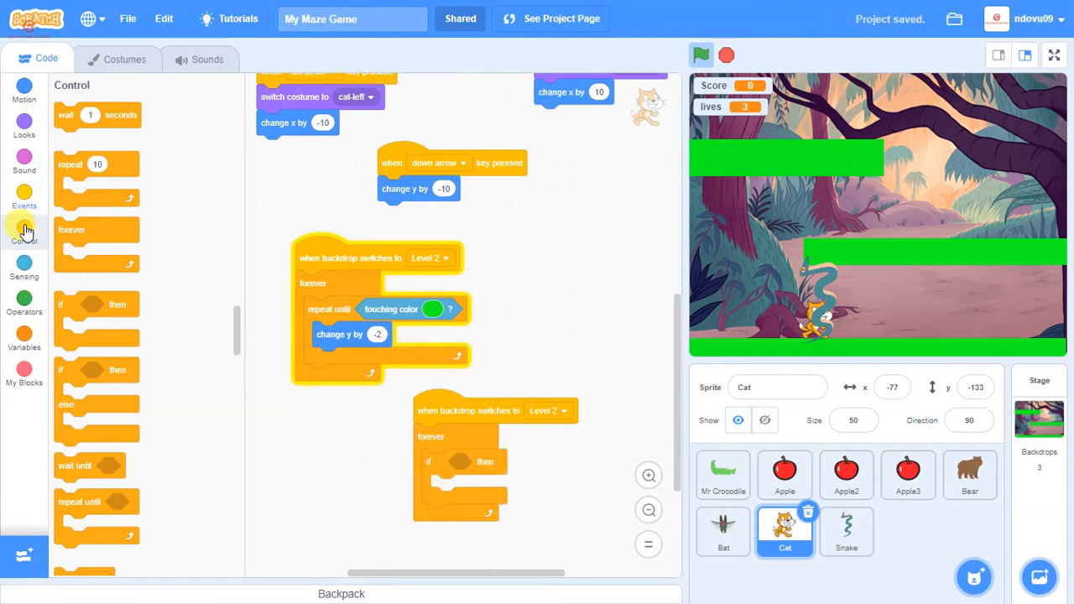
Step: Add a 'touching Snake' check and browse the Looks blocks for the glide actions
click(24, 267)
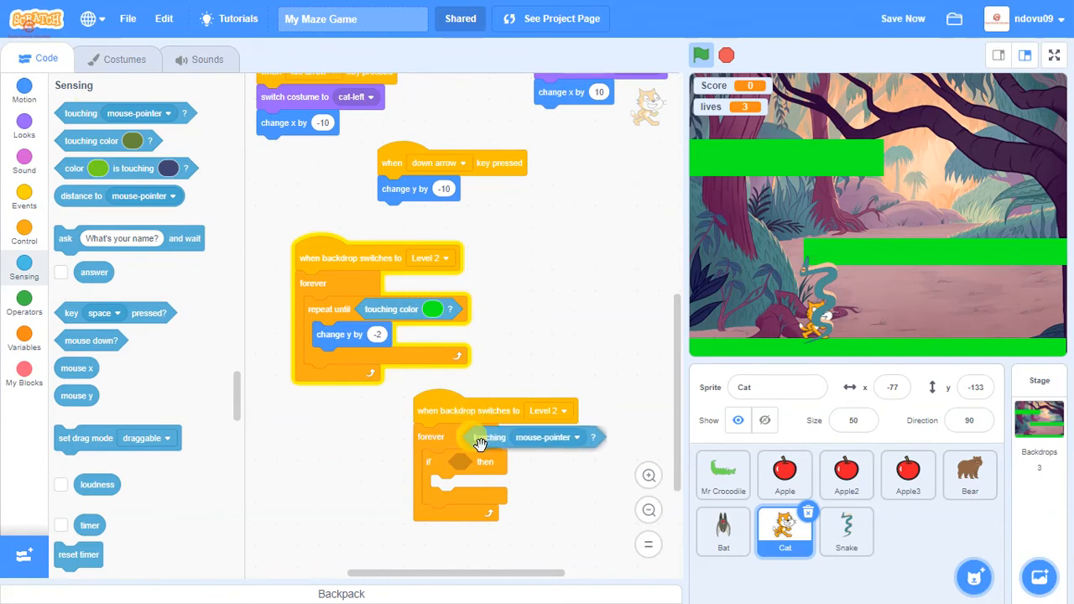
click(547, 437)
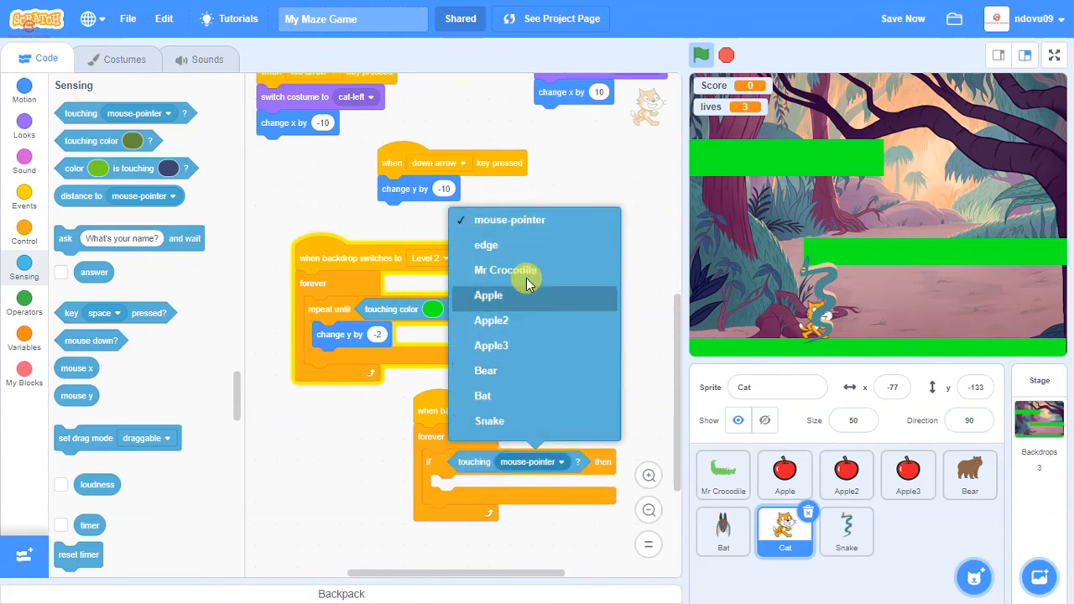
click(490, 421)
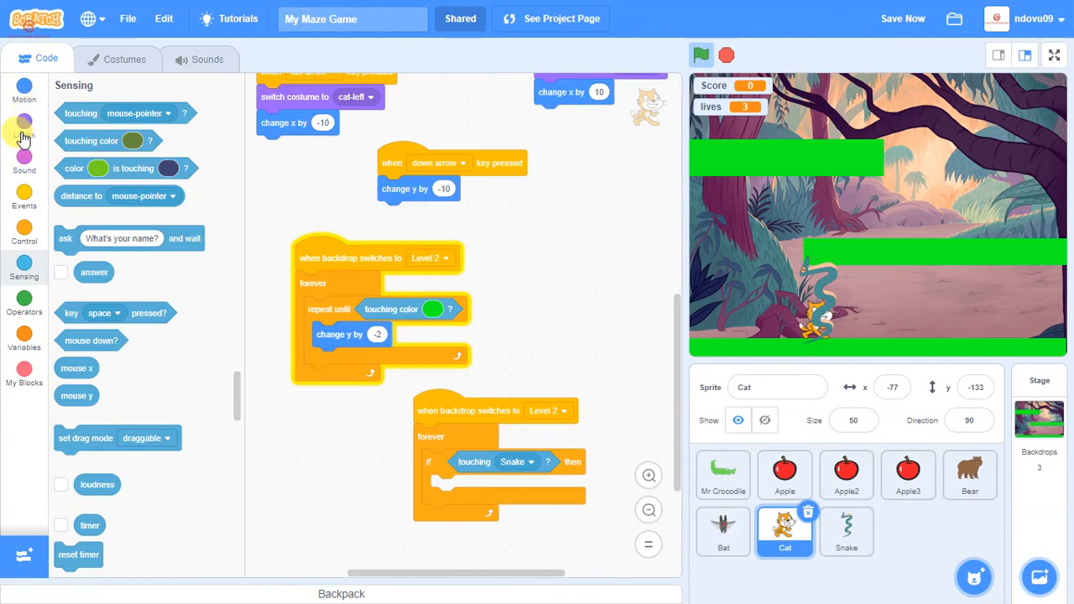
click(24, 124)
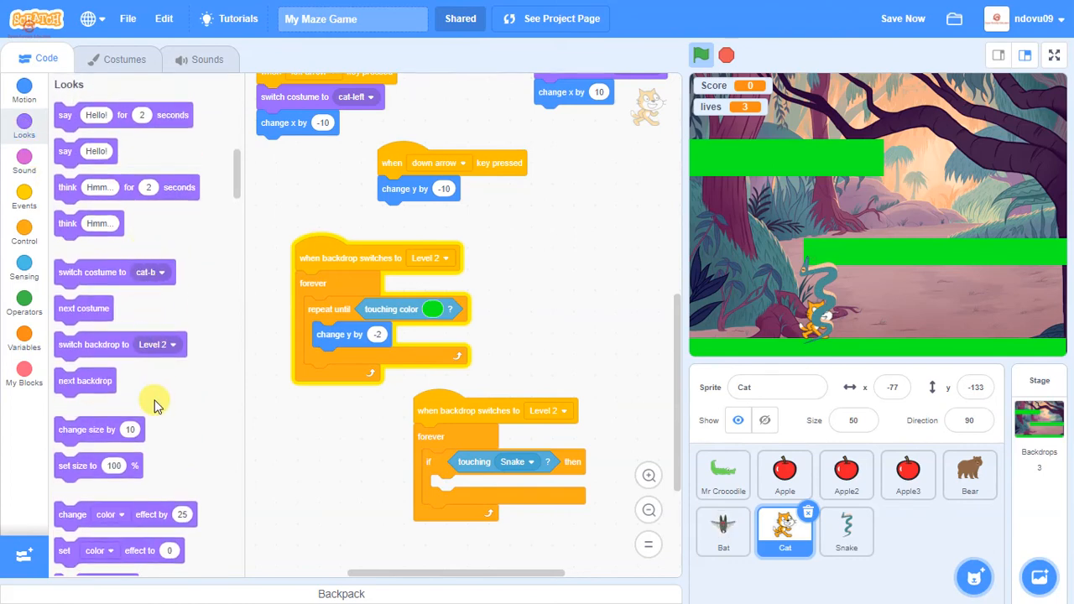
mouse_move(192, 430)
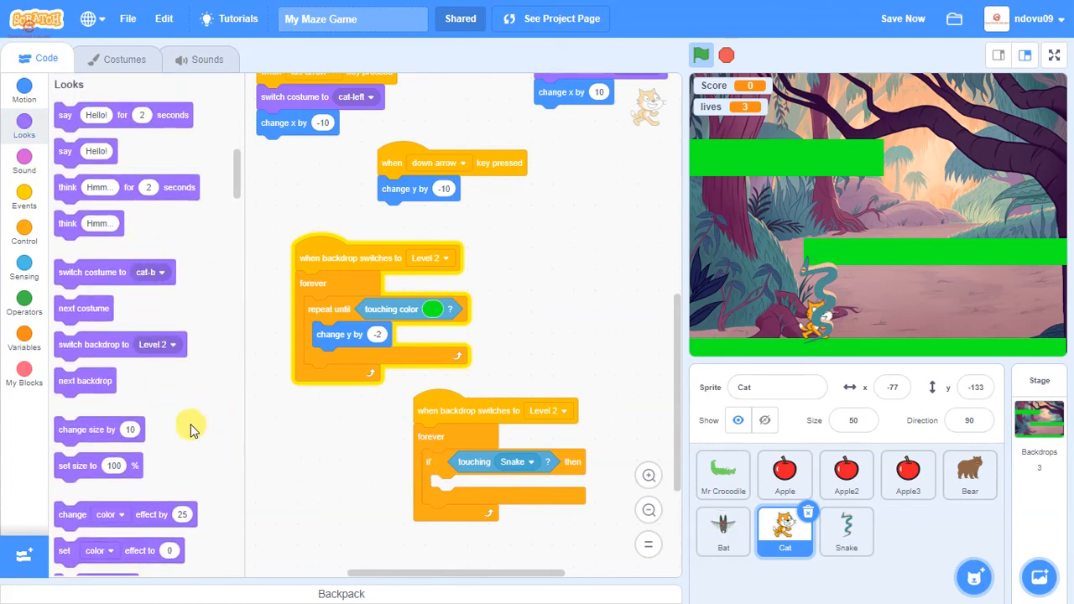
mouse_move(177, 318)
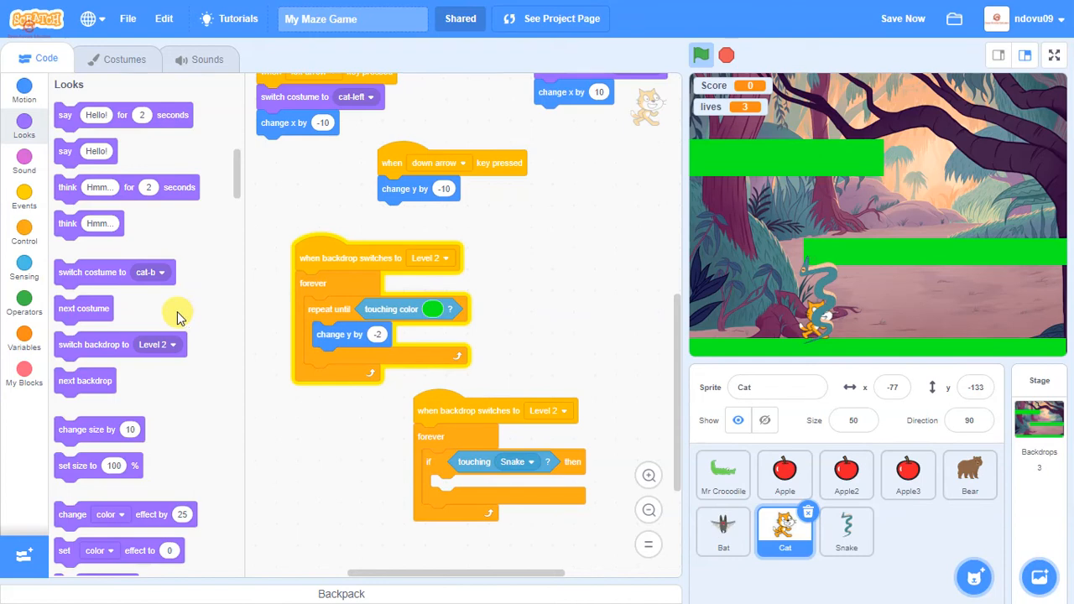
scroll(down, 3)
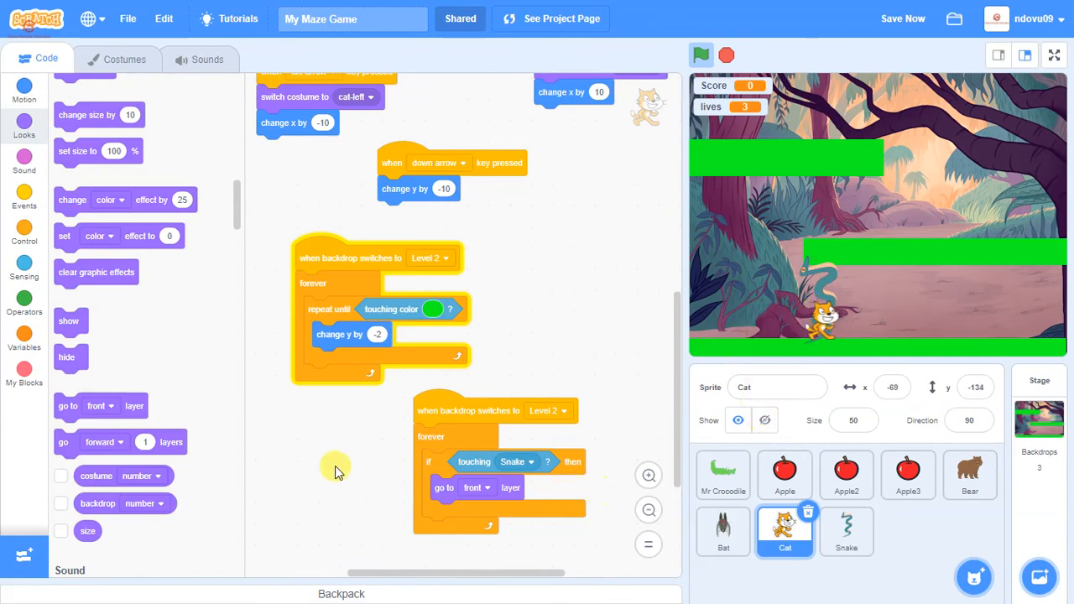
mouse_move(71, 309)
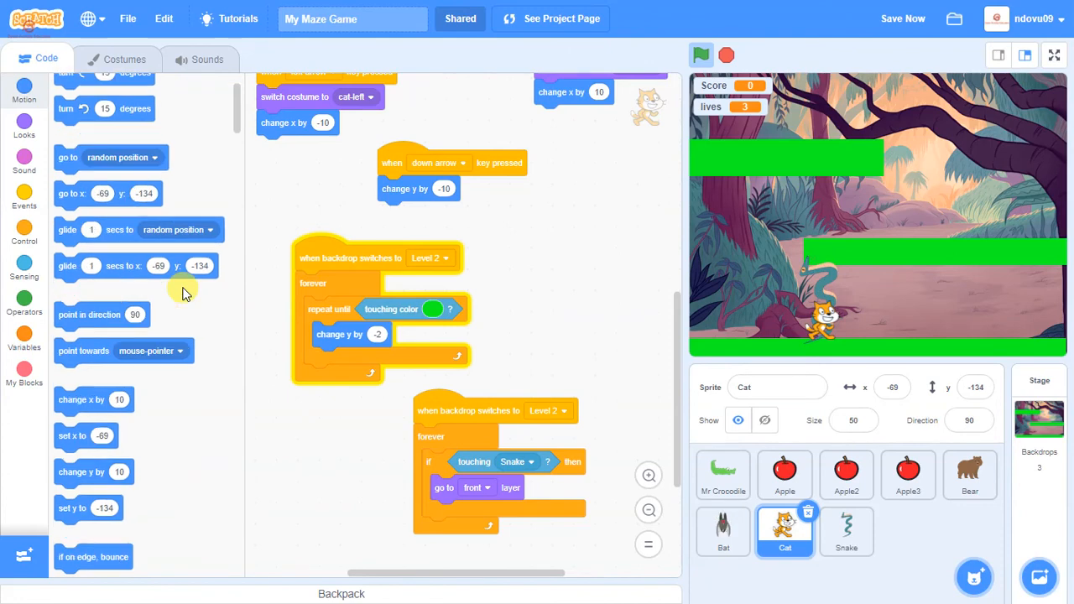
scroll(down, 3)
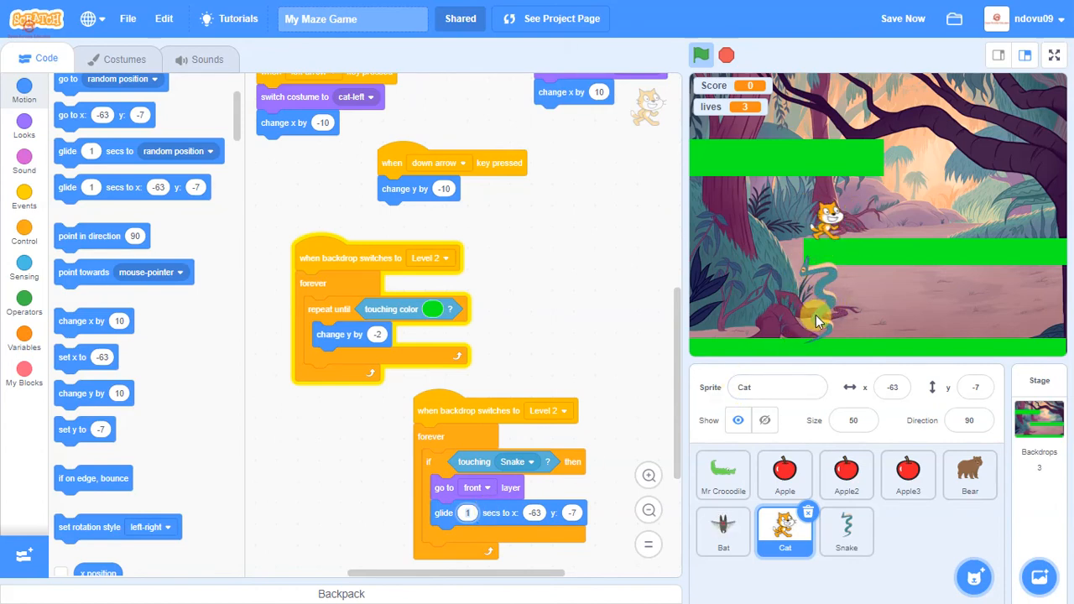
Step: Run the maze game with the green flag and steer Mr Crocodile to test it
click(702, 54)
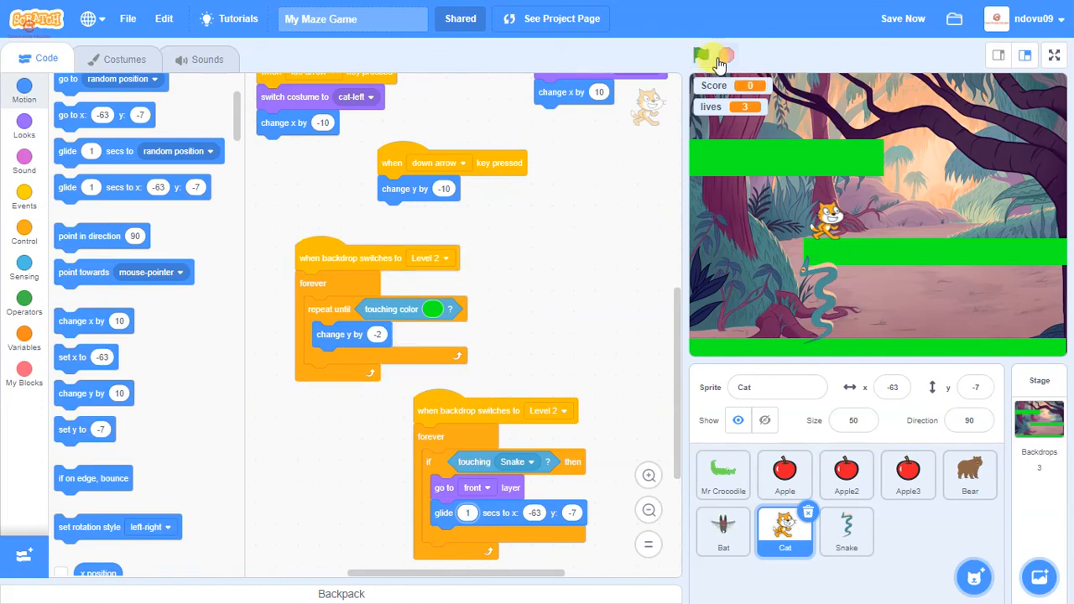
click(702, 56)
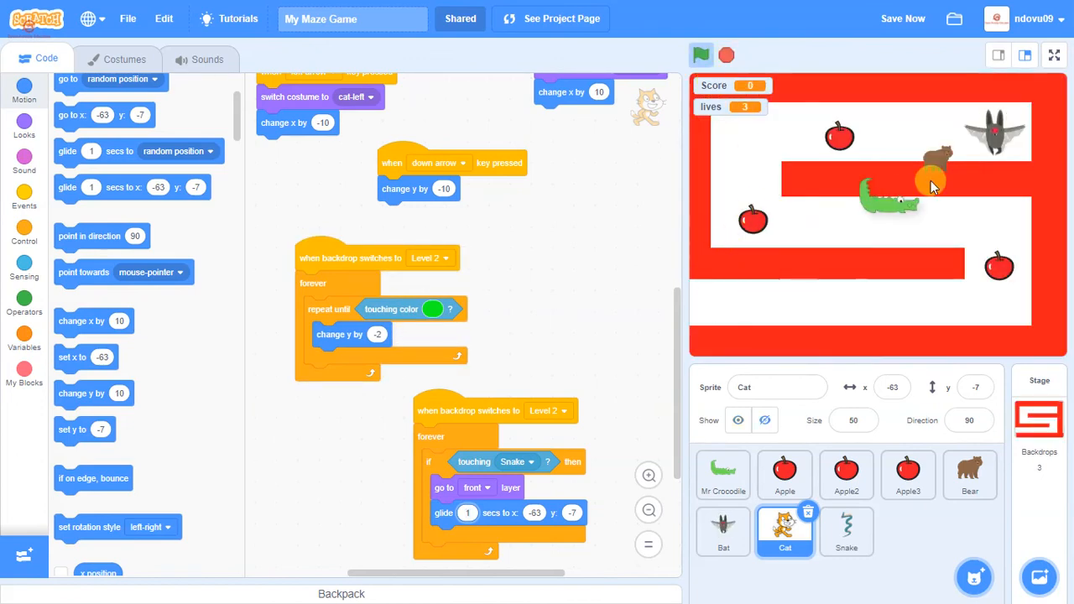
click(723, 474)
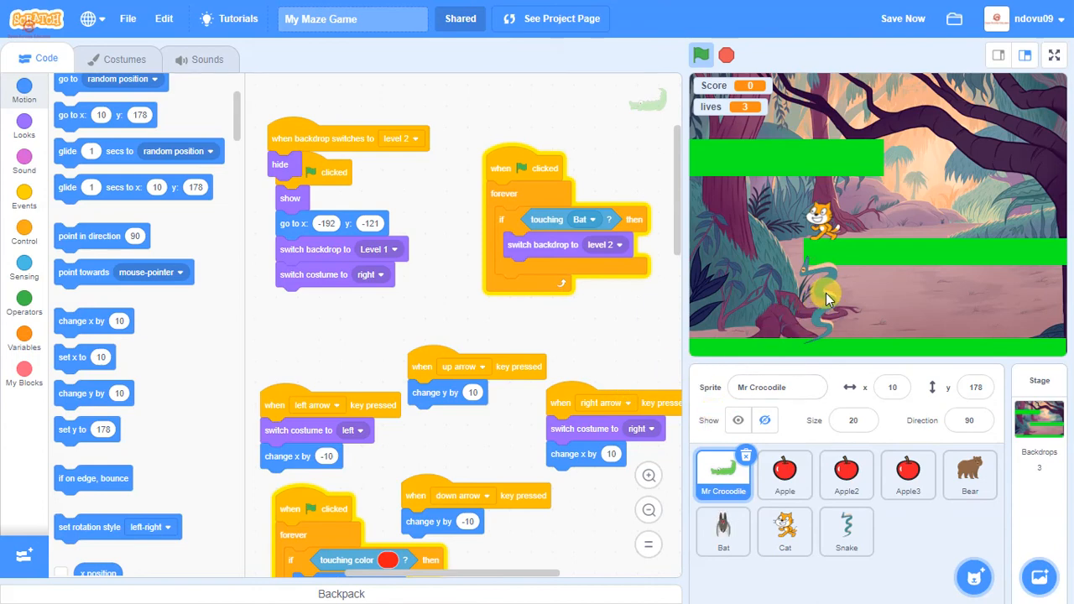
click(846, 531)
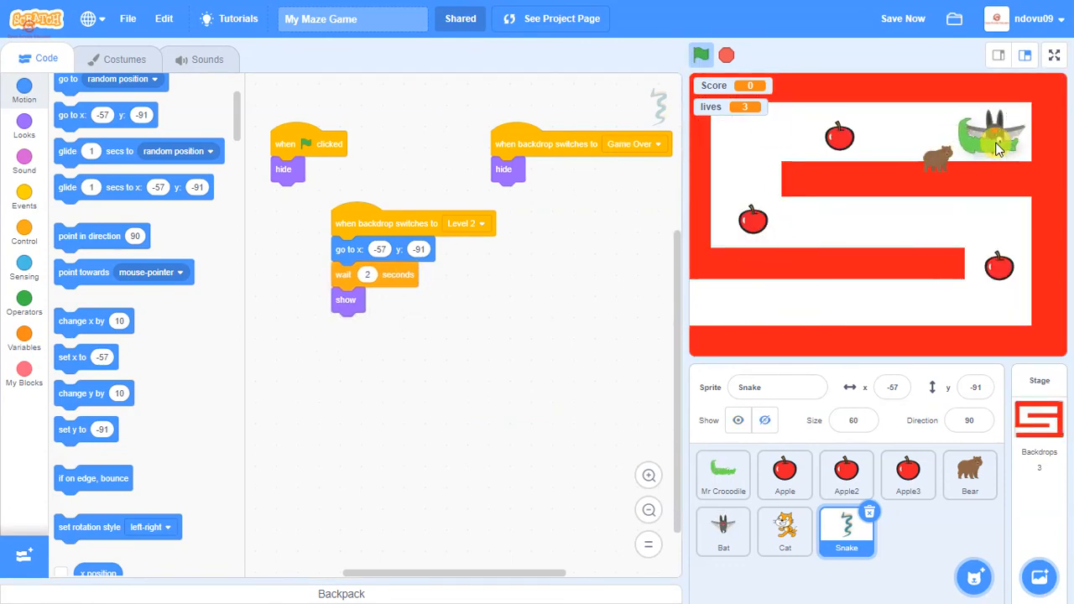
click(723, 474)
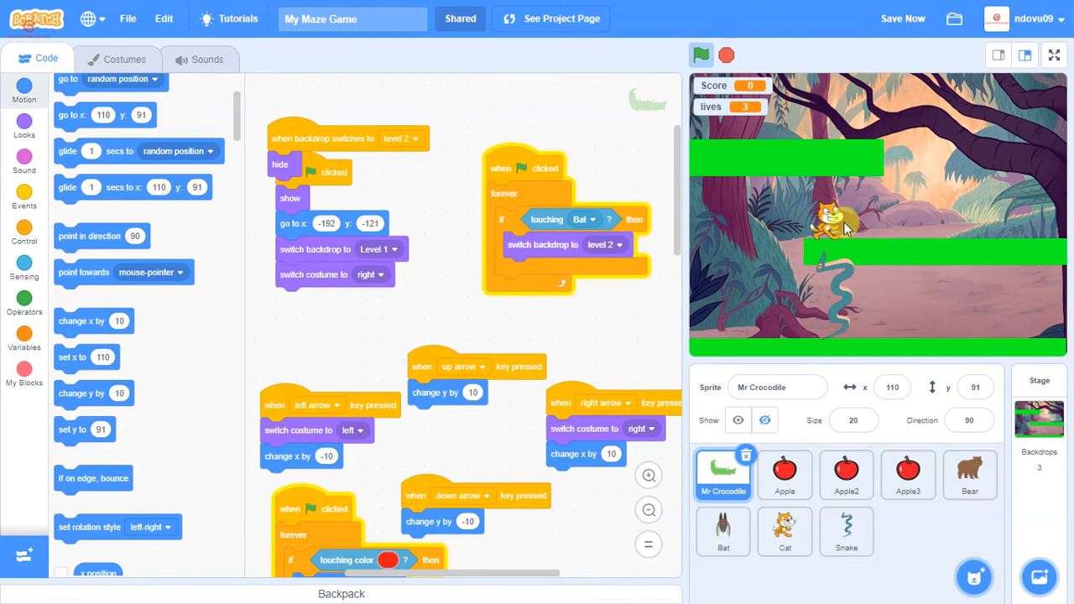
click(903, 19)
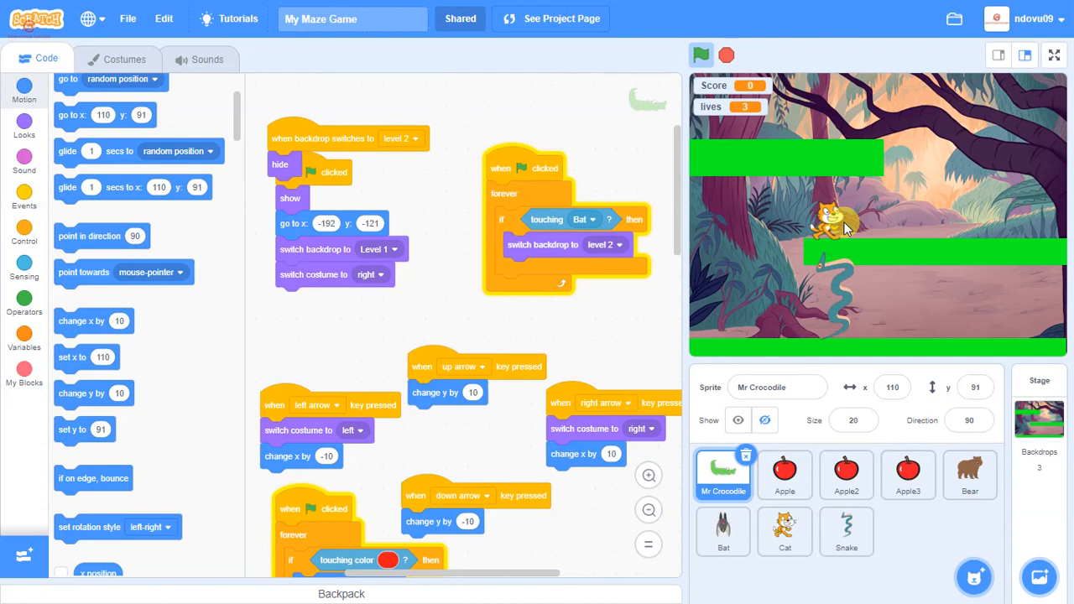
click(846, 476)
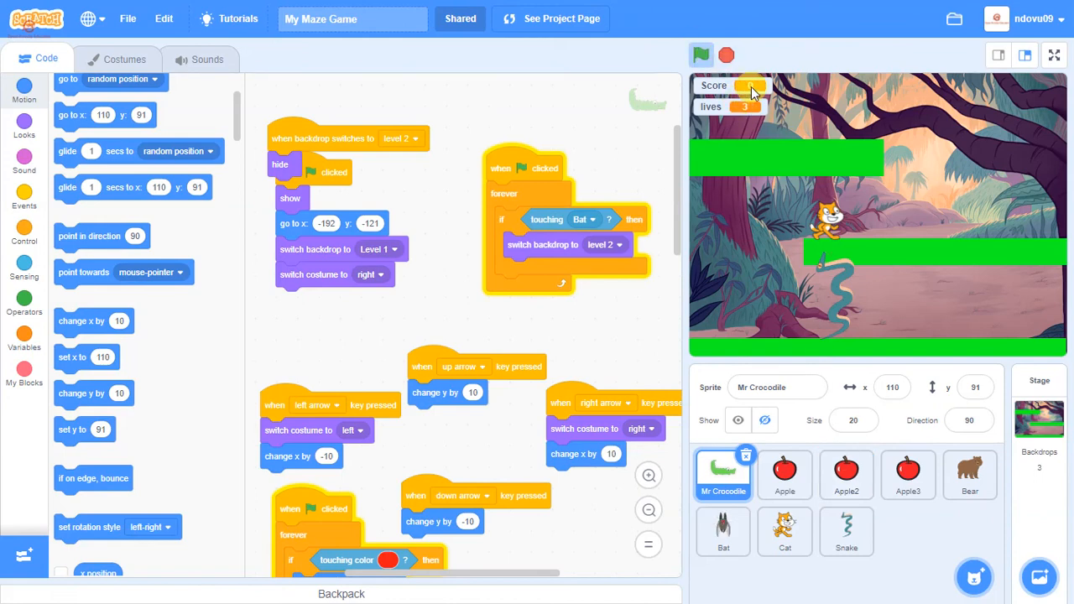
click(701, 56)
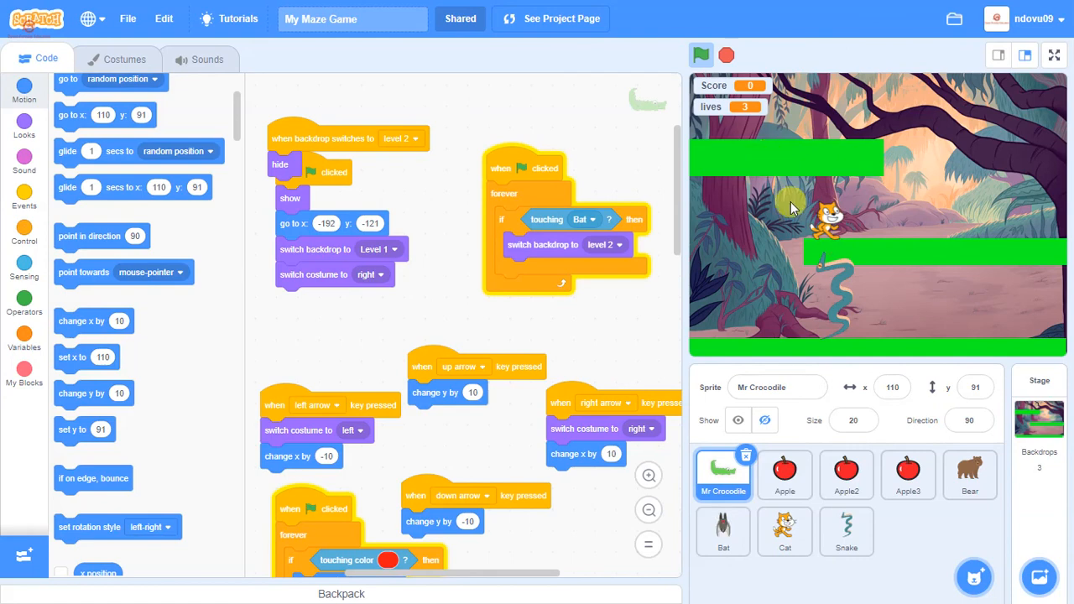
mouse_move(689, 147)
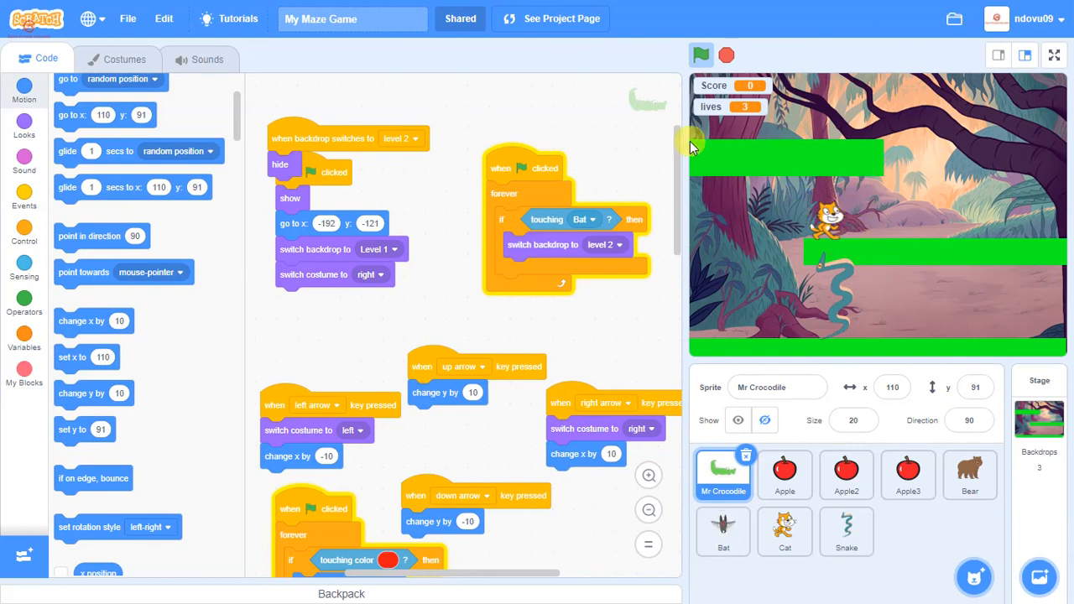
mouse_move(701, 130)
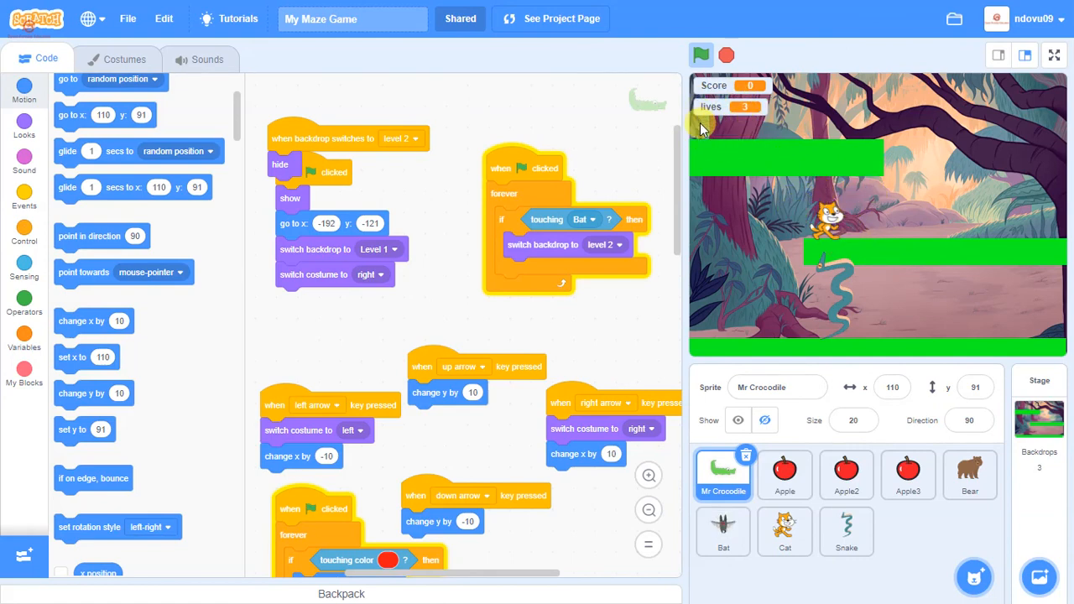